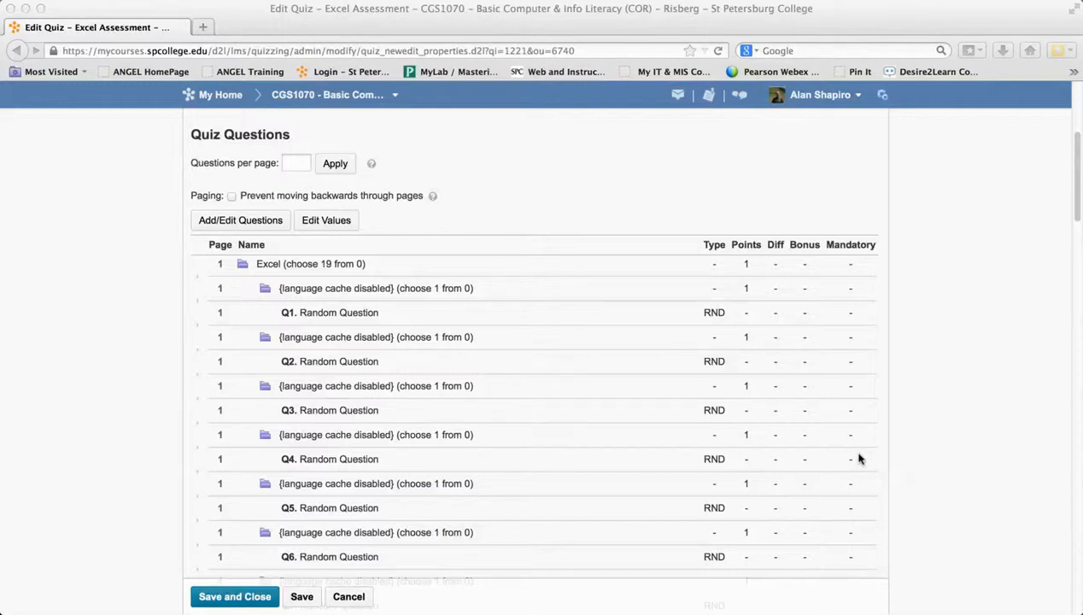
mouse_move(289, 245)
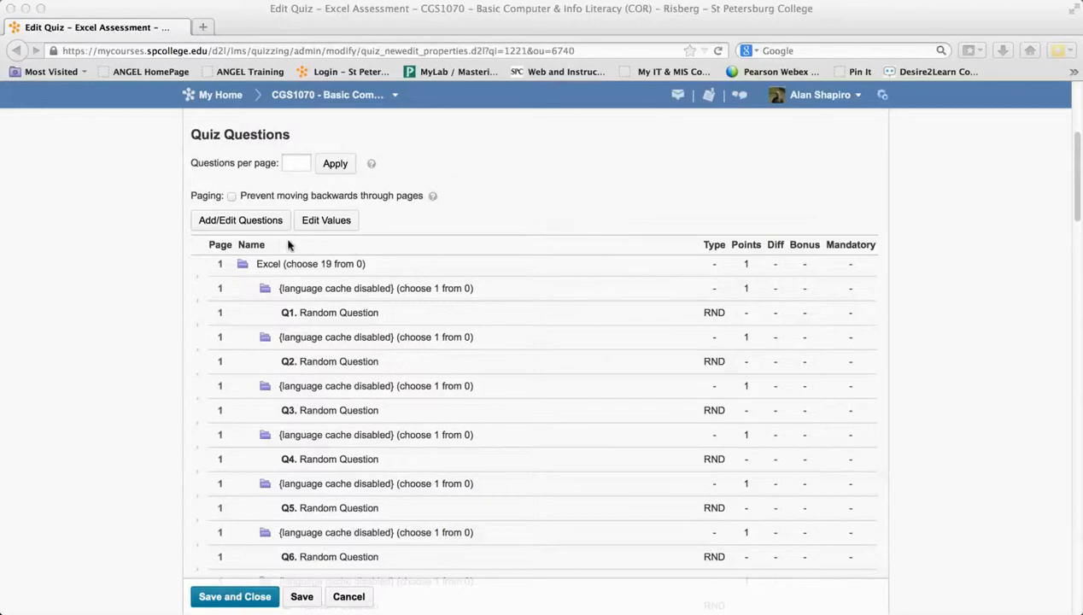
mouse_move(329, 297)
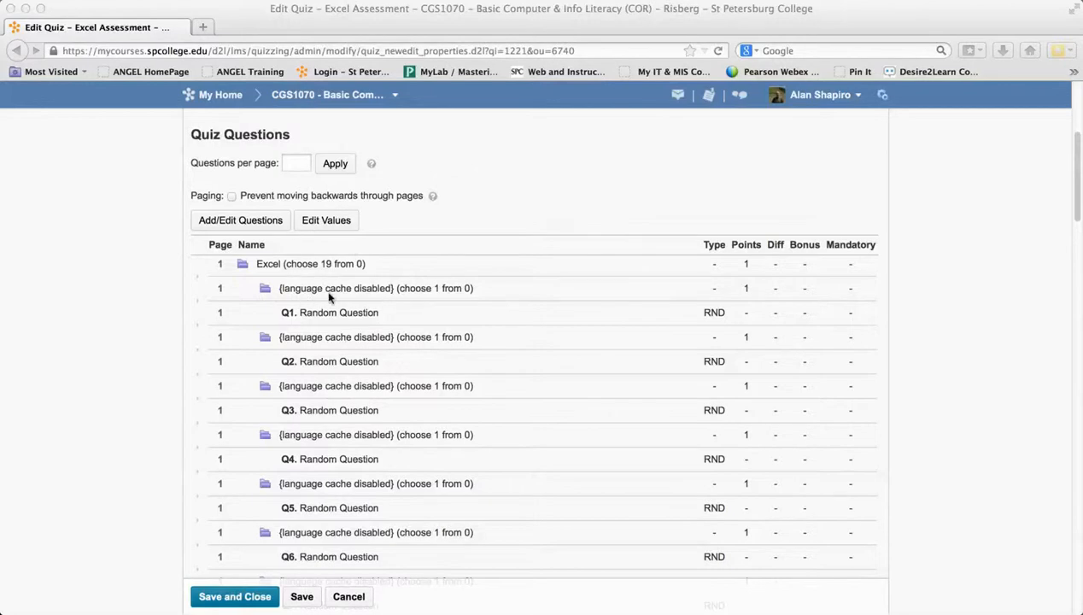
mouse_move(311, 350)
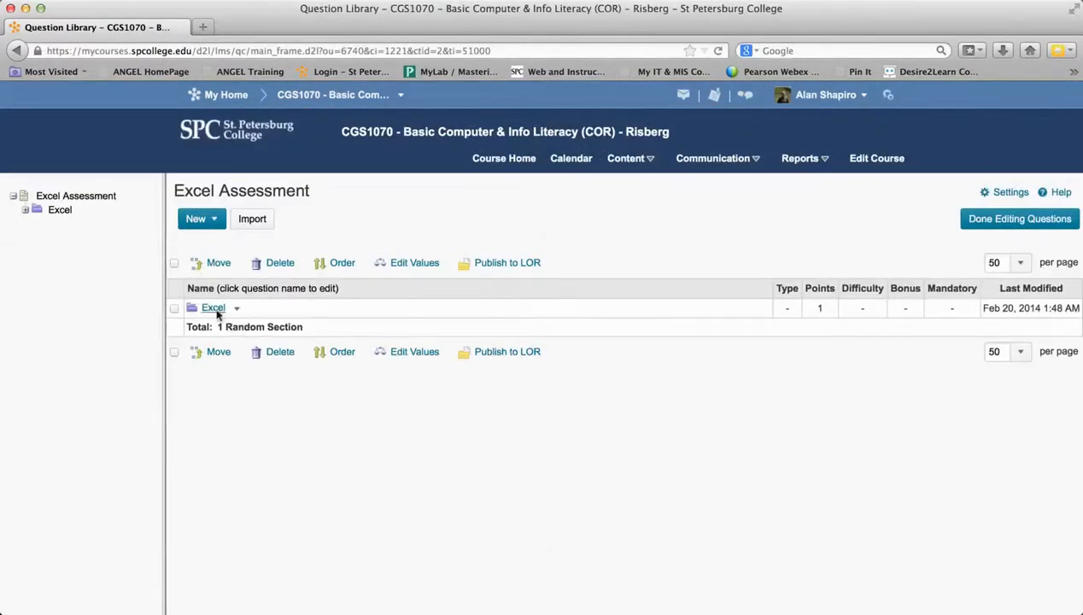
Step: View the empty Excel random section, then finish editing questions to return to the quiz
click(213, 308)
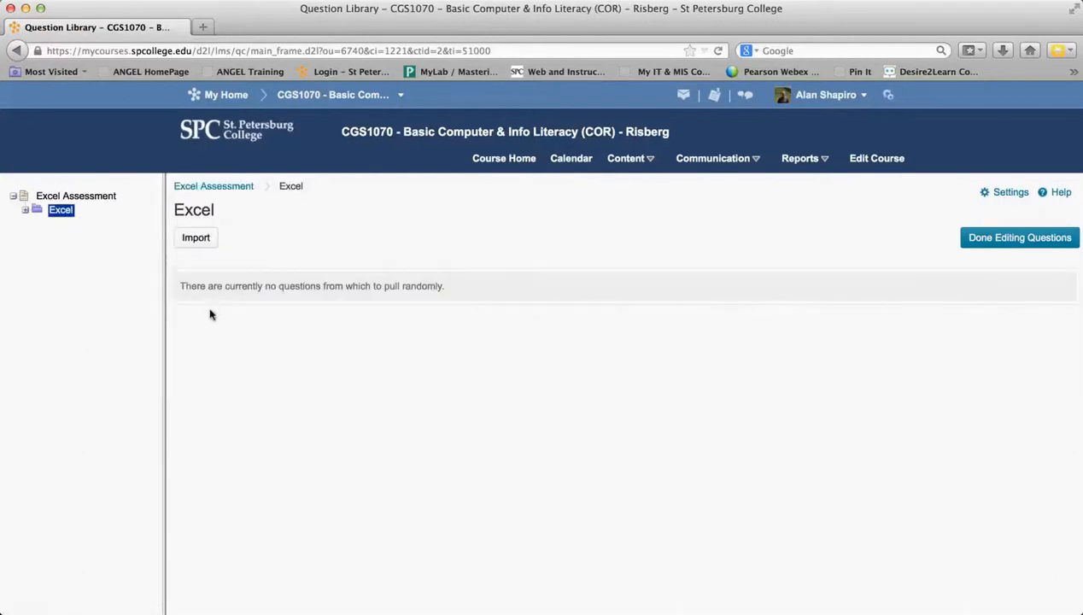
mouse_move(502, 350)
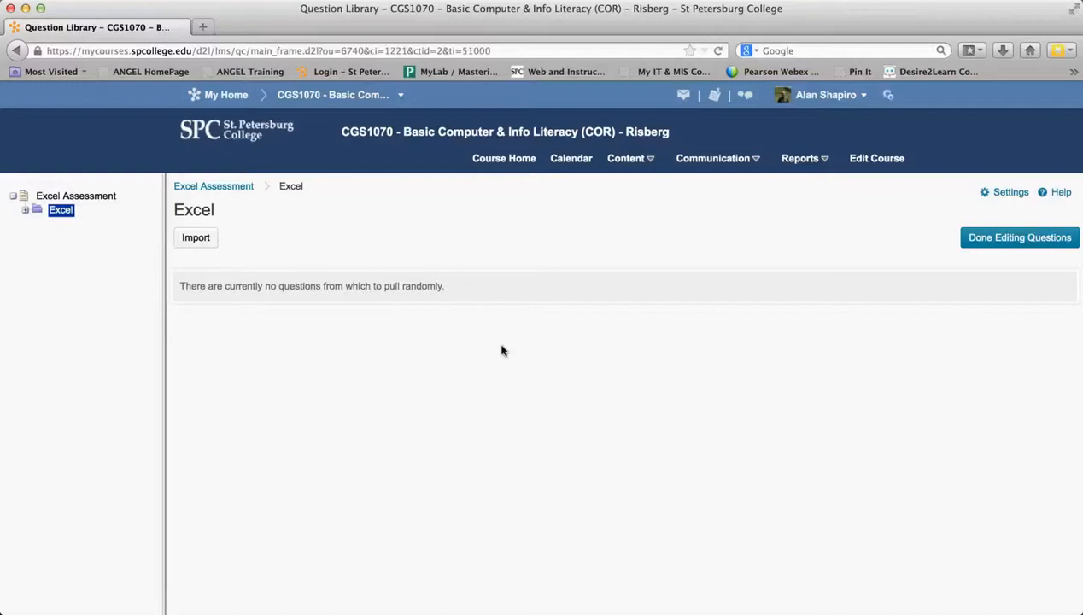
click(1019, 237)
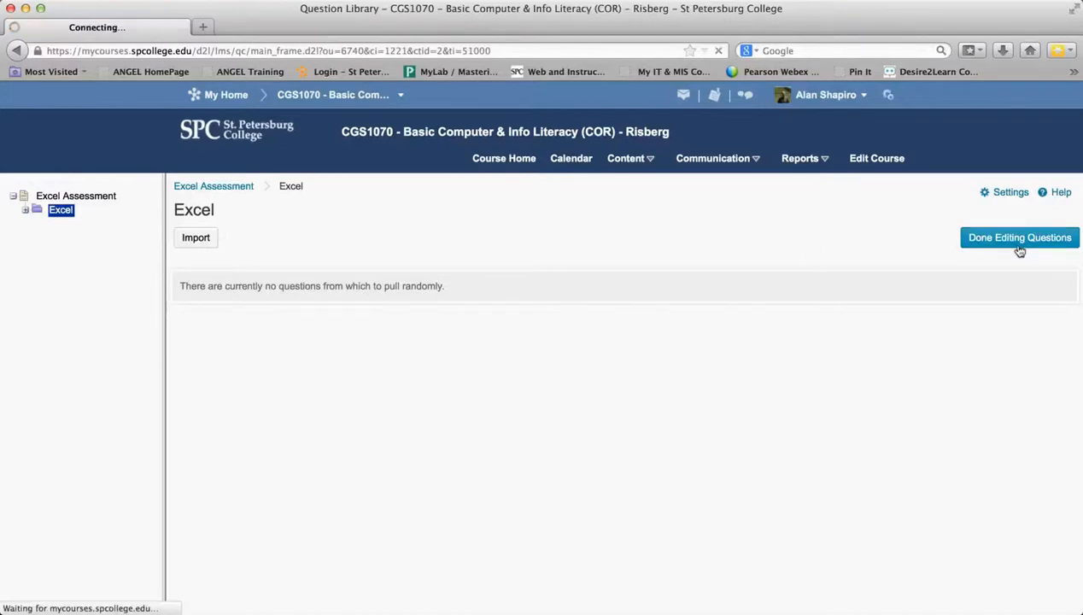
click(1020, 237)
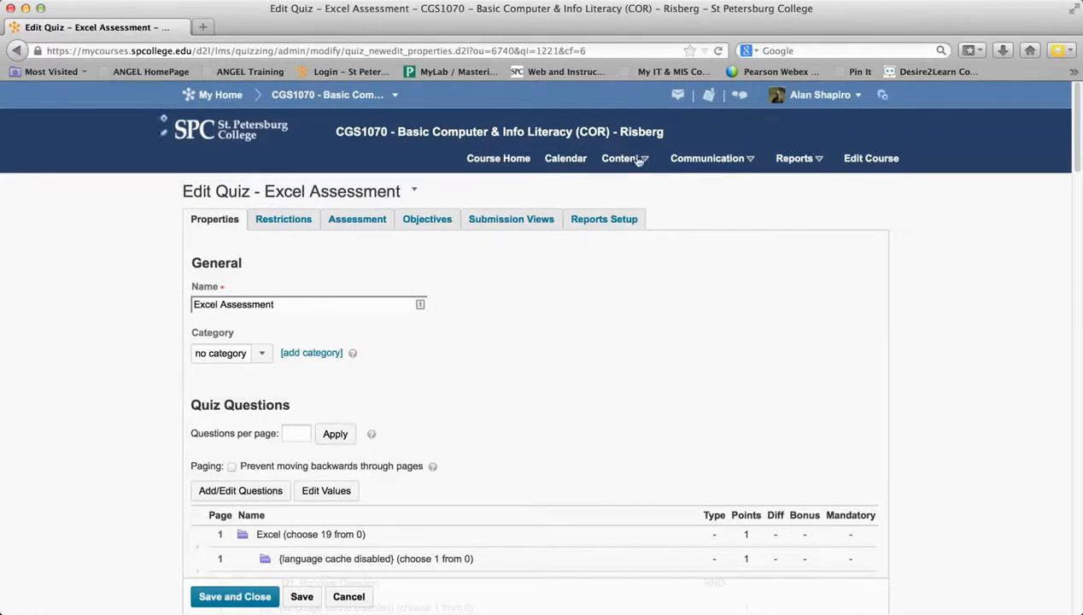
Step: Browse the Question Library's Chapter 7 Assessments Questions folder from Content > Quizzes
click(621, 158)
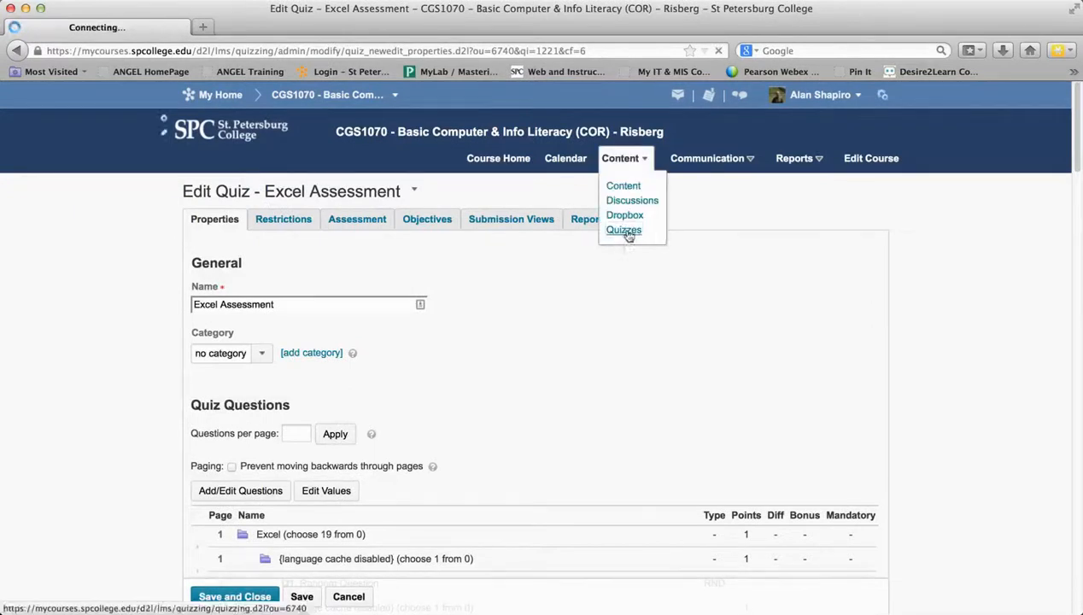
click(623, 229)
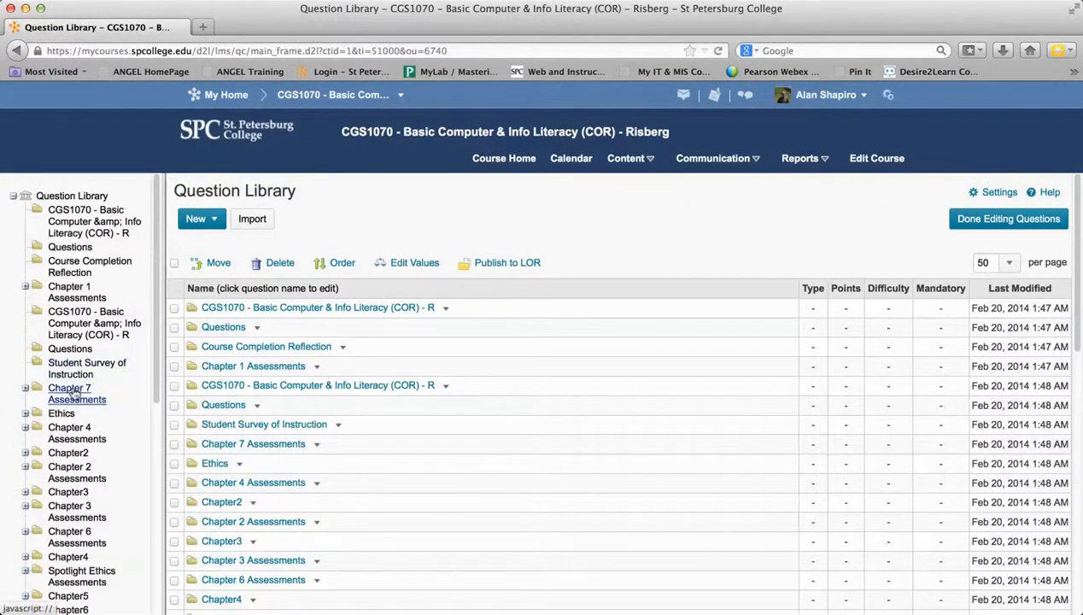
click(77, 393)
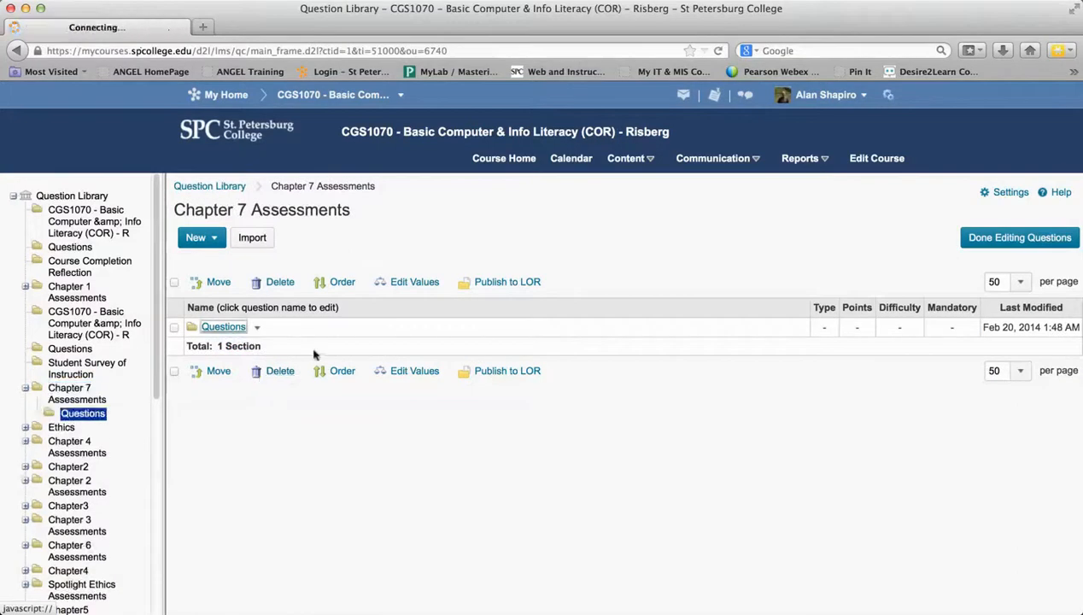
click(223, 326)
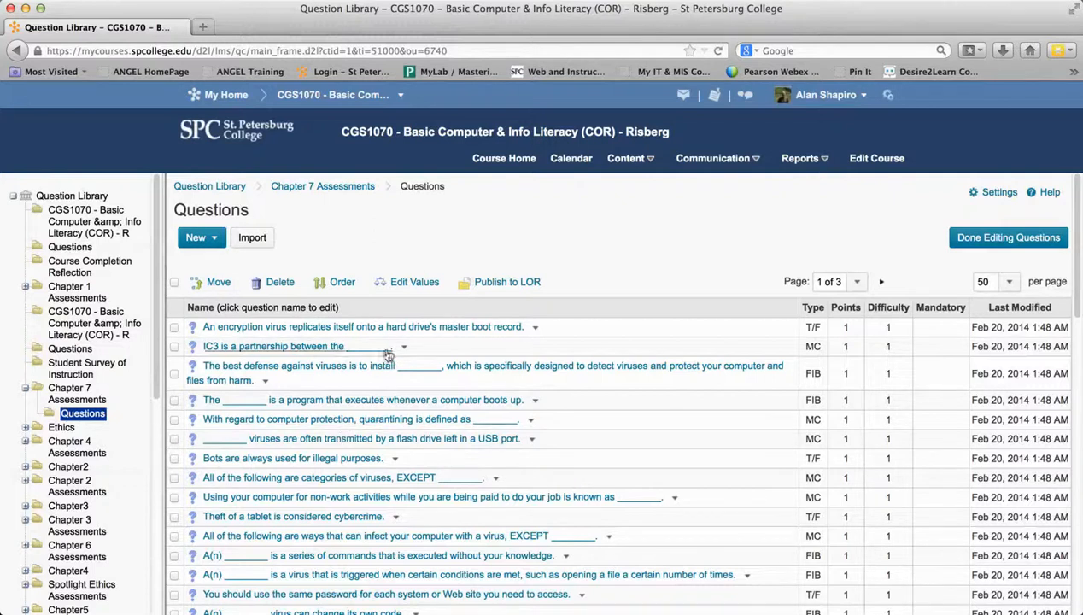
click(631, 158)
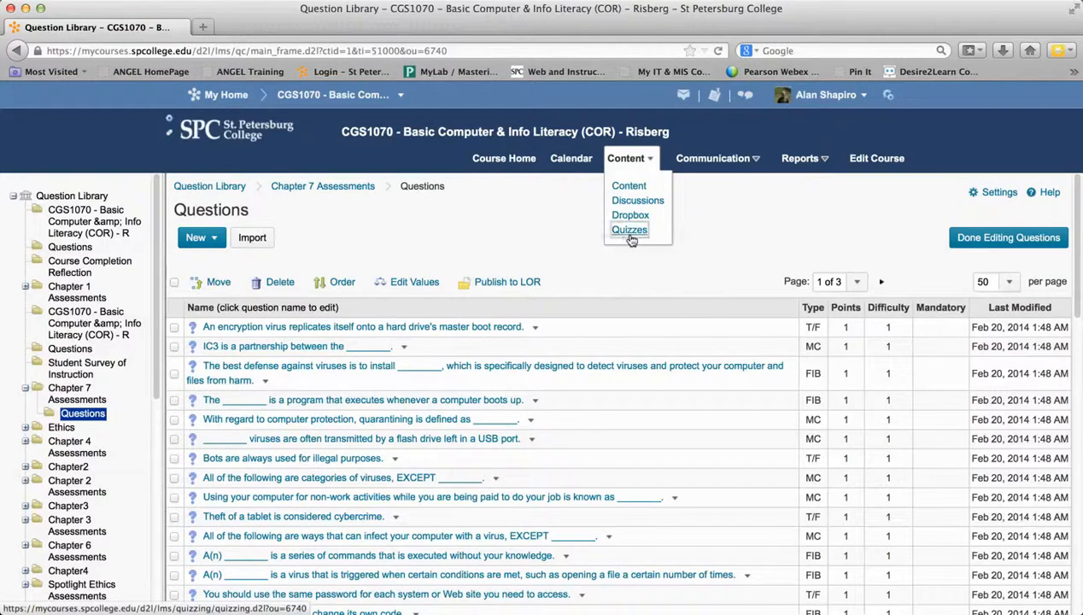
click(630, 230)
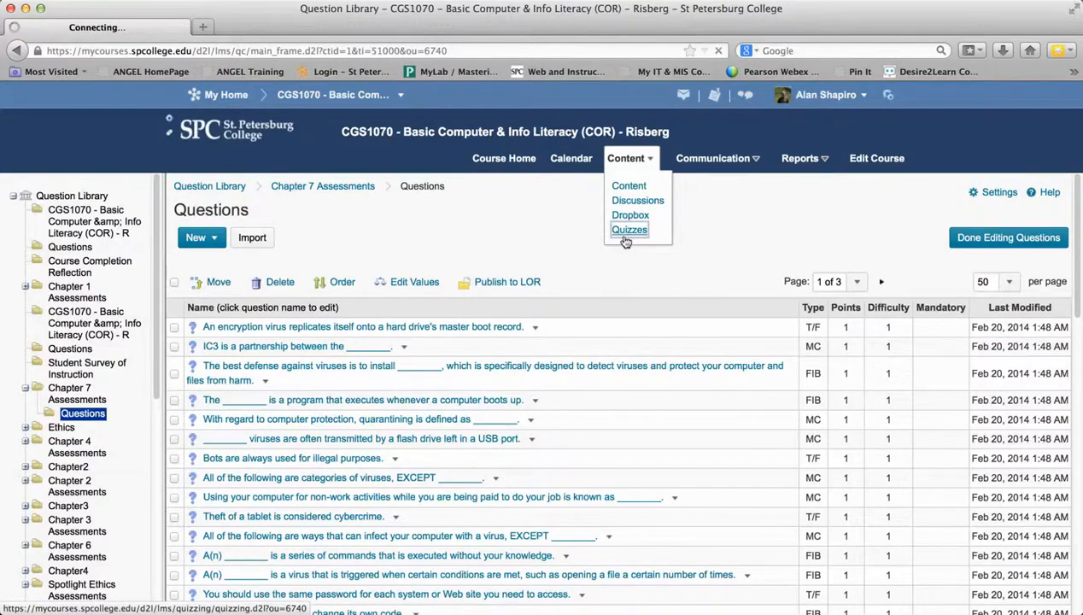
Step: Revisit the Excel Assessment quiz editor, then return to the Manage Quizzes list
click(629, 230)
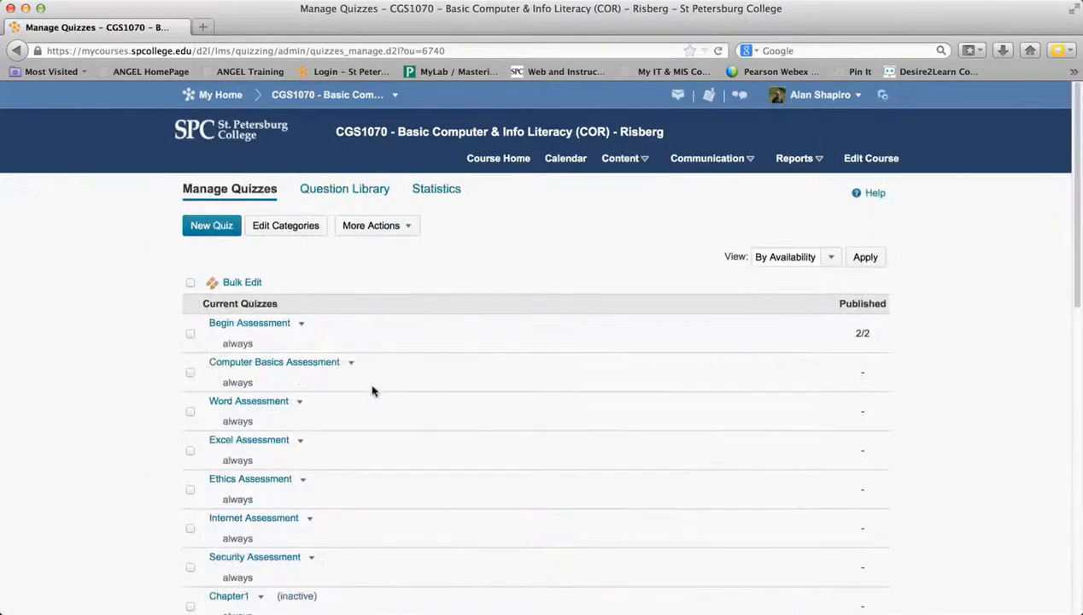
click(249, 439)
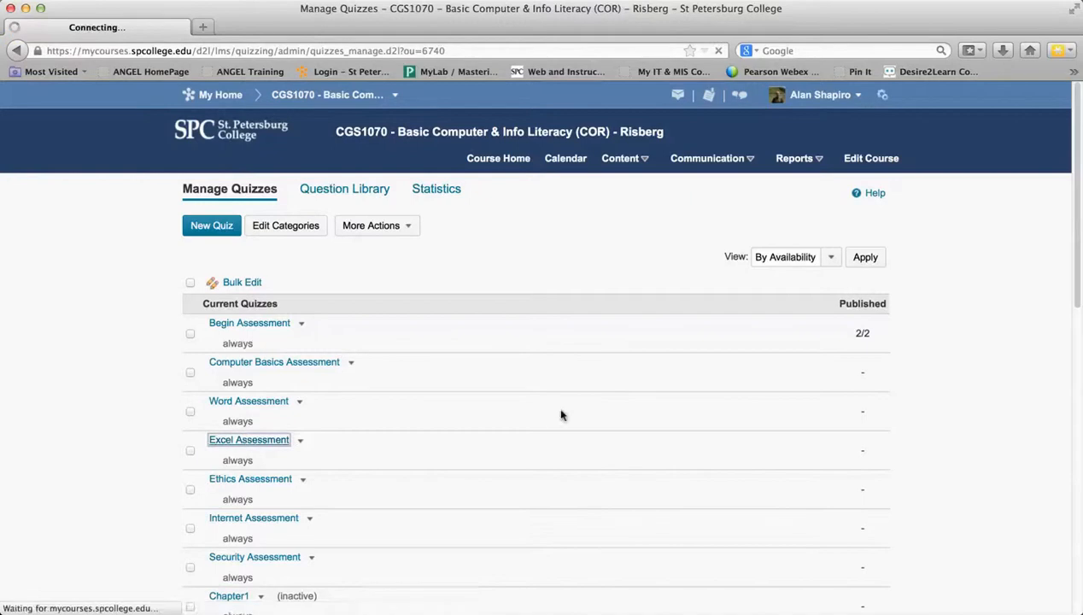
click(248, 439)
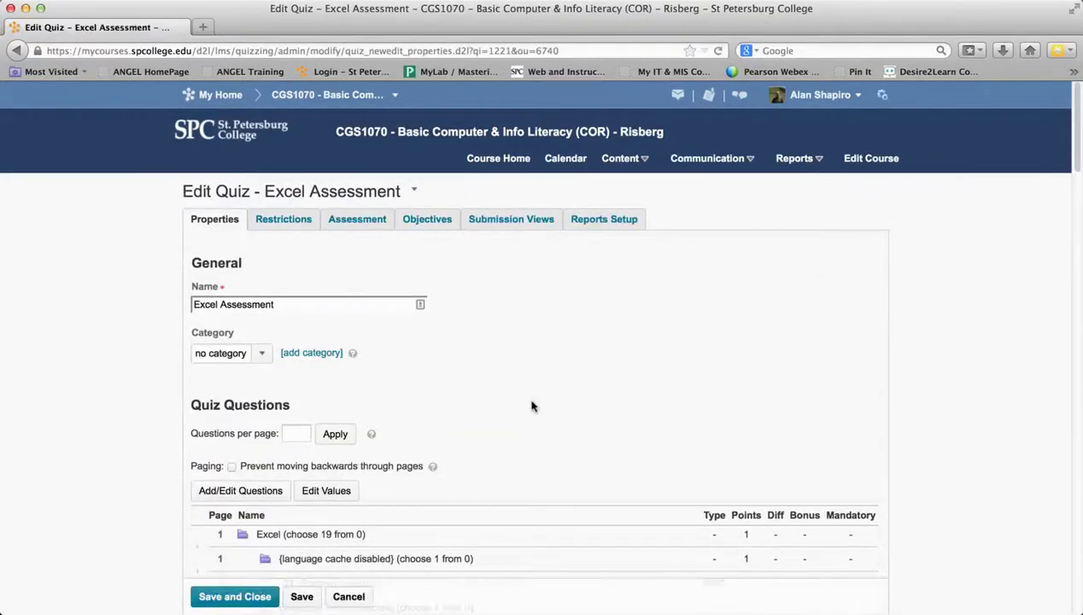
mouse_move(648, 169)
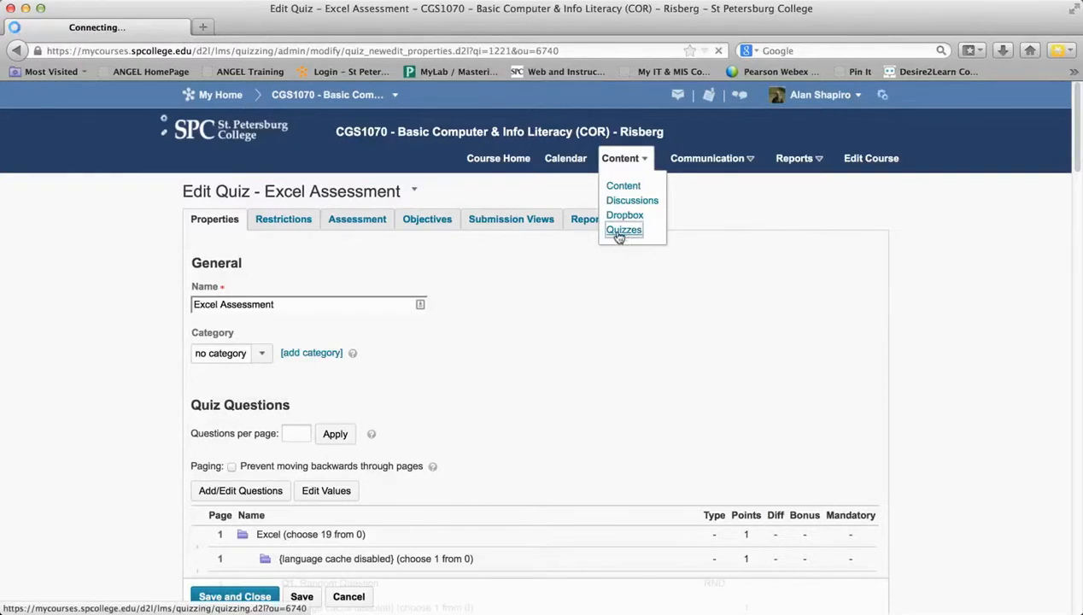
click(625, 229)
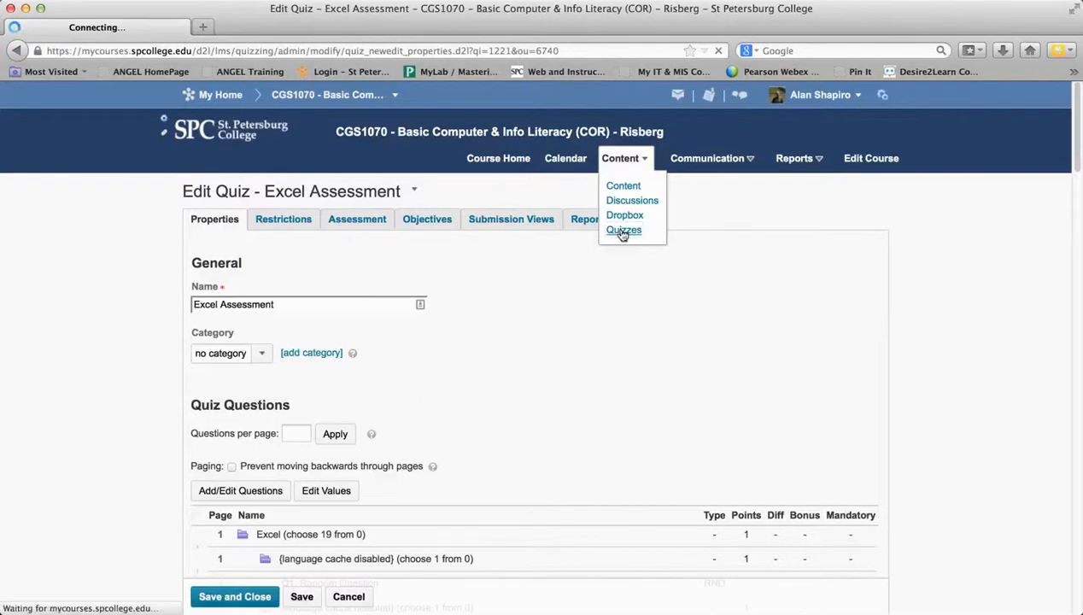
click(624, 230)
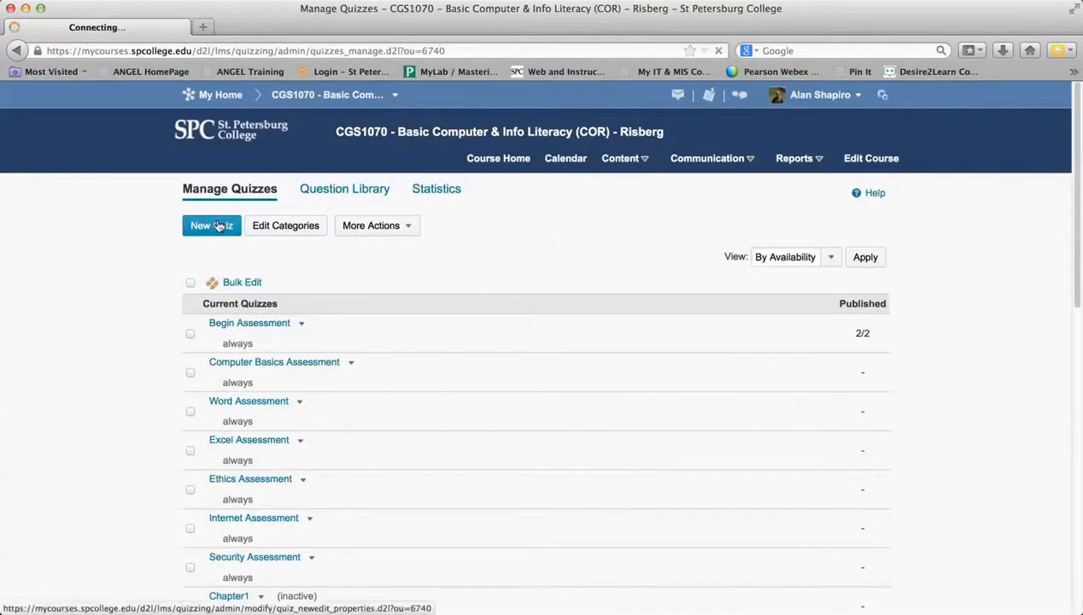
click(211, 225)
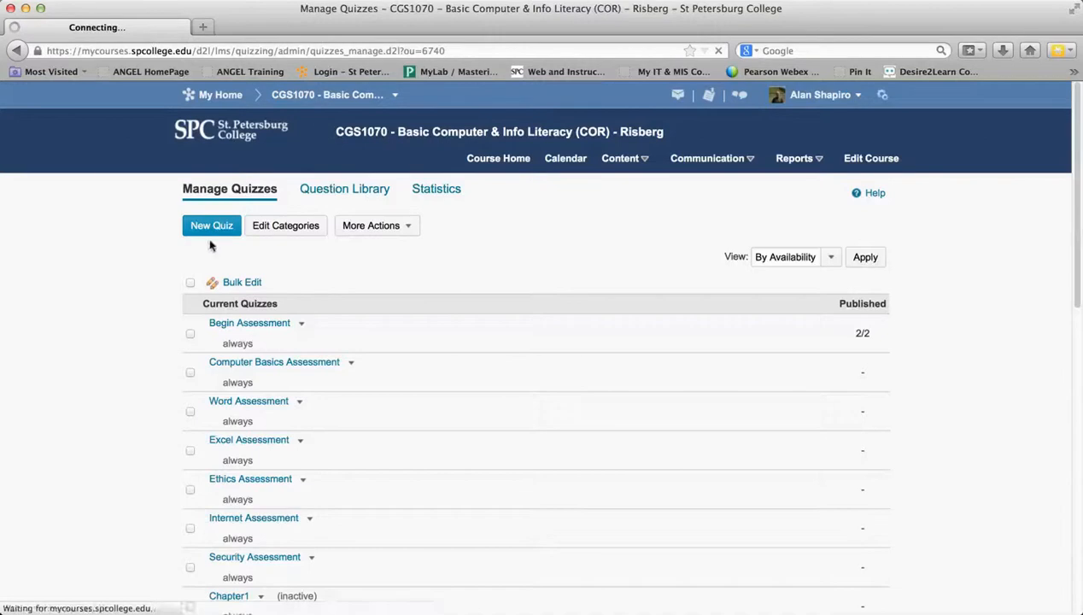
click(211, 225)
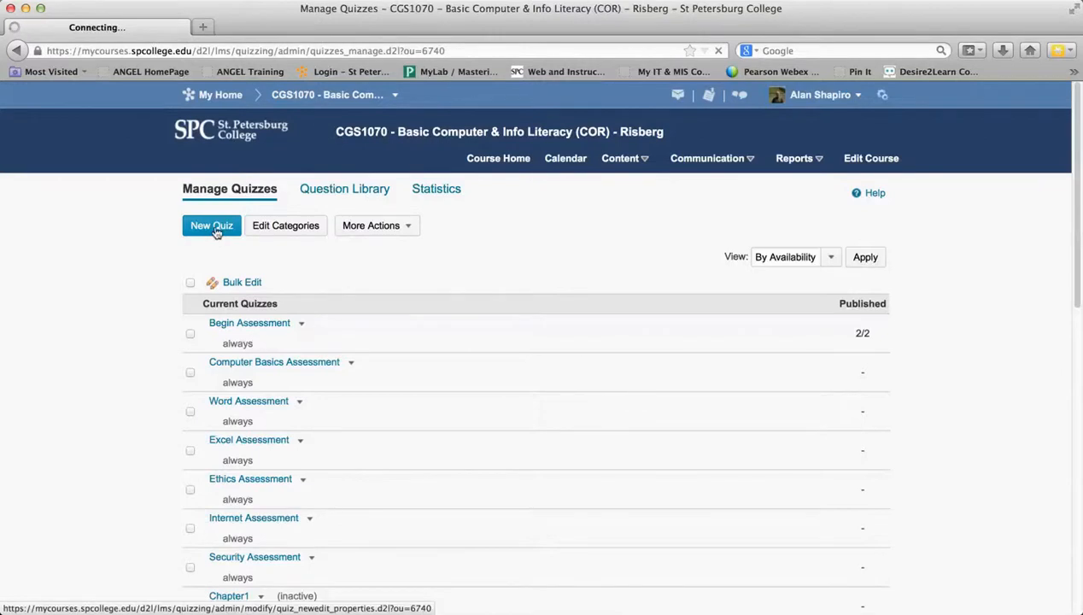
Step: Create a new quiz named 'Excel Assessment' and open its question editor
click(210, 225)
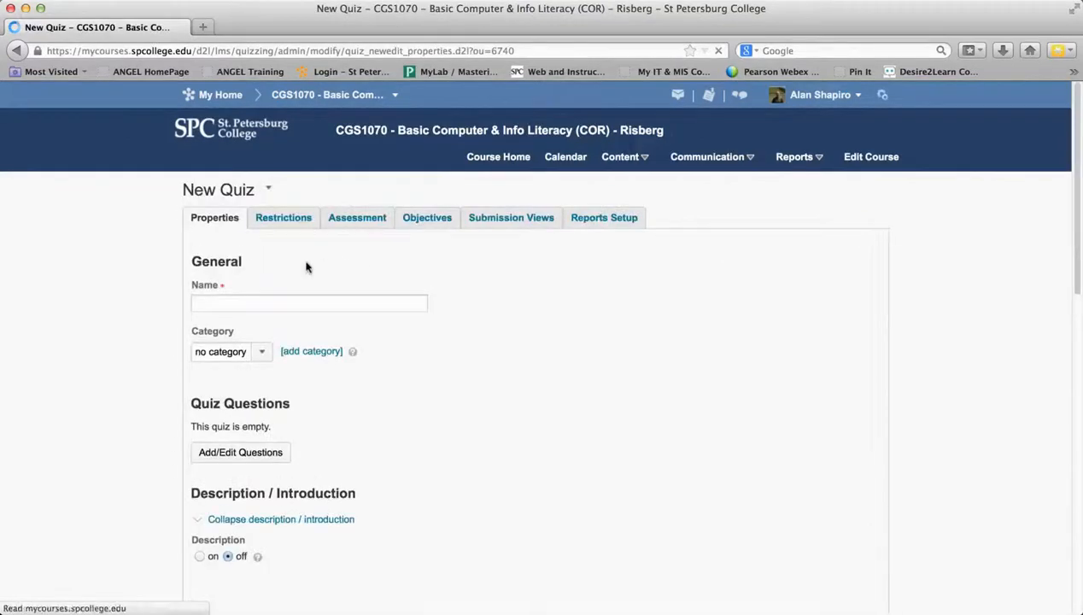
text(Excel)
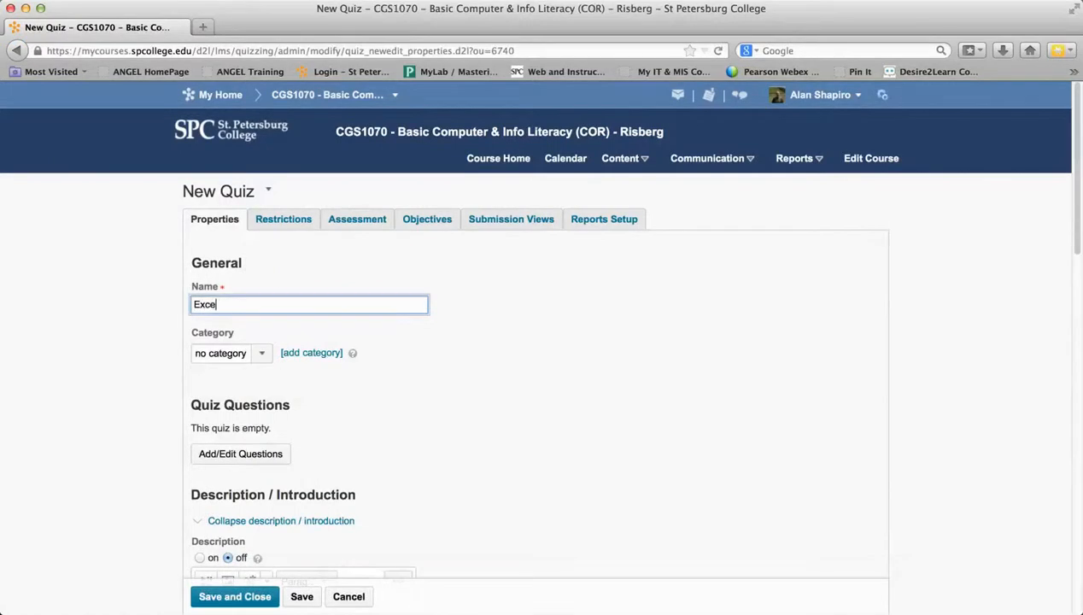
text(Asse)
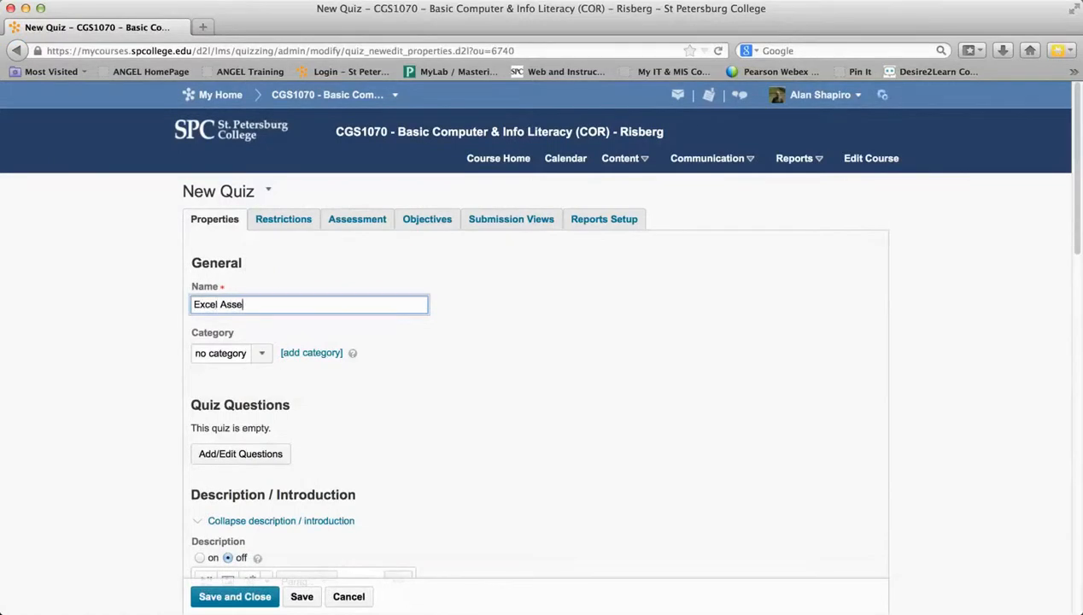
text(ssment)
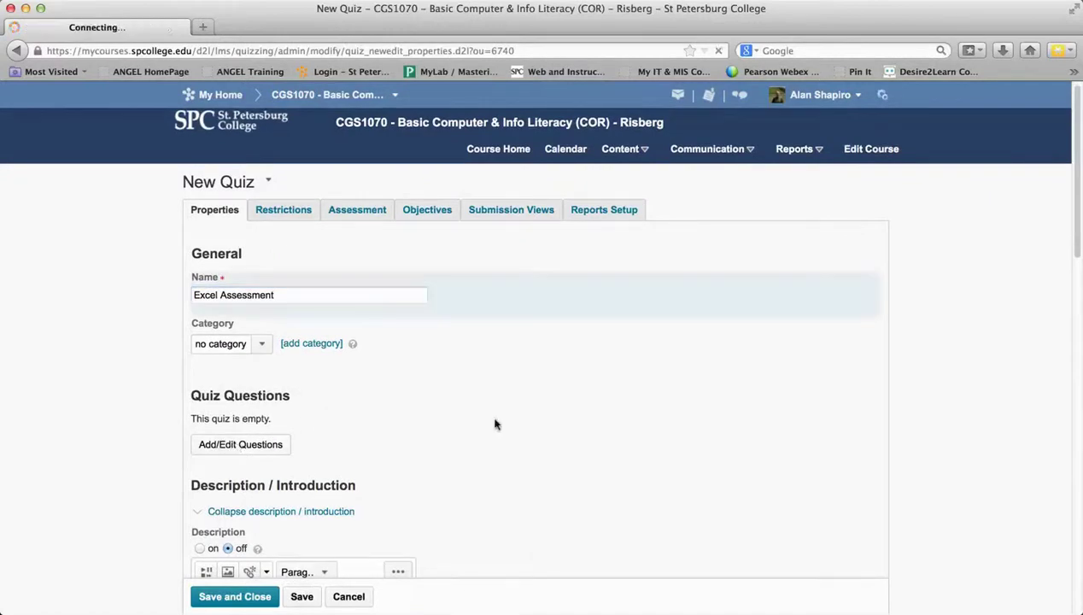
click(240, 444)
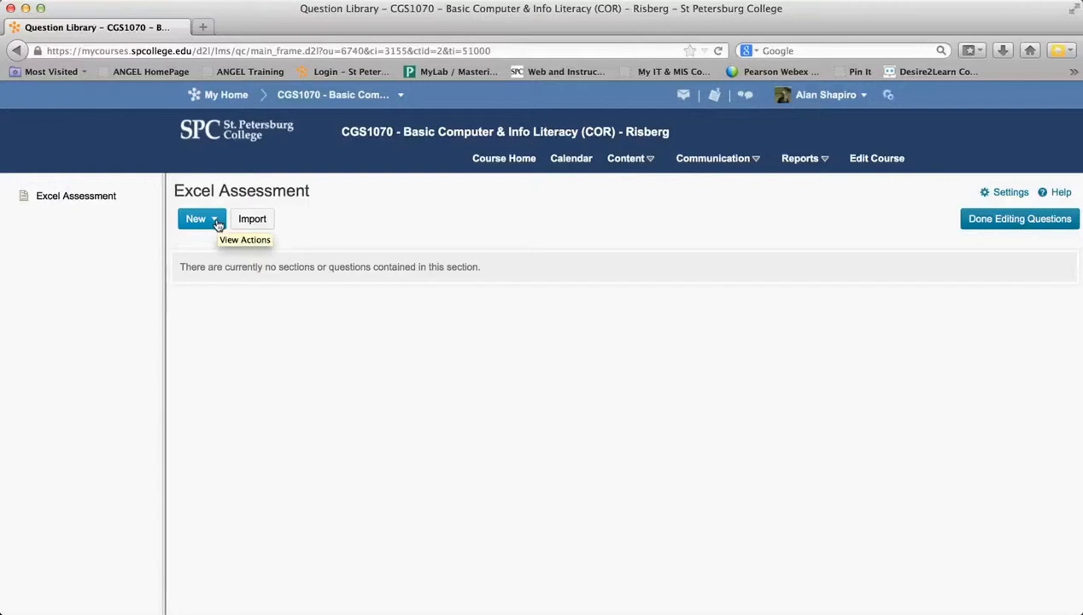
Step: Add a random section named 'Excel Part 1' and save it
click(202, 218)
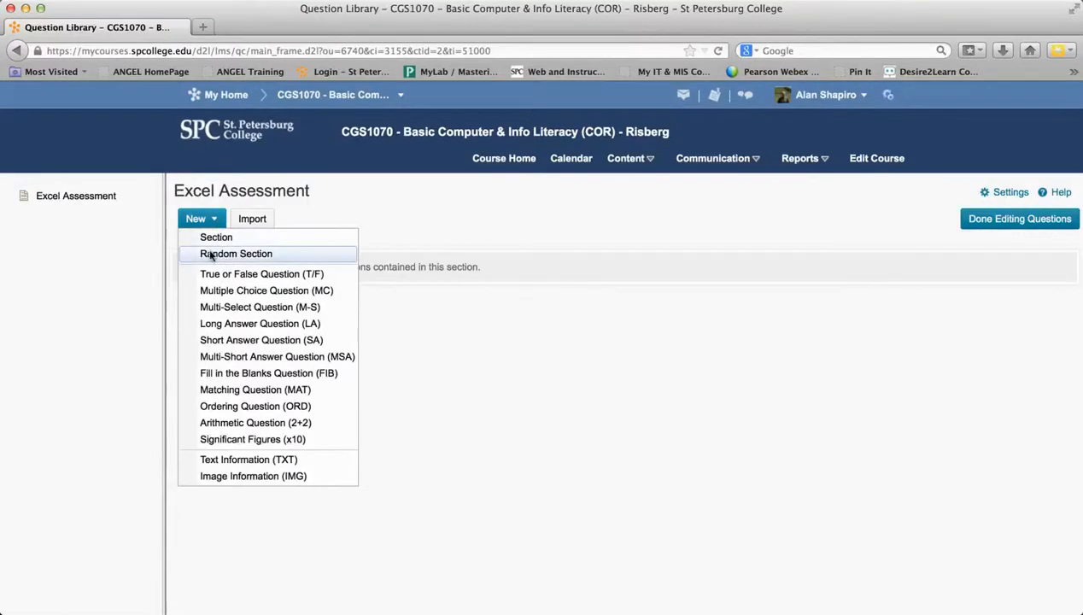
click(235, 253)
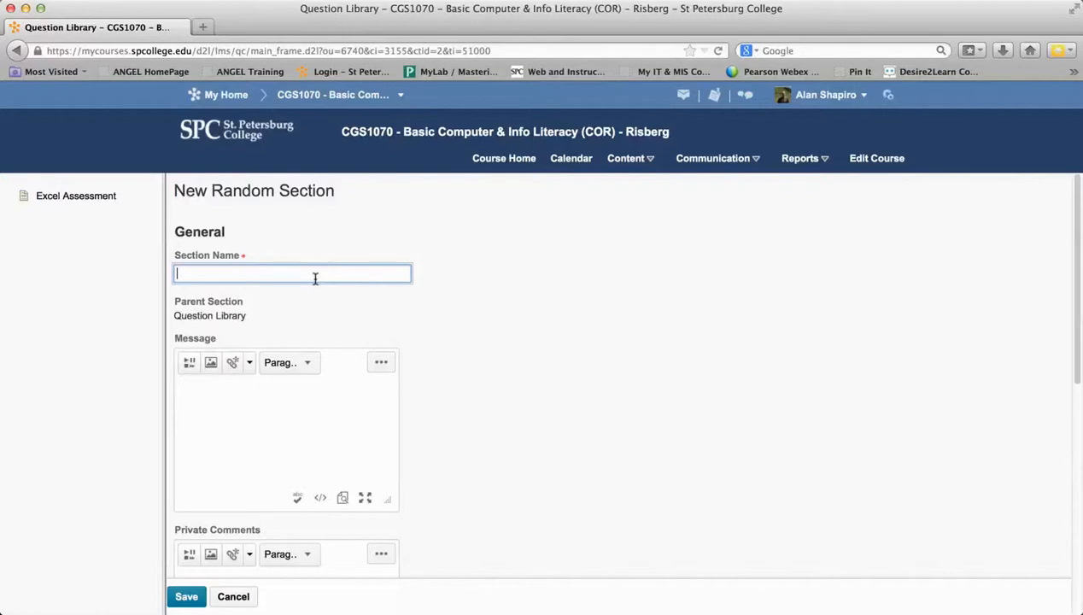
text(Excel)
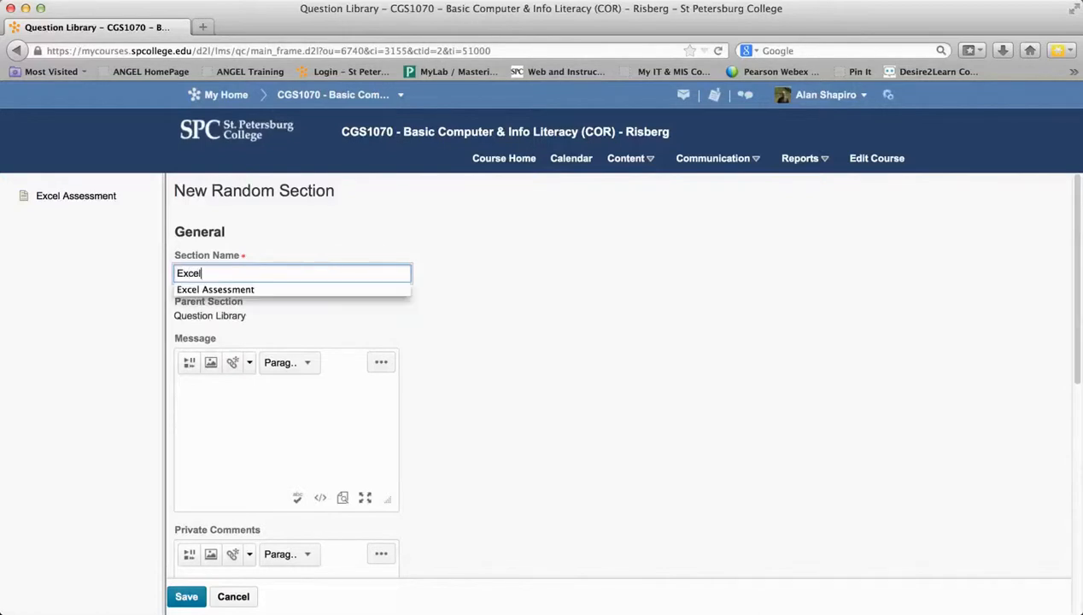
text(Part 1)
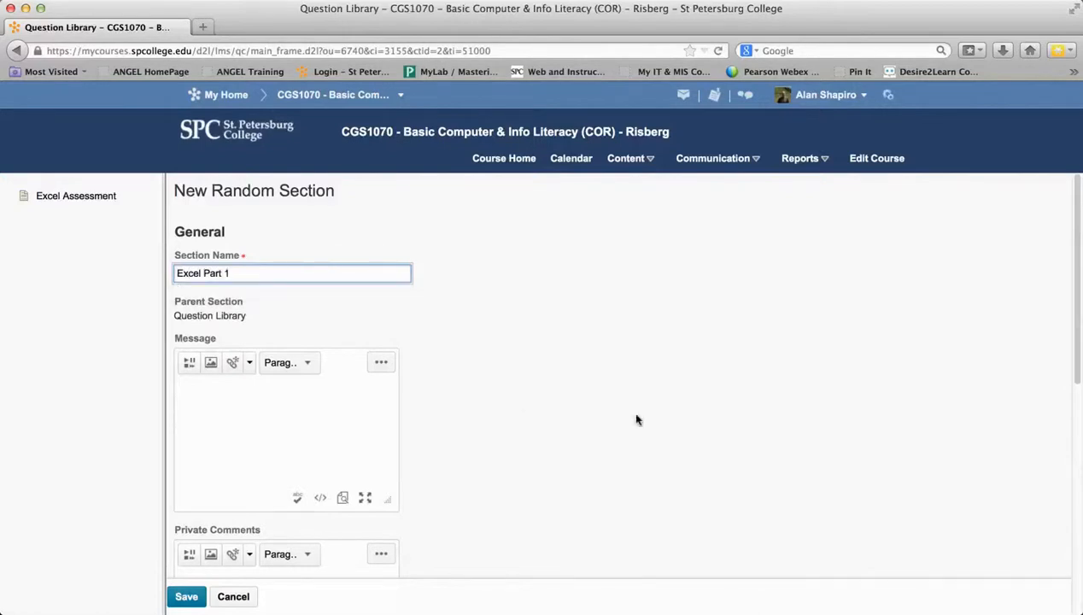
scroll(down, 3)
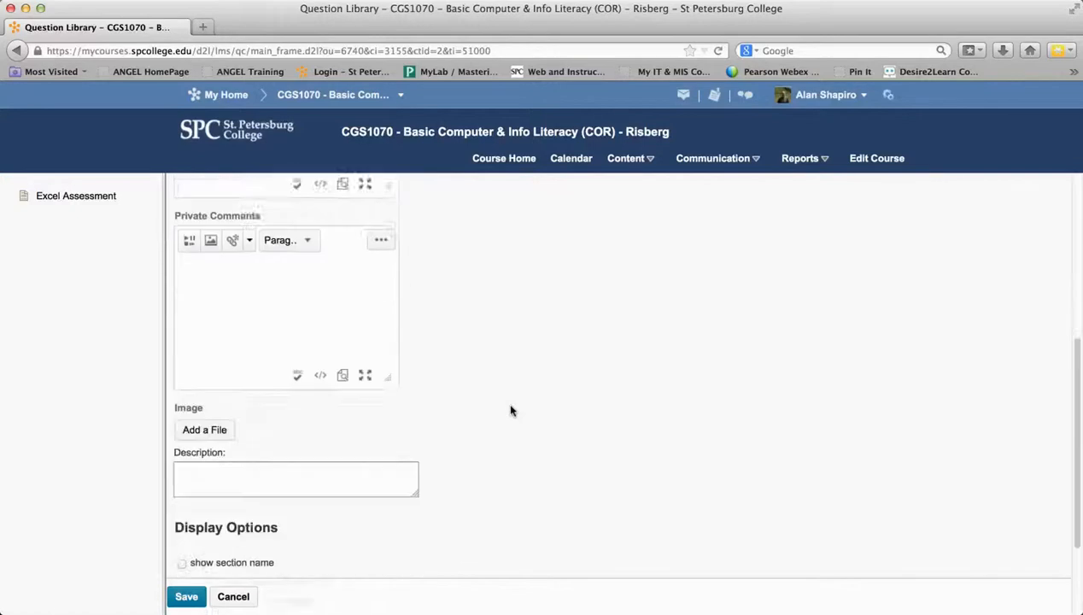
scroll(down, 3)
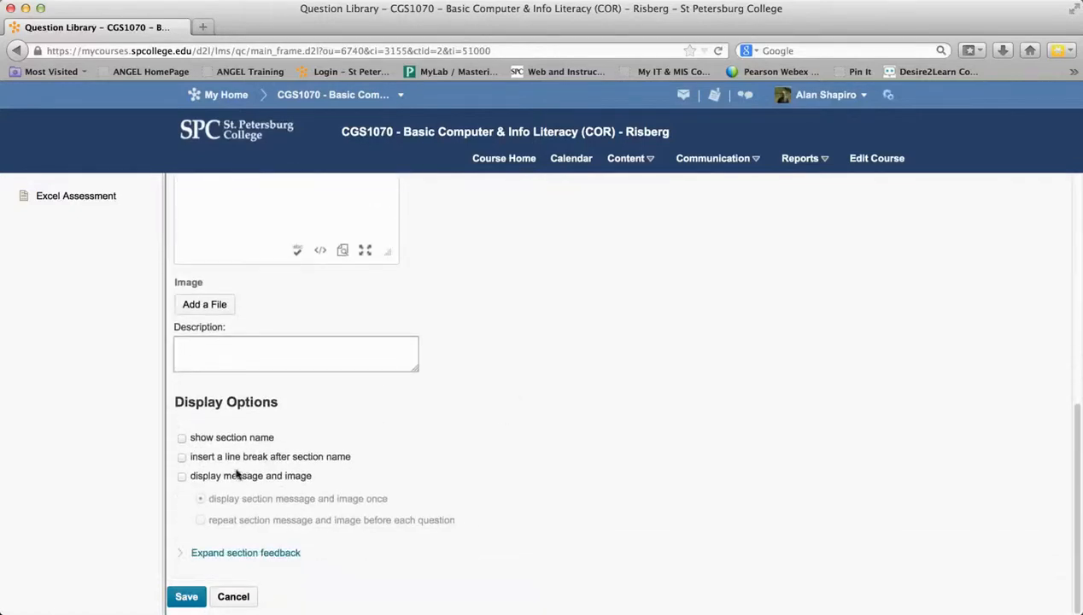
click(186, 596)
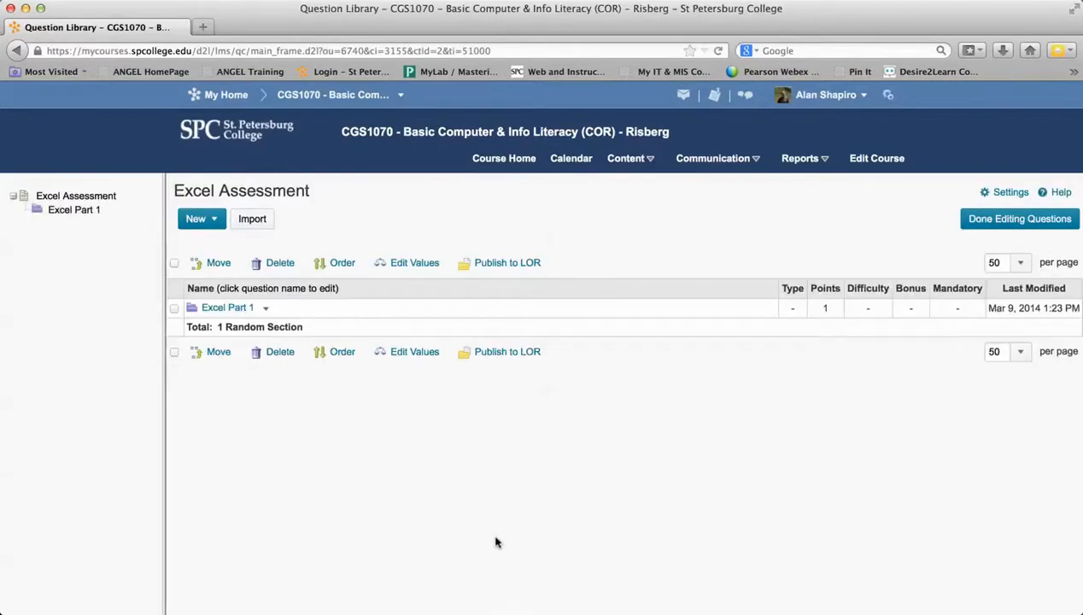
Step: Add a second random section named 'Excel Part 2' and save it
click(202, 219)
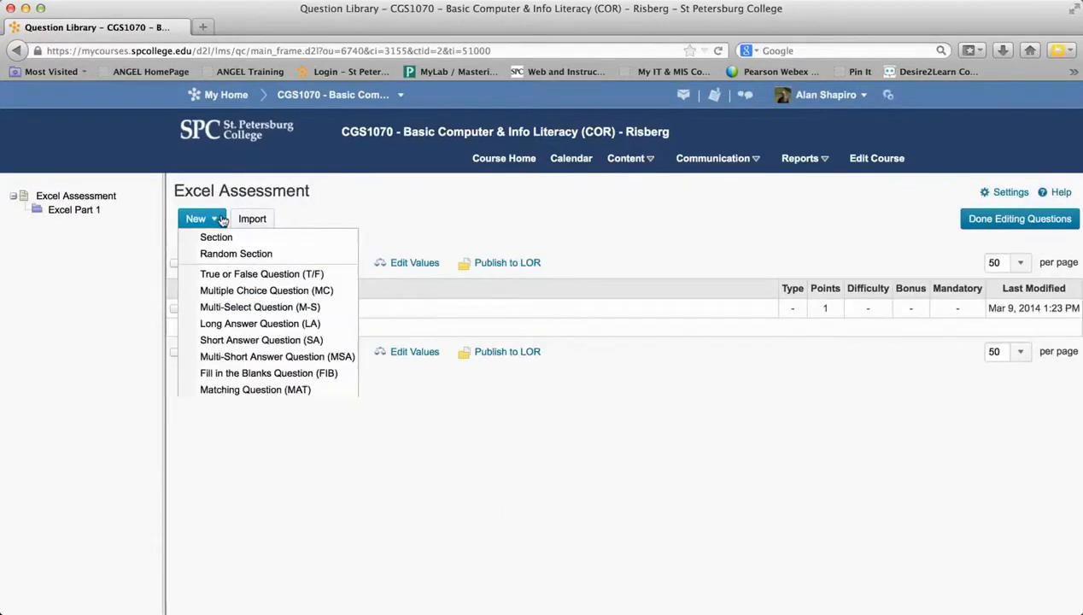
click(235, 254)
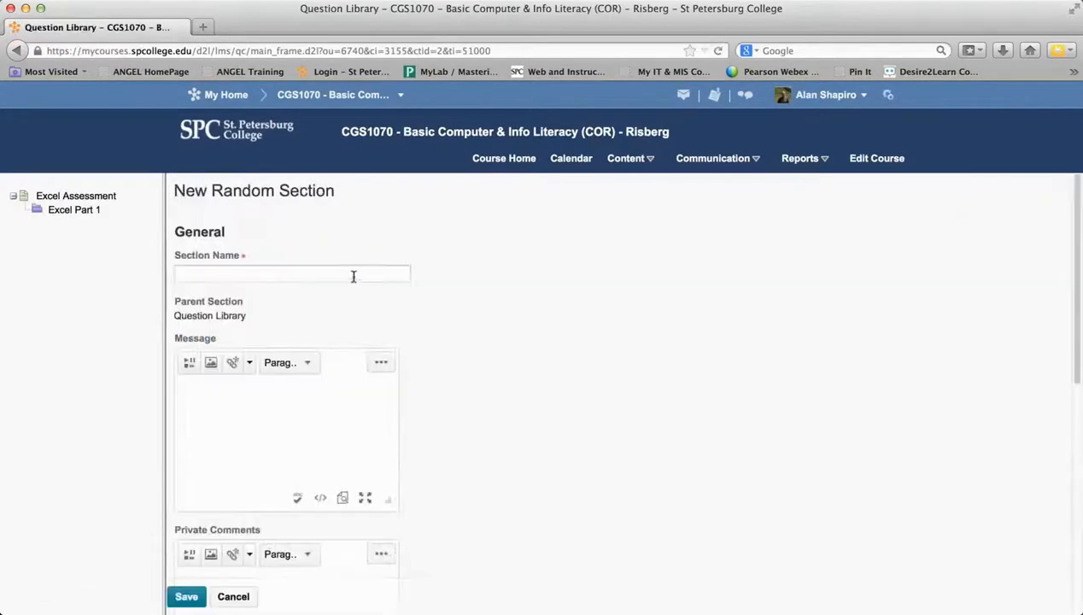
text(Excel Part 2)
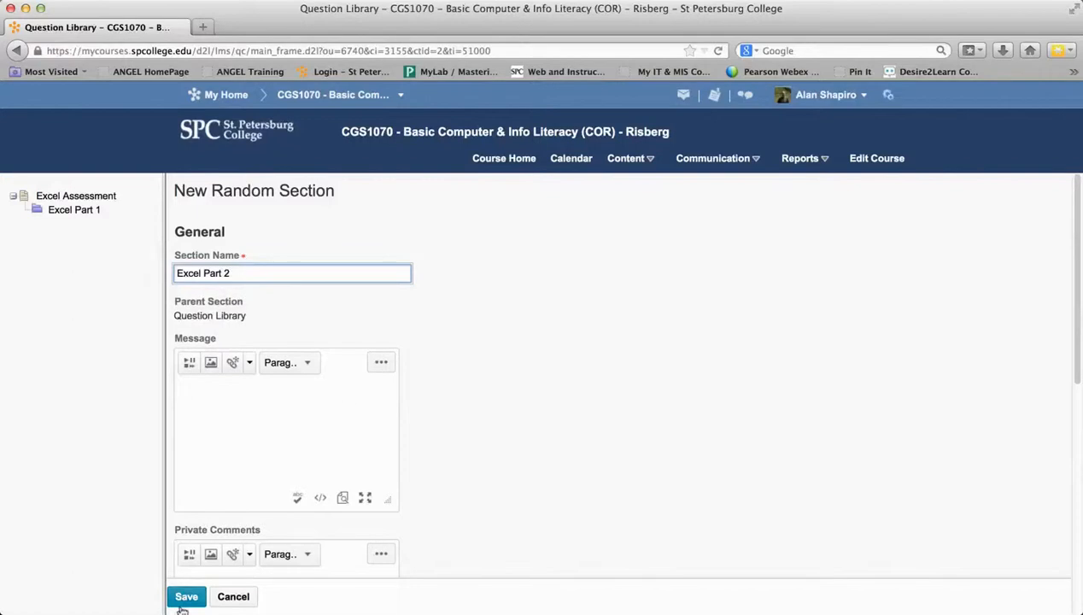
click(186, 596)
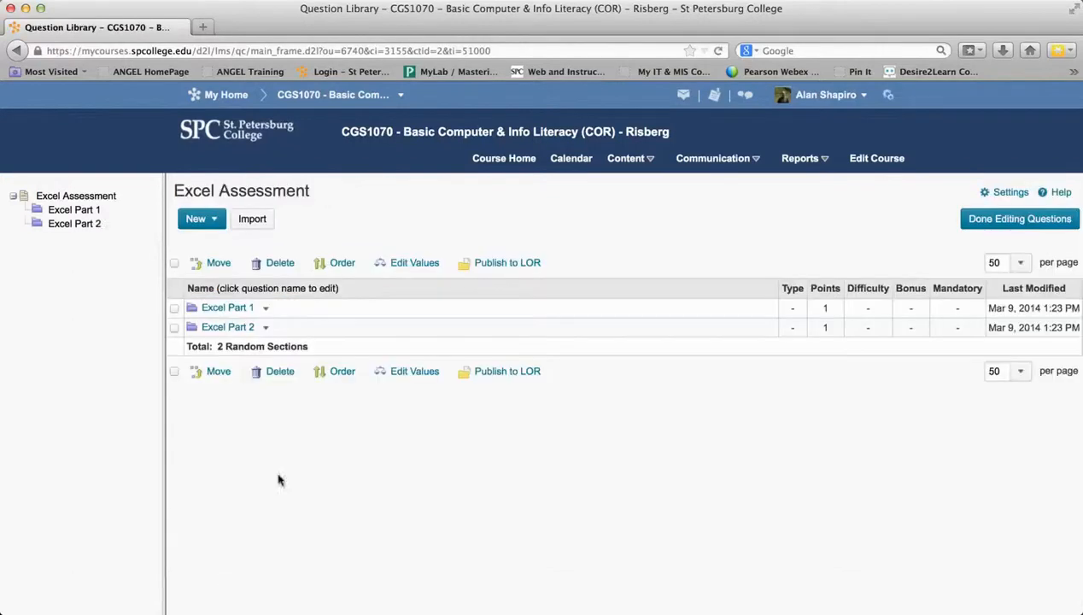
mouse_move(265, 308)
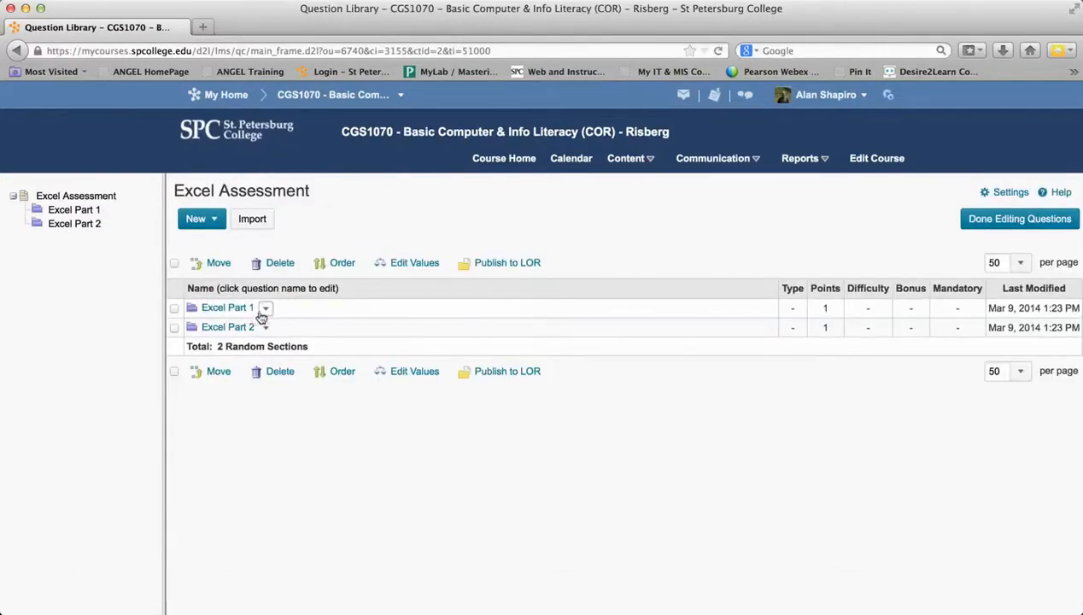
click(265, 327)
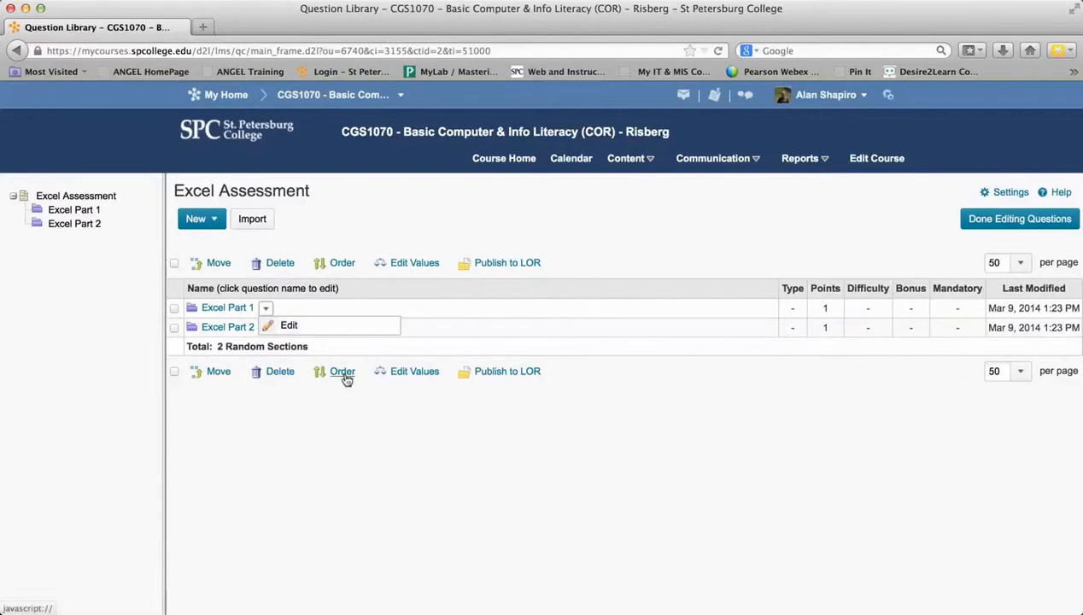
Step: Dismiss the Excel Part 1 actions menu and open that random section
click(227, 307)
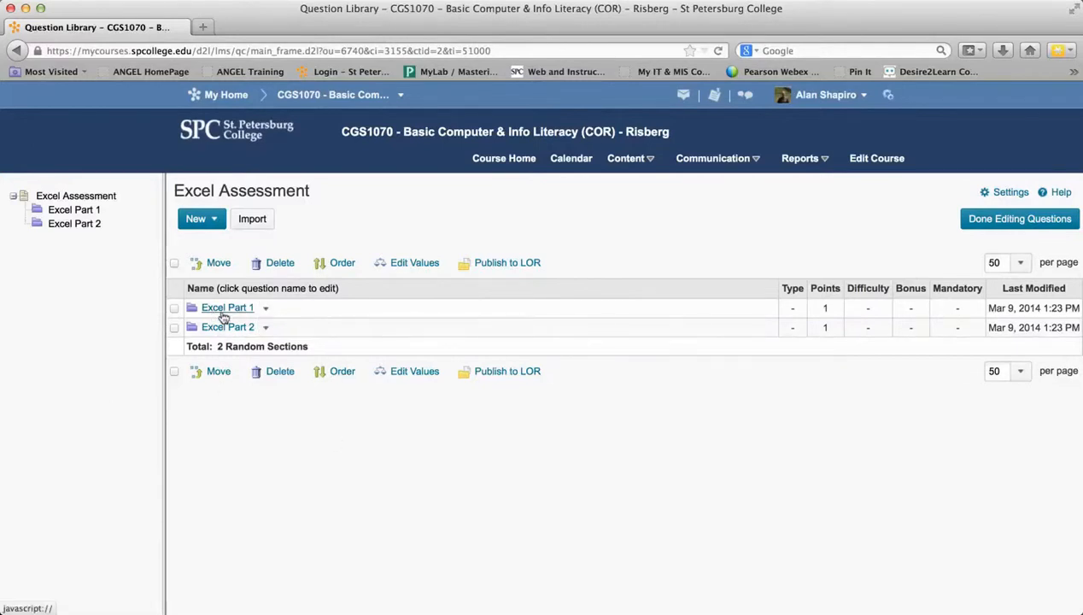
mouse_move(222, 319)
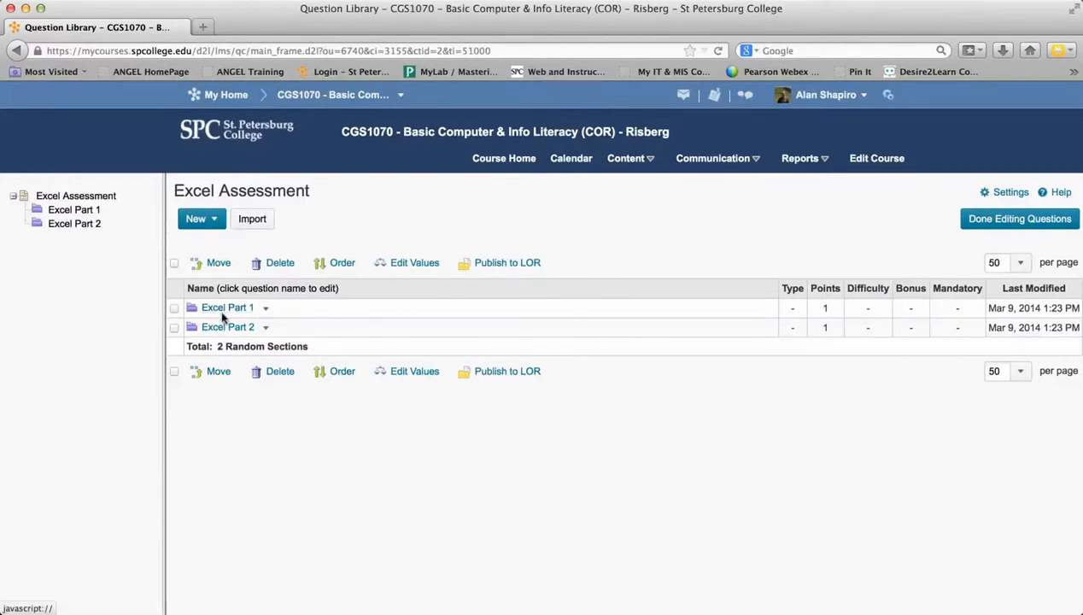
click(228, 307)
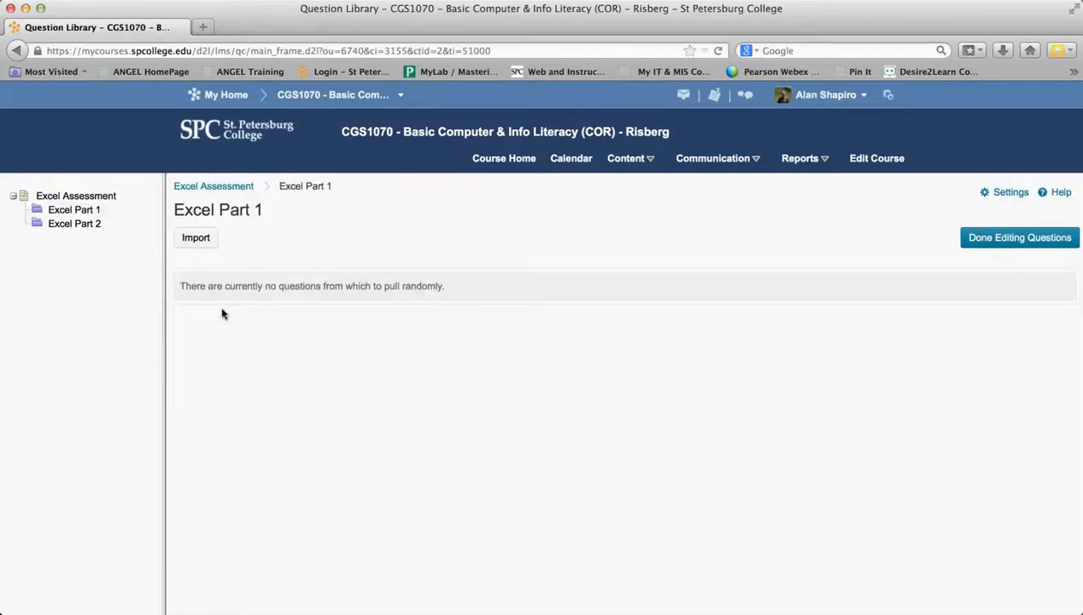
mouse_move(277, 254)
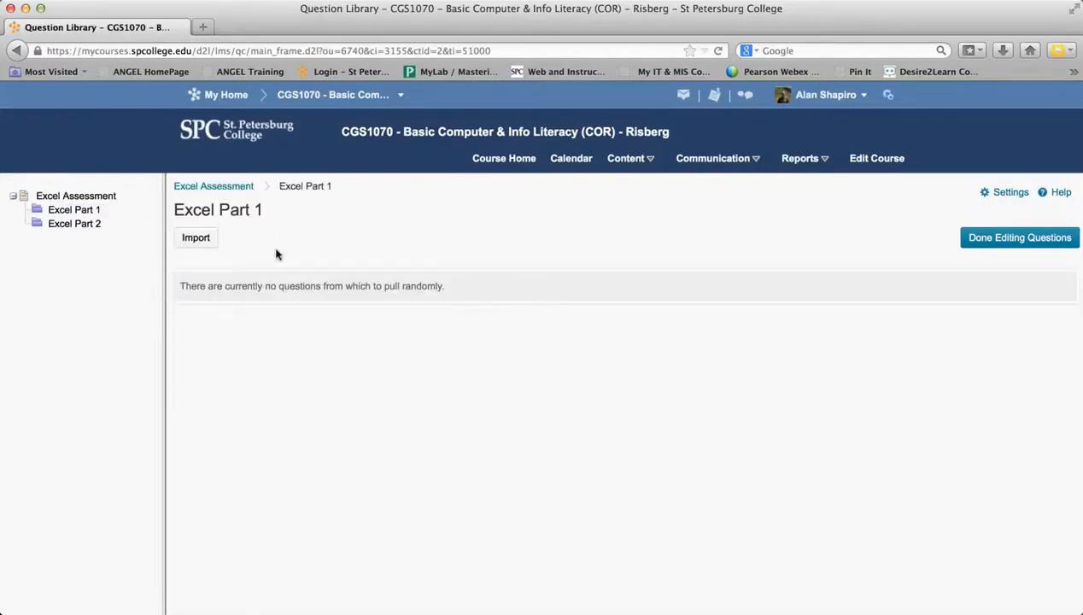
mouse_move(381, 275)
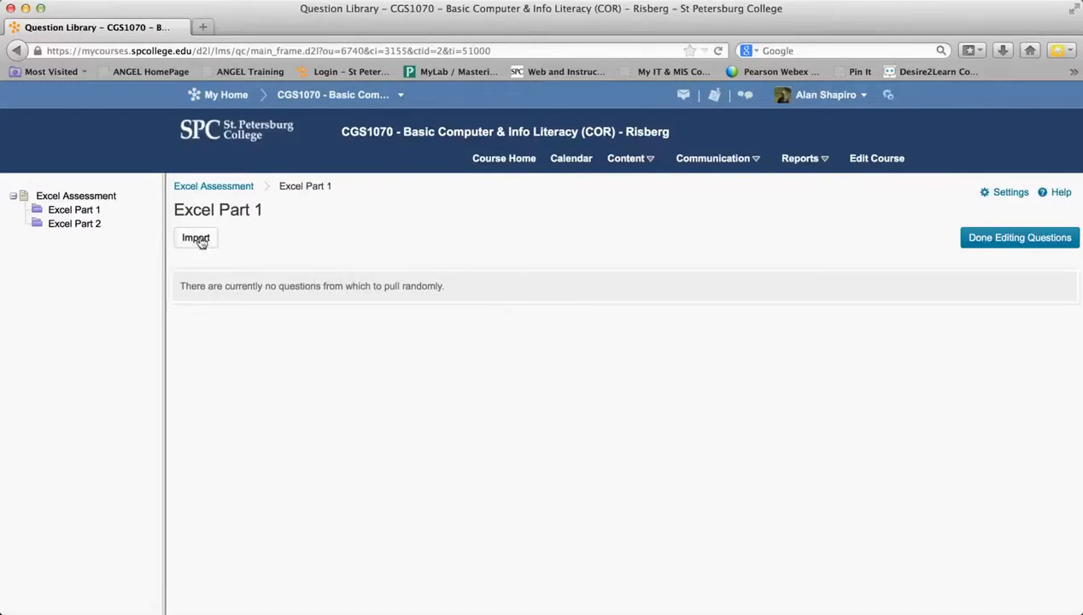
Step: Start importing into Excel Part 1 and load the Excel source section's questions
click(195, 238)
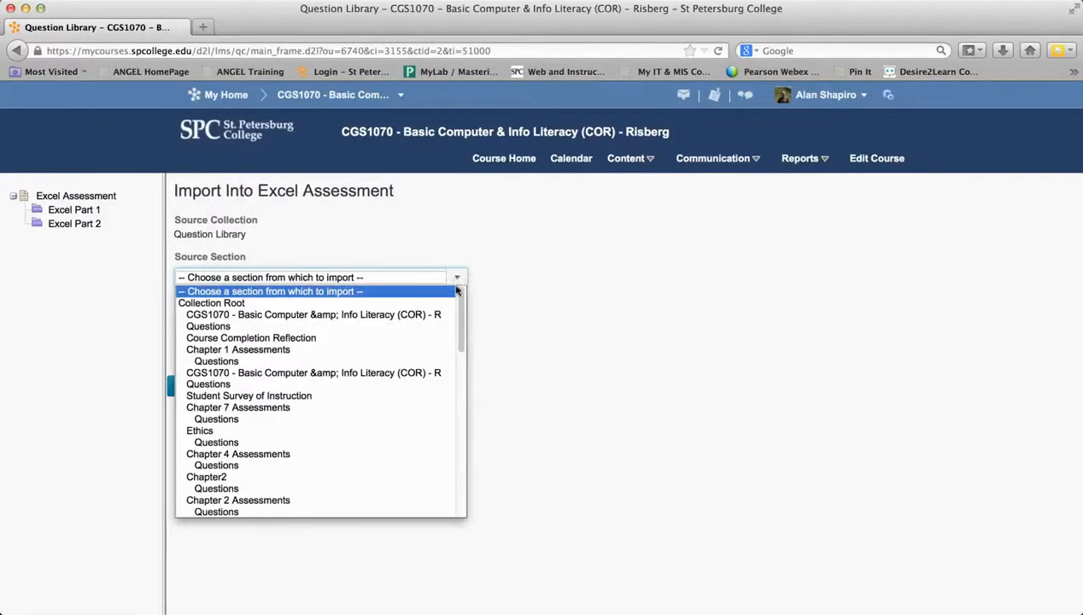
scroll(down, 3)
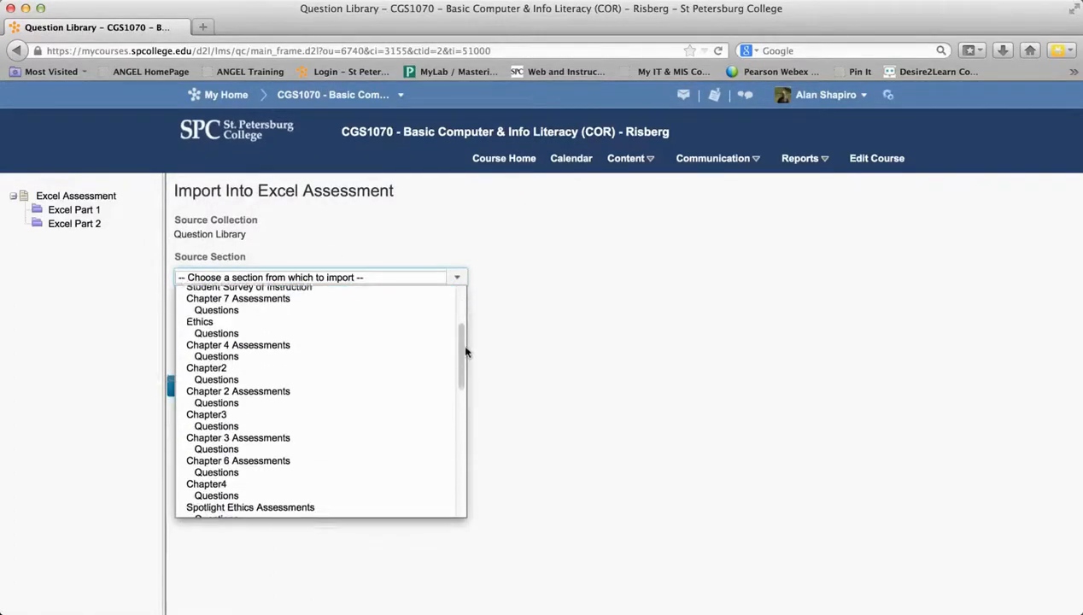
scroll(down, 3)
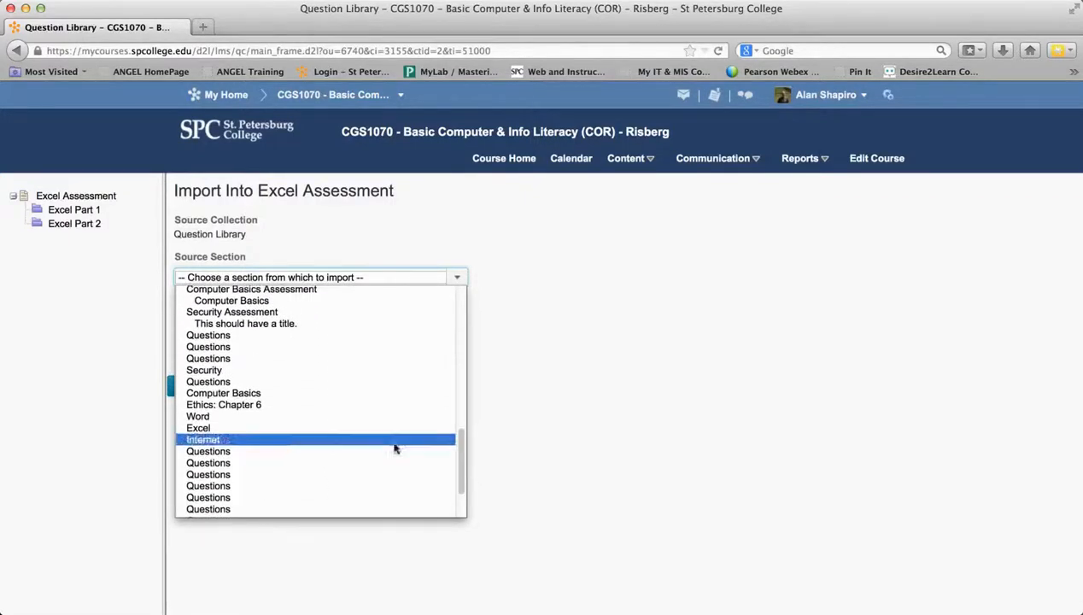
click(197, 428)
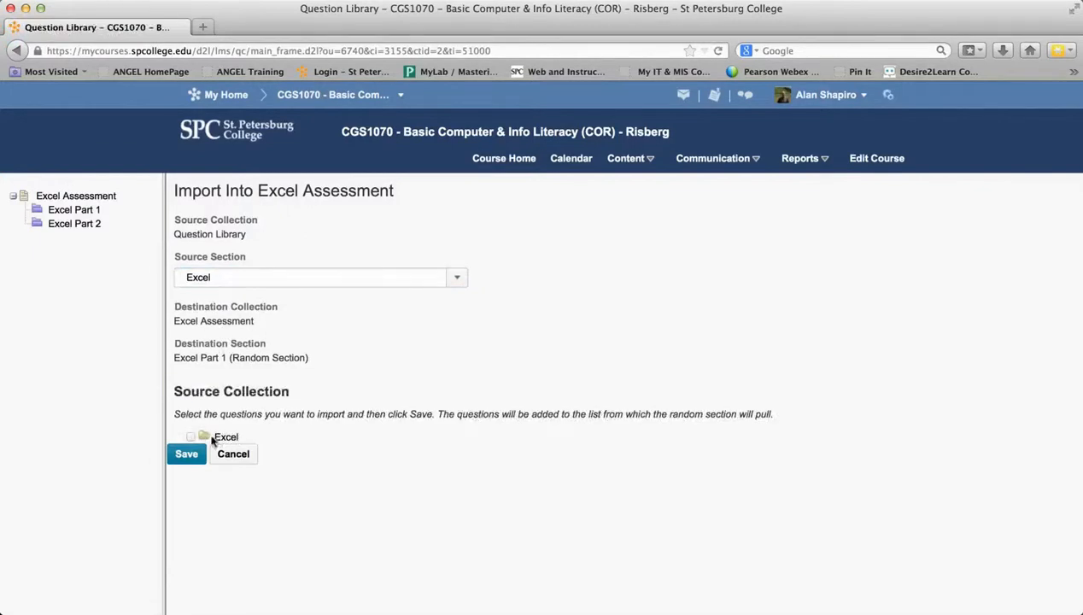
click(457, 276)
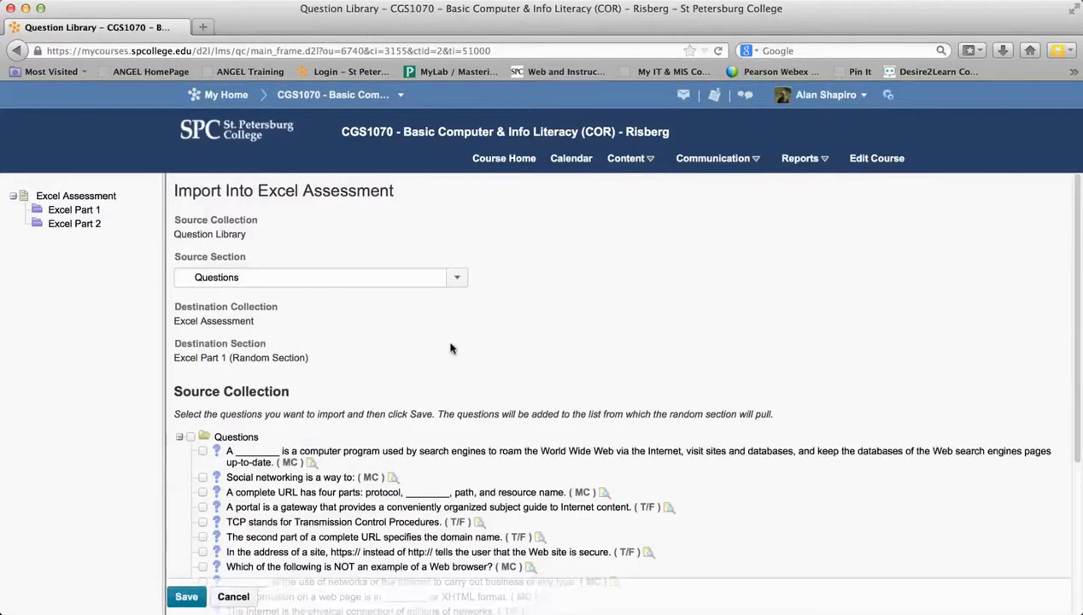
Step: Preview a question, then check every question in the source section
scroll(down, 3)
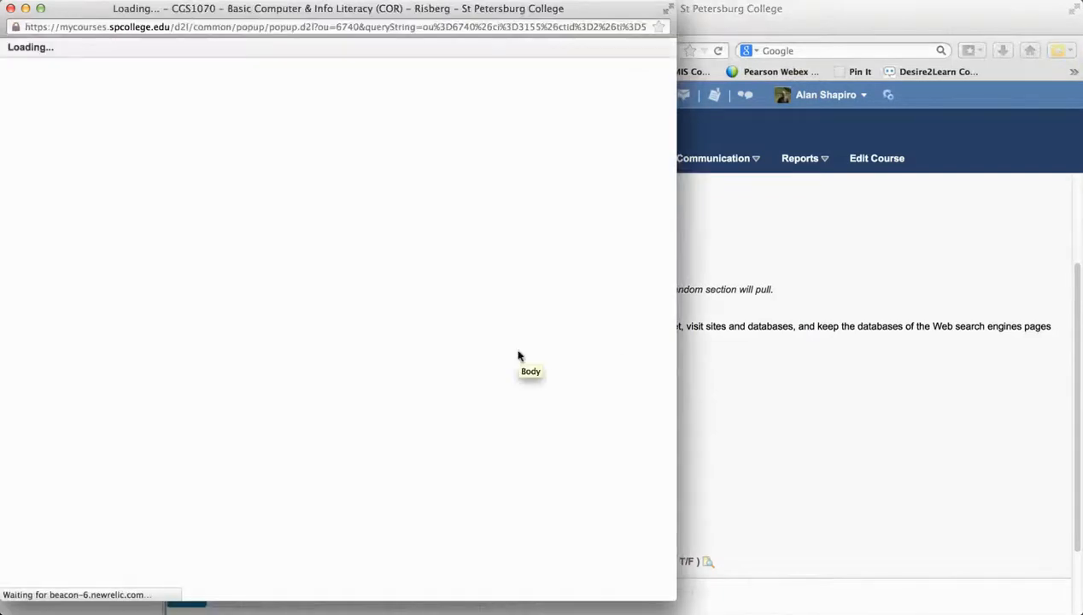
mouse_move(514, 353)
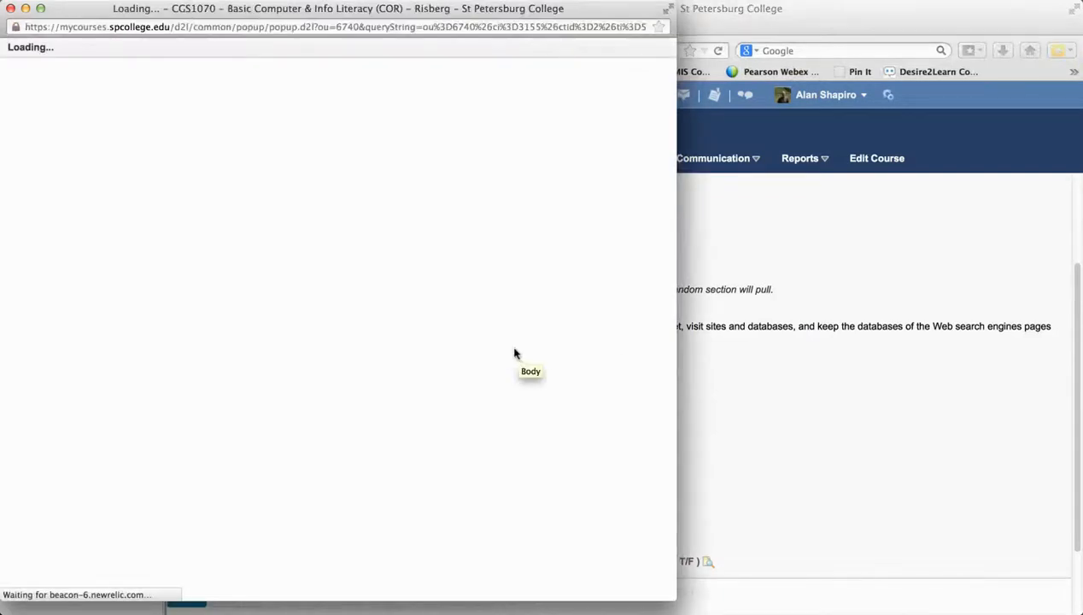
mouse_move(220, 184)
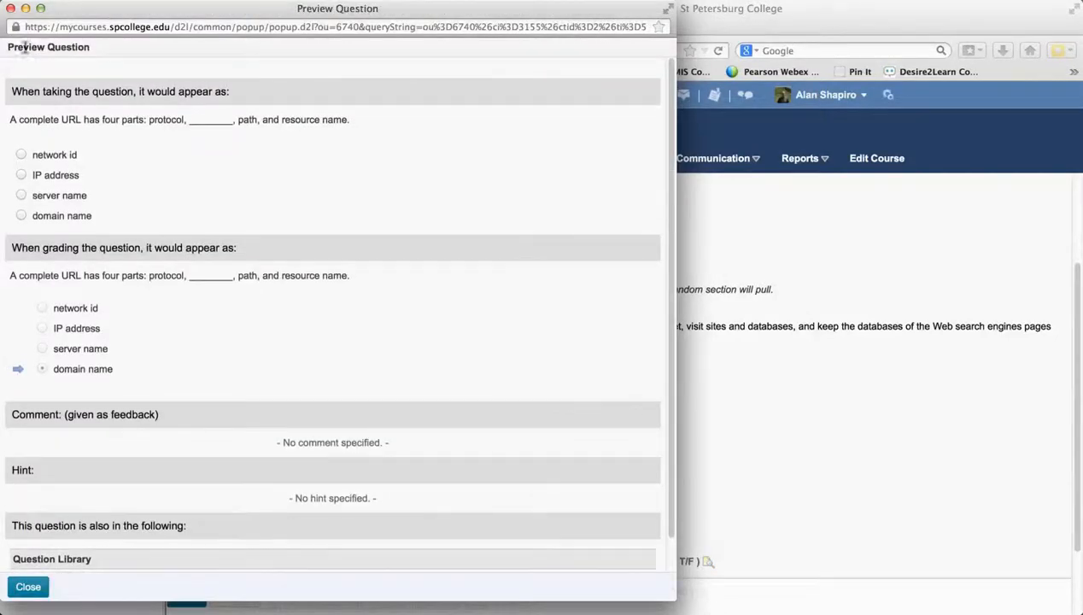
click(27, 587)
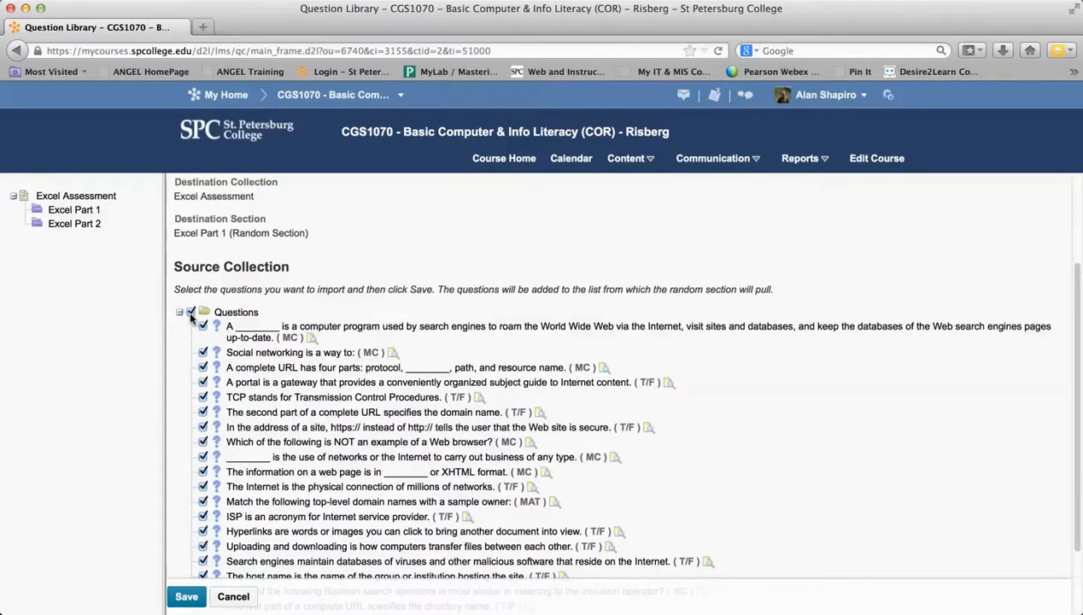
click(191, 311)
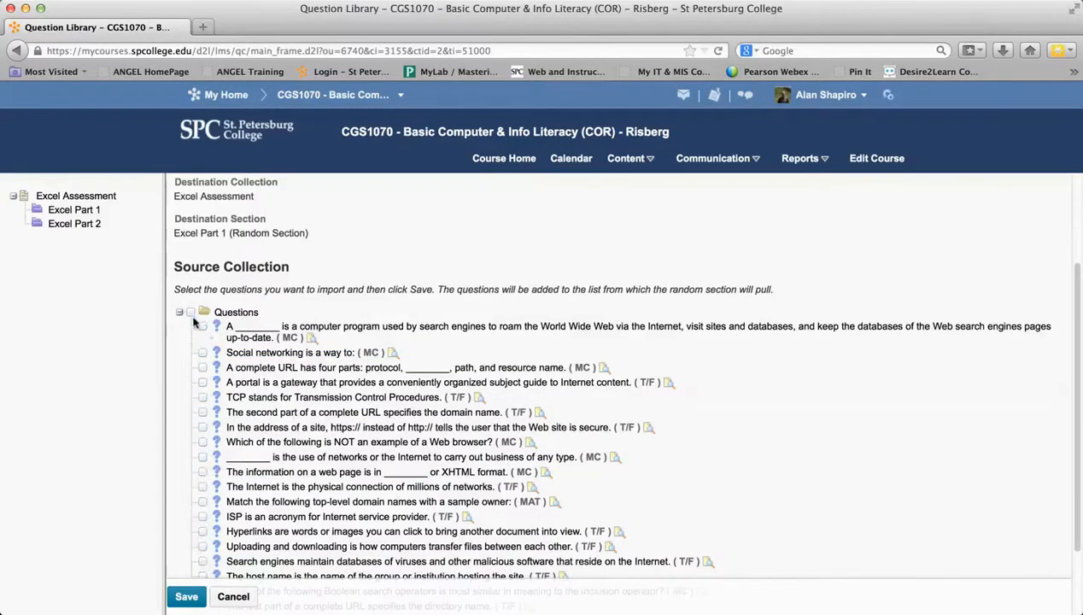
click(191, 311)
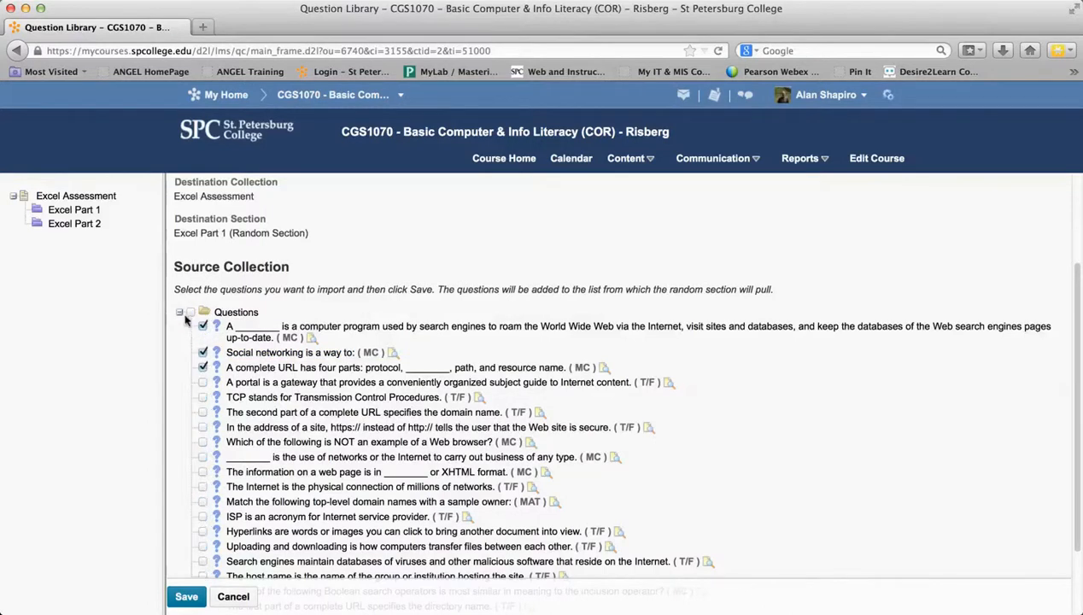
click(191, 312)
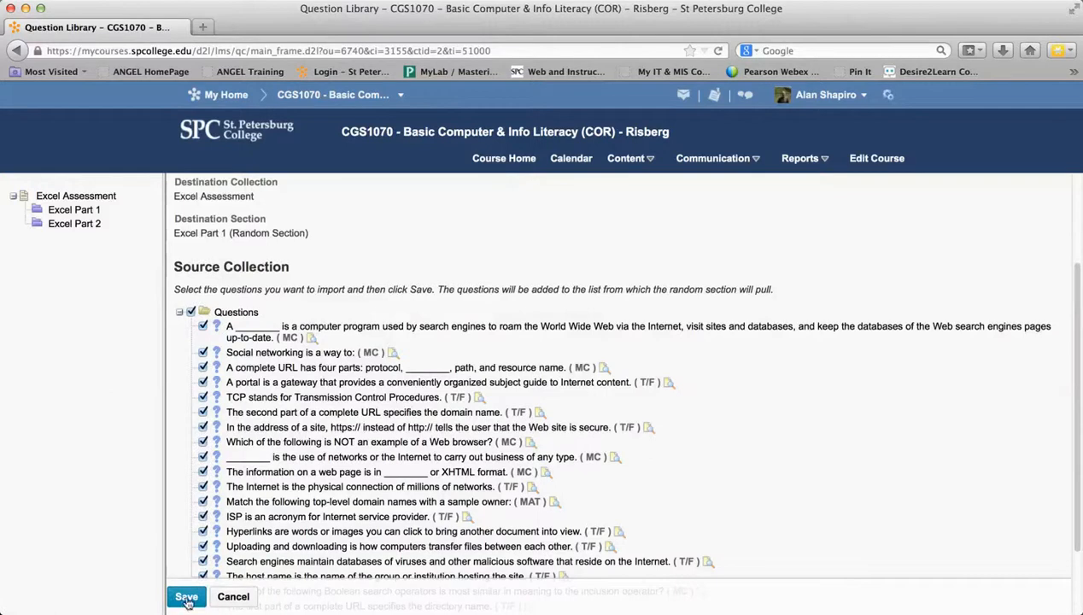
Step: Import the checked questions and set 10 questions per attempt at 2 points each
click(185, 596)
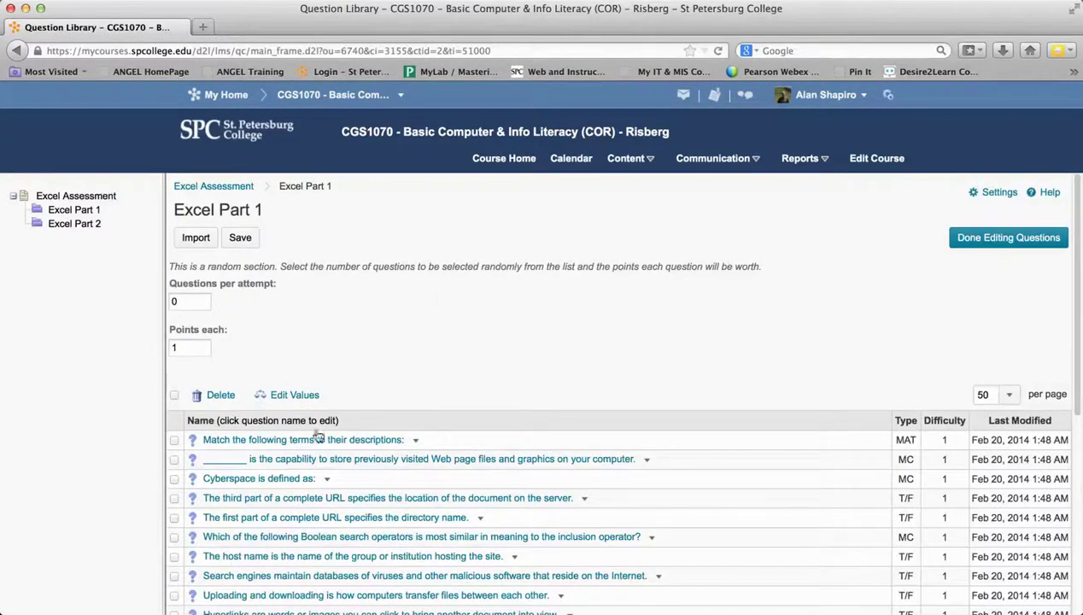
mouse_move(186, 290)
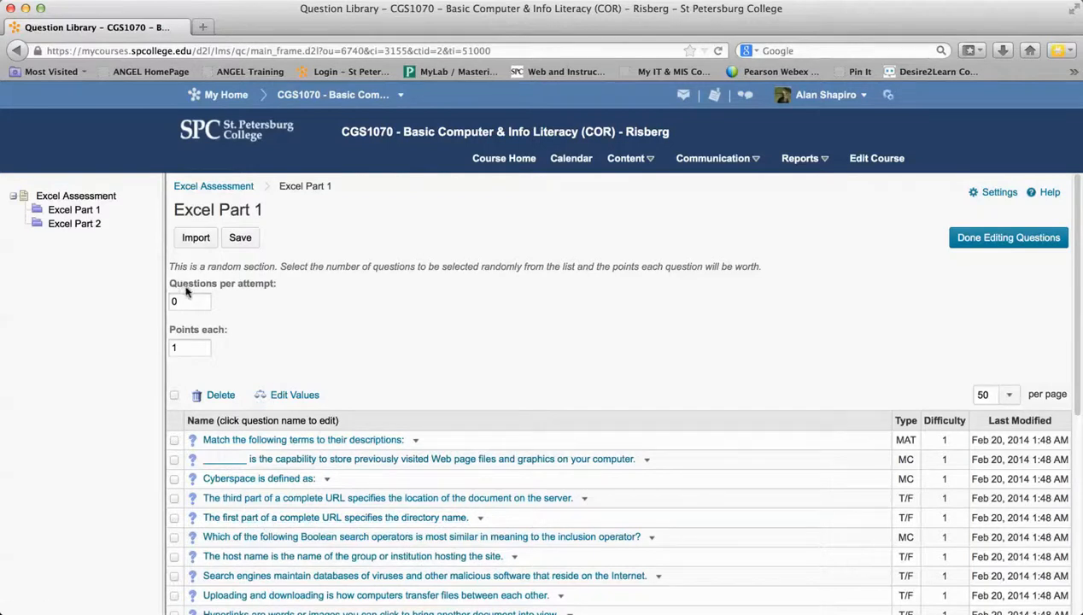
mouse_move(344, 264)
text(2)
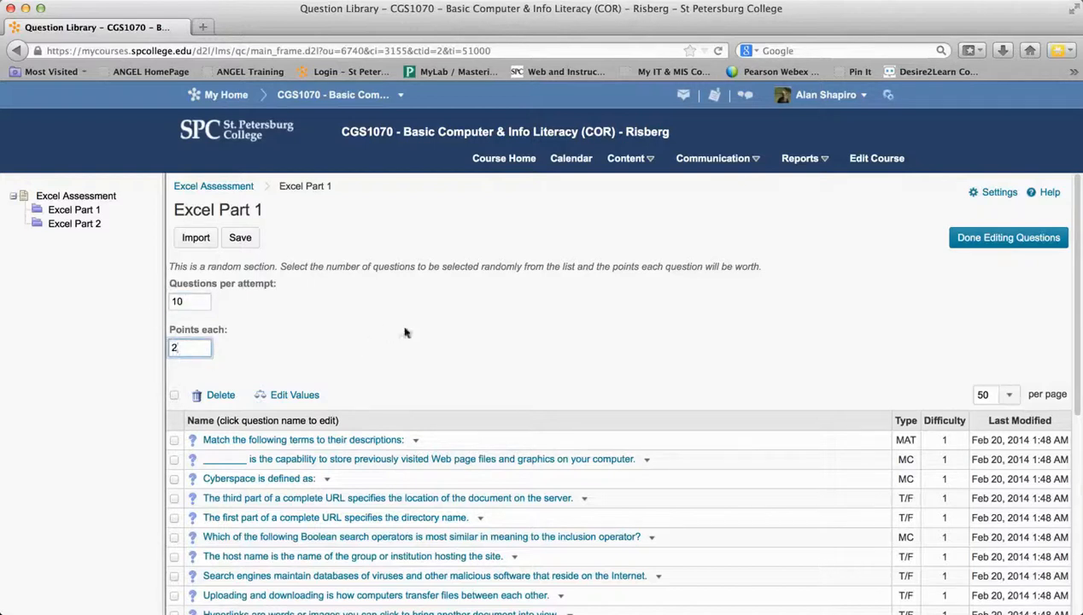
mouse_move(986, 278)
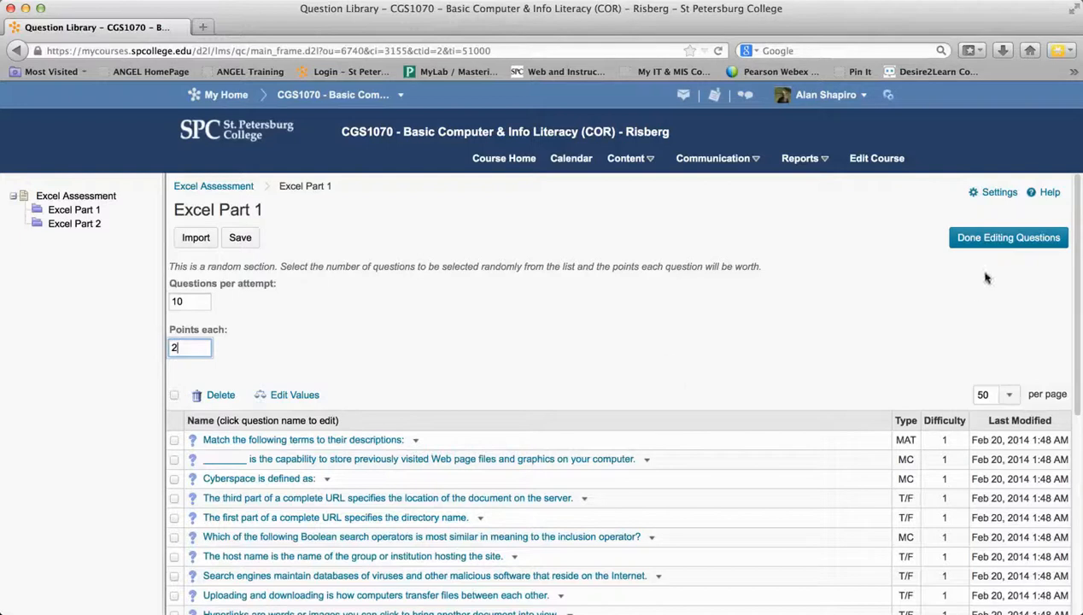
click(240, 238)
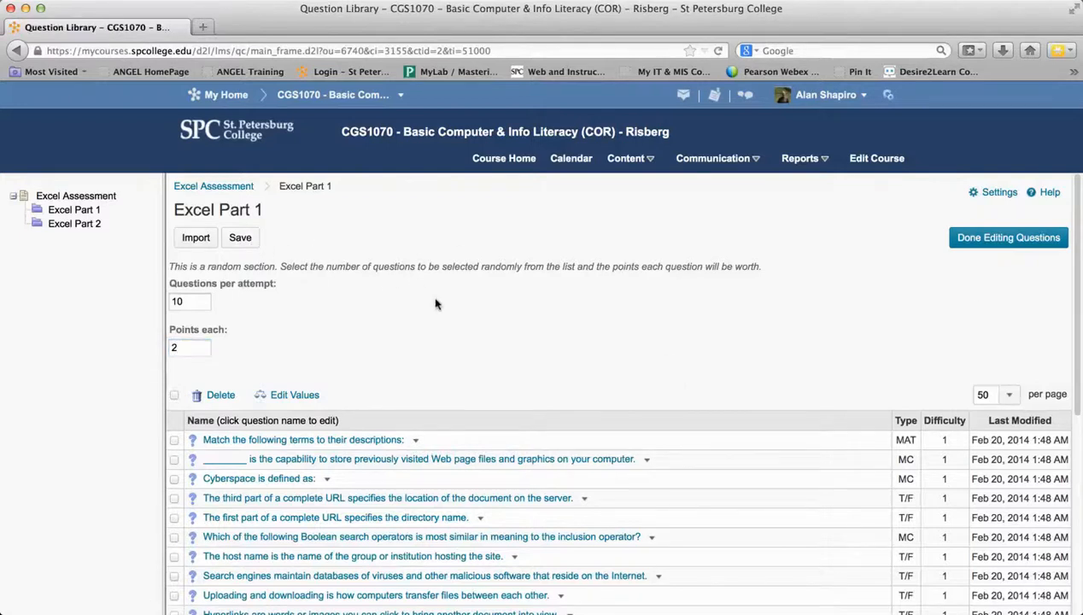
scroll(down, 3)
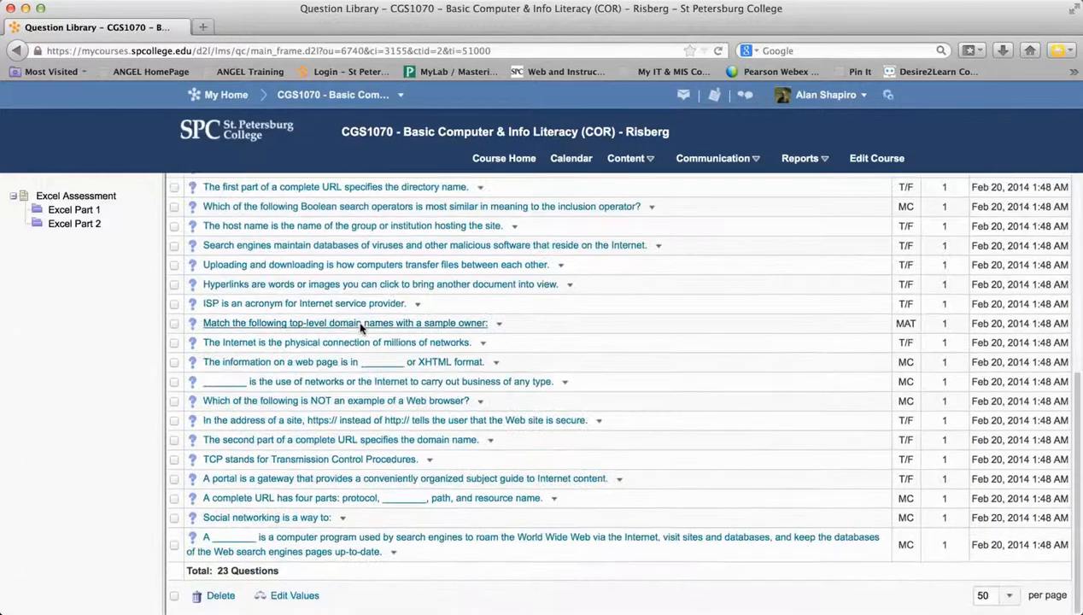
scroll(up, 3)
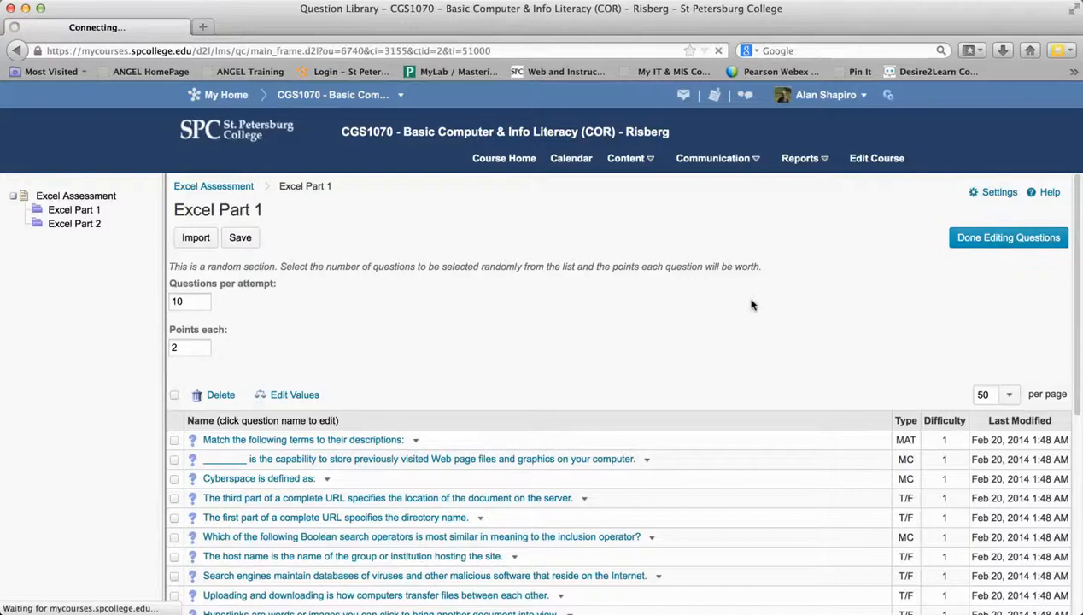
Step: Finish editing Excel Part 1 and review it drawing 10 of 23 questions for 20 points
click(1008, 237)
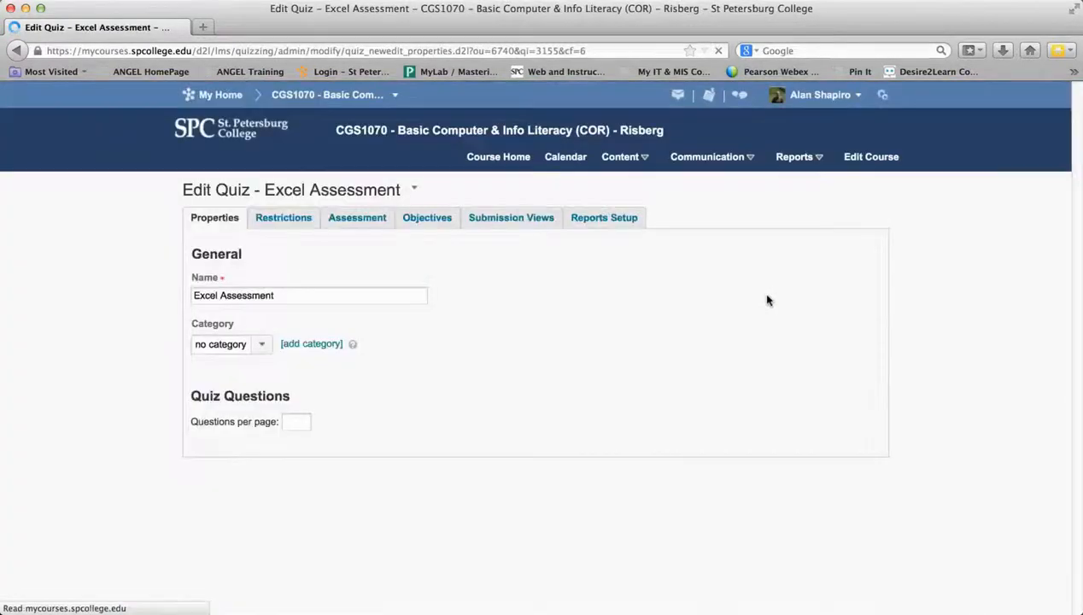
scroll(down, 3)
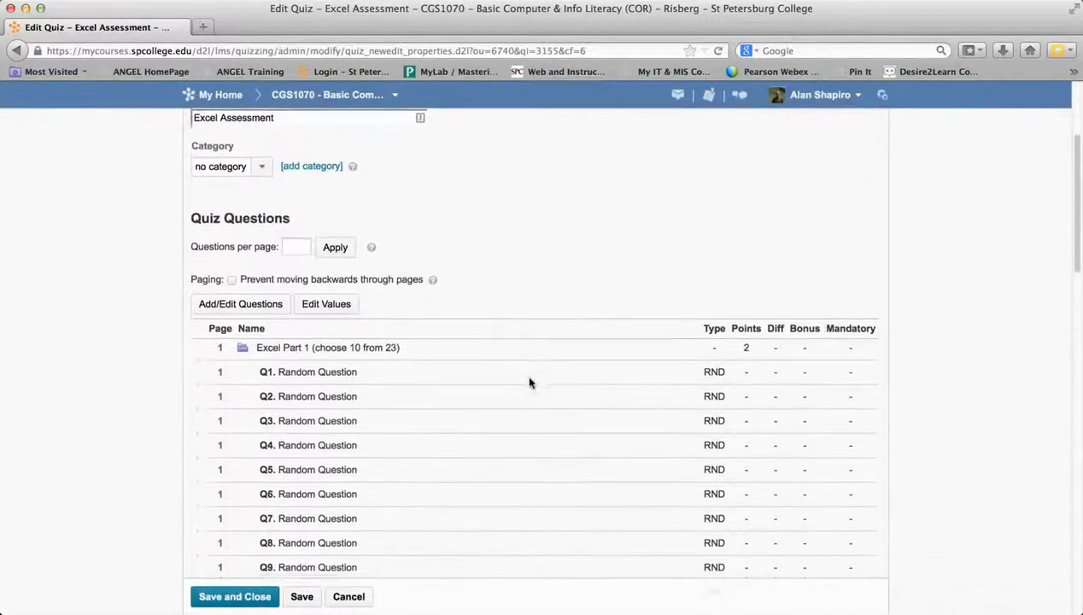
scroll(down, 3)
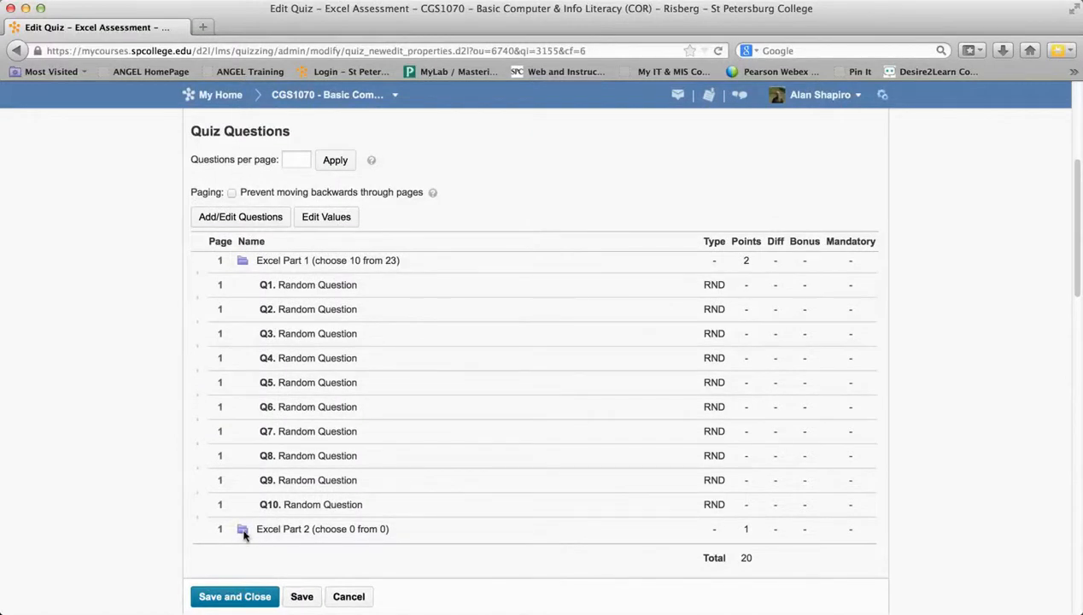
mouse_move(322, 406)
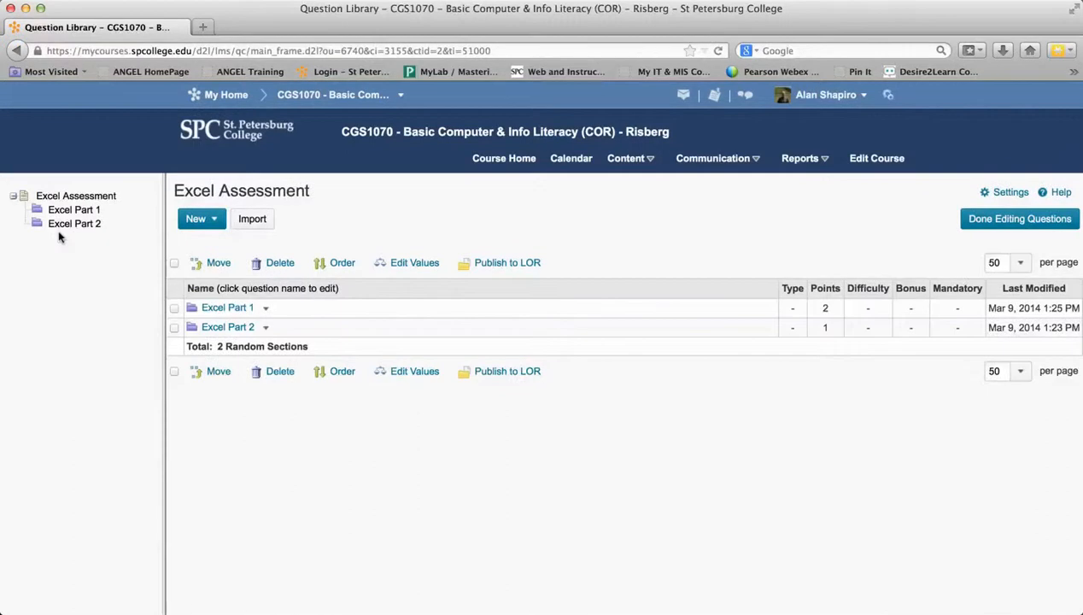
Step: Import every Chapter 4 Assessments question into Excel Part 2, drawing 6 per attempt
click(75, 223)
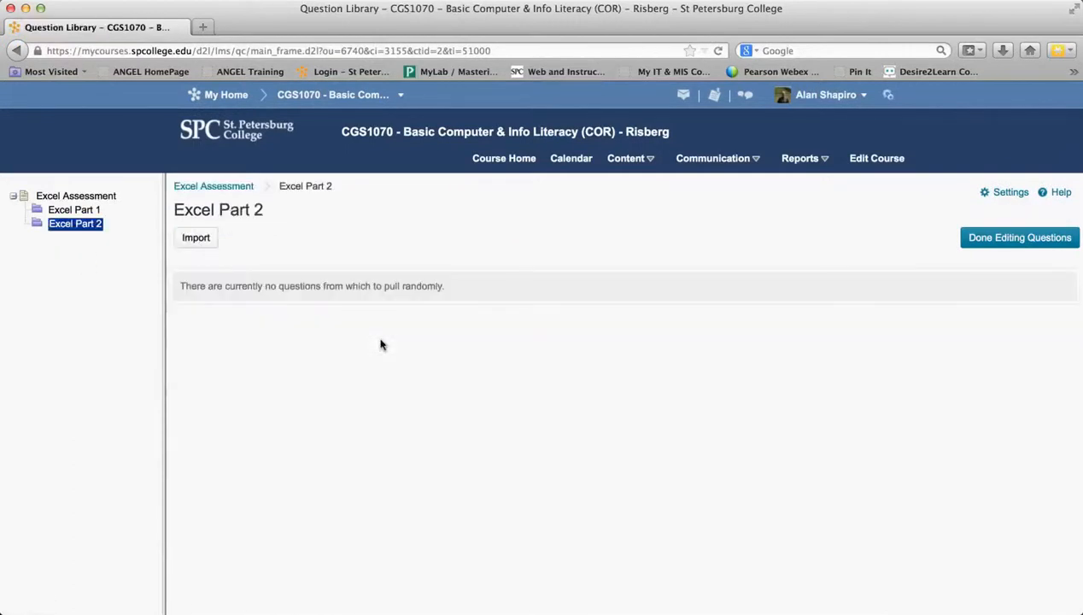
click(195, 237)
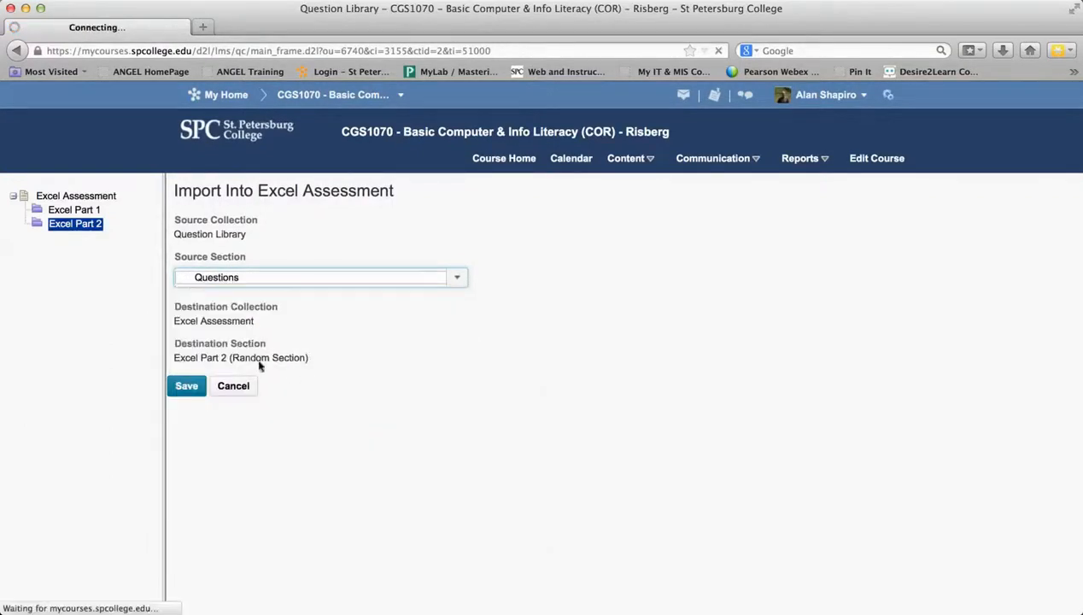
mouse_move(381, 303)
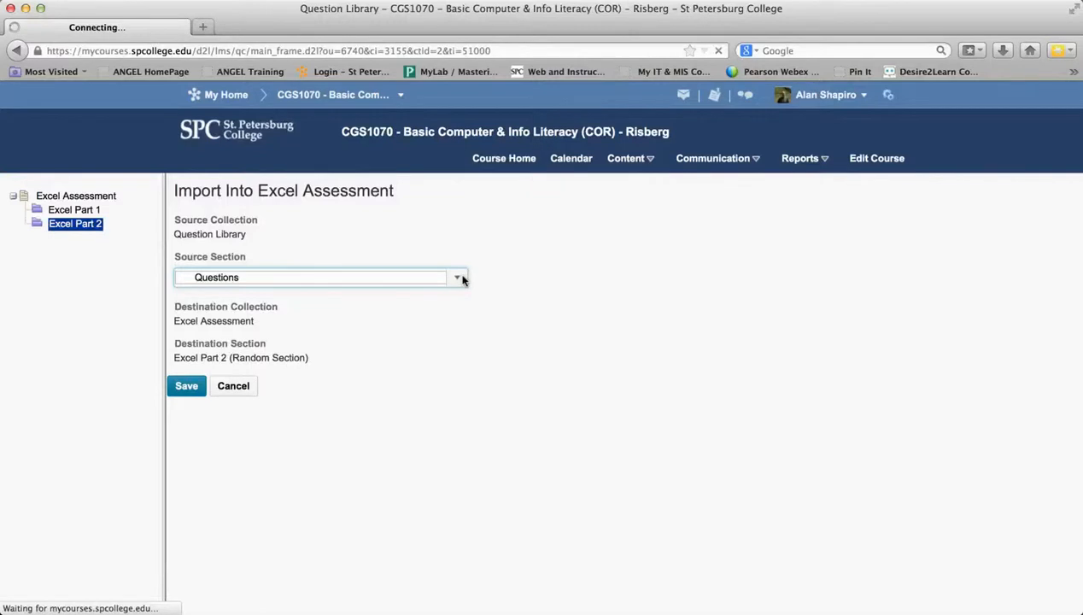
click(457, 277)
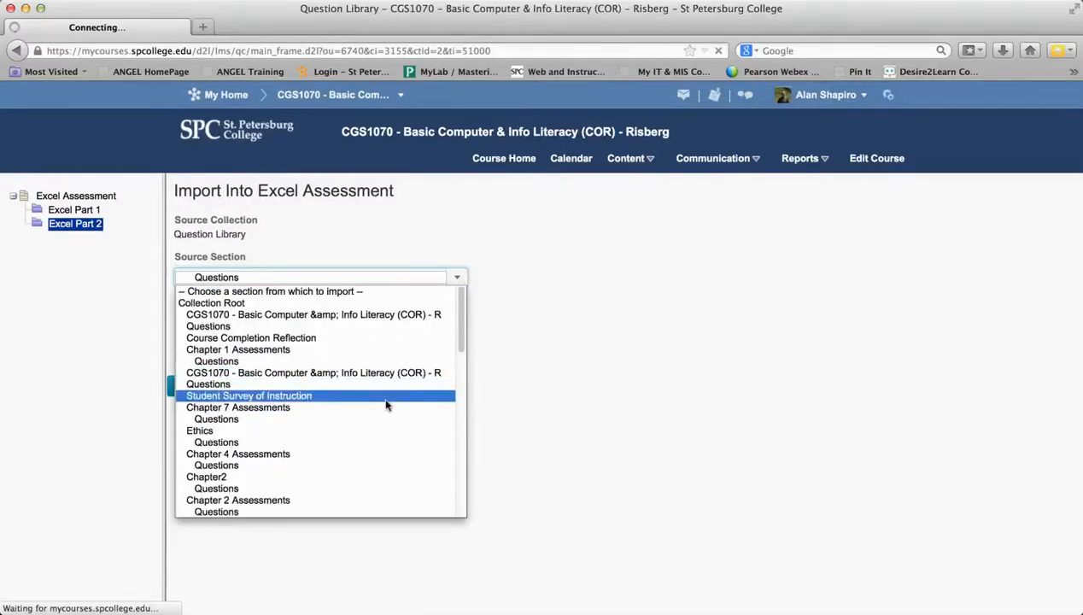
click(457, 277)
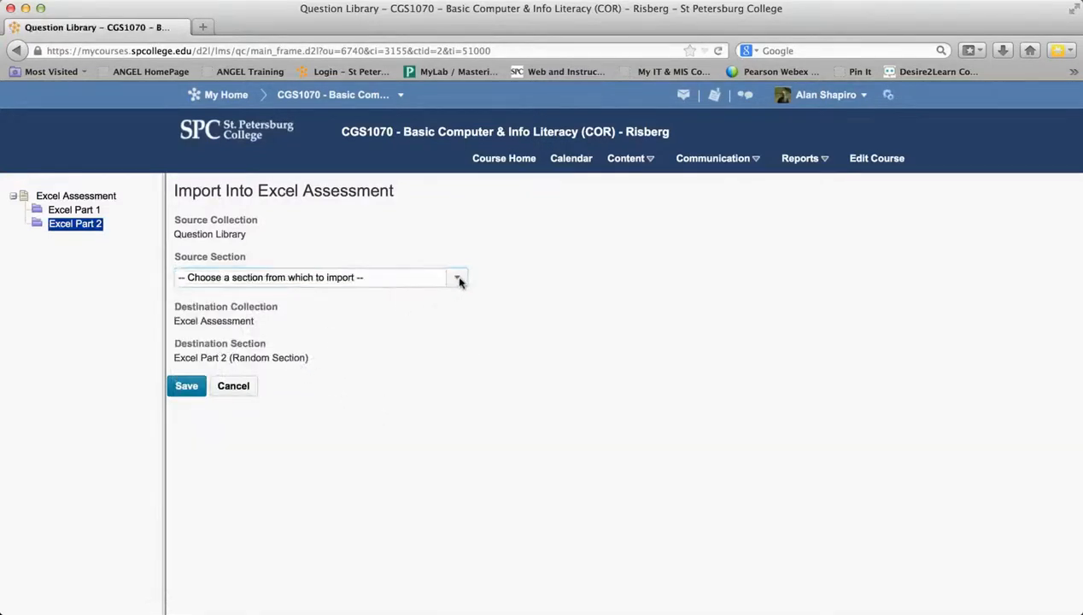
click(457, 277)
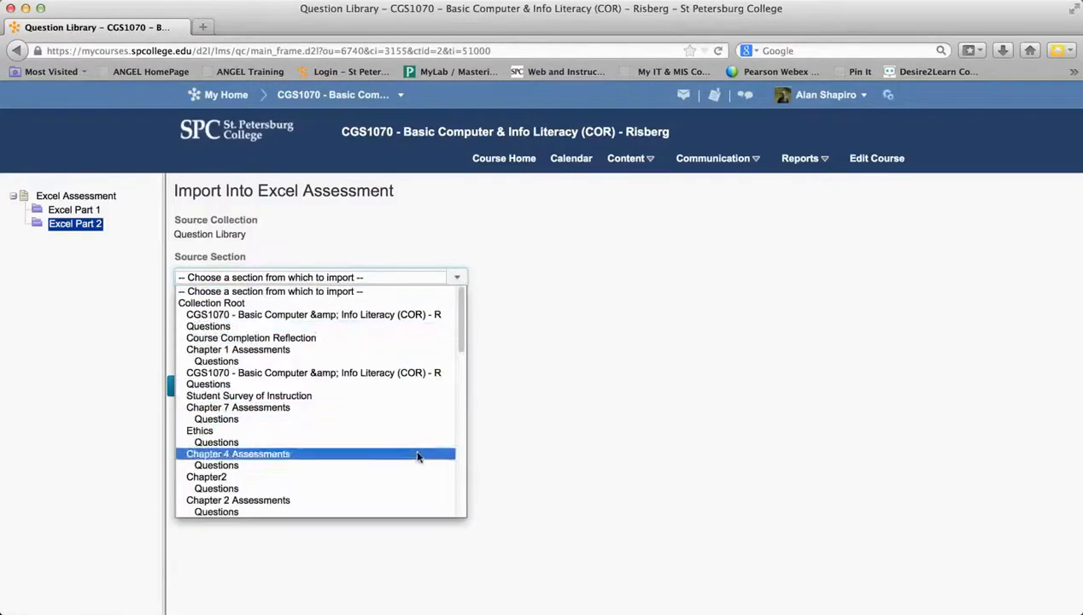
click(237, 453)
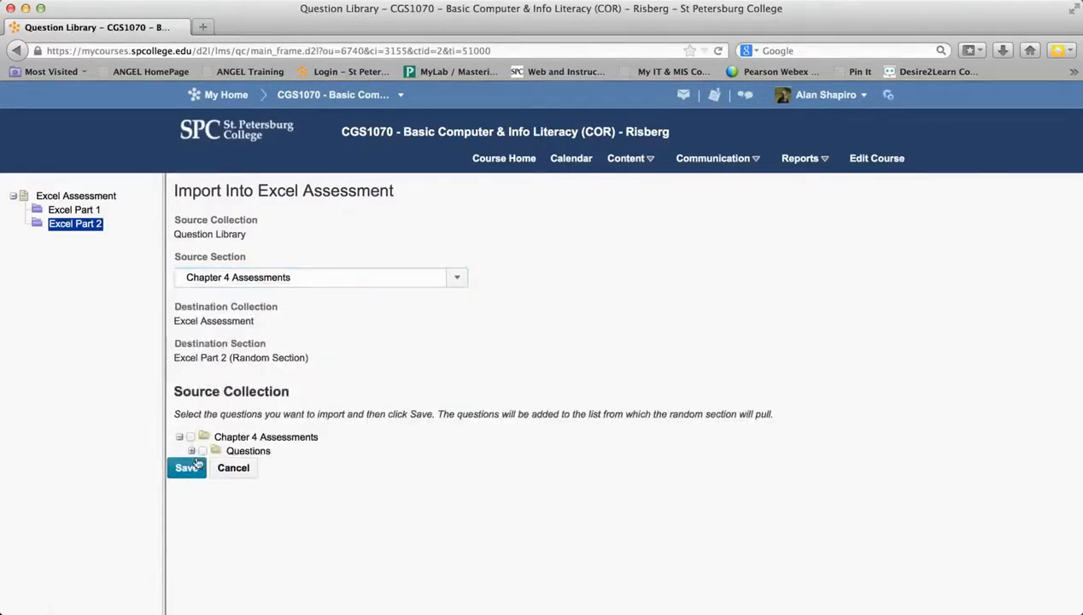
click(192, 451)
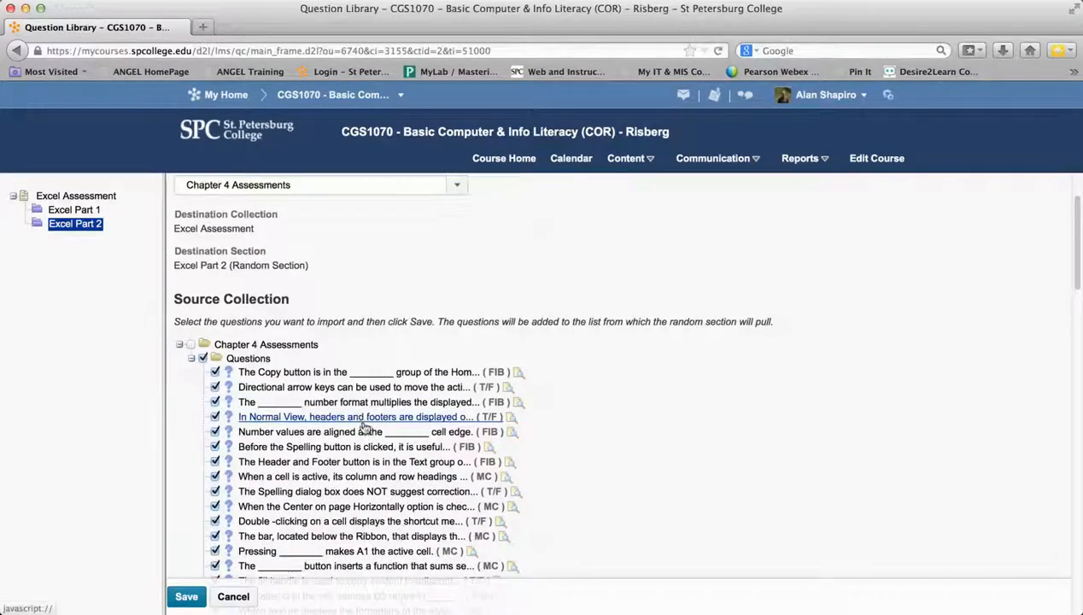
scroll(down, 3)
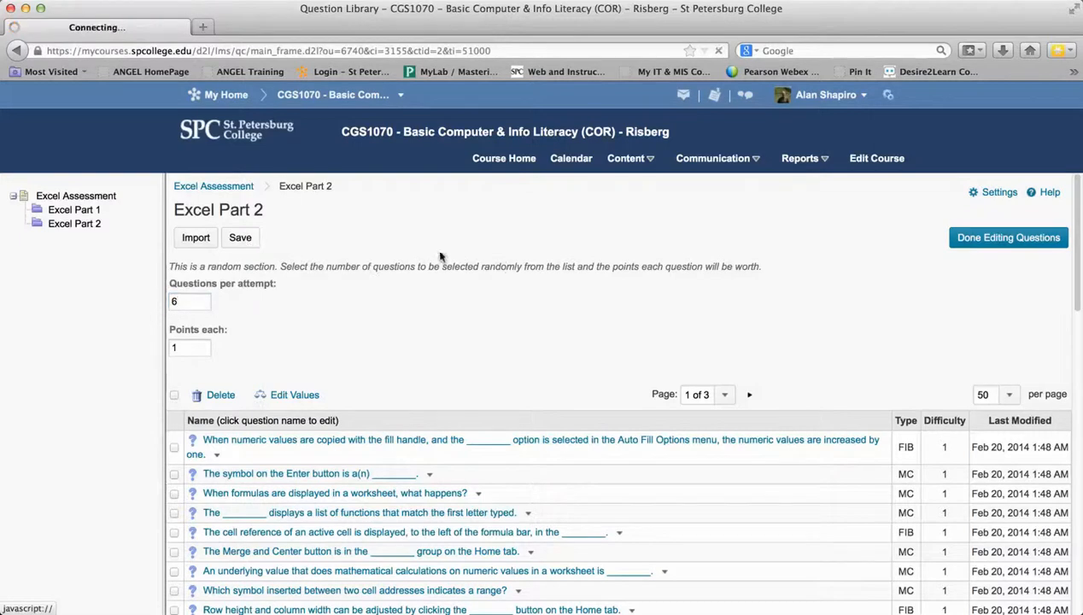
Step: Finish editing questions and review Excel Assessment: Part 1 (10 of 23), Part 2 (6 of 107), 26 points
click(75, 195)
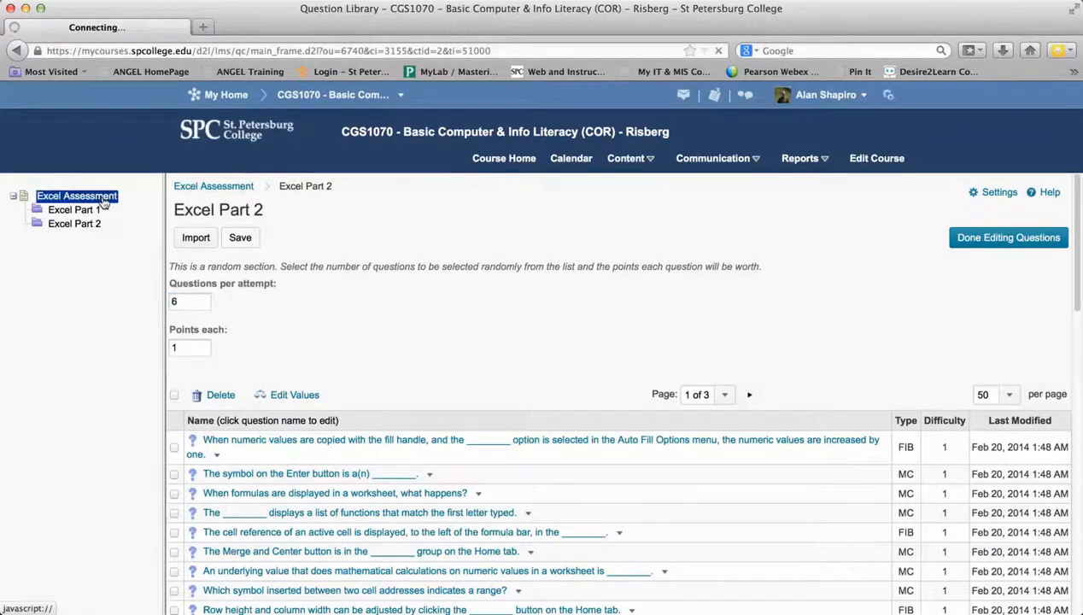
click(77, 196)
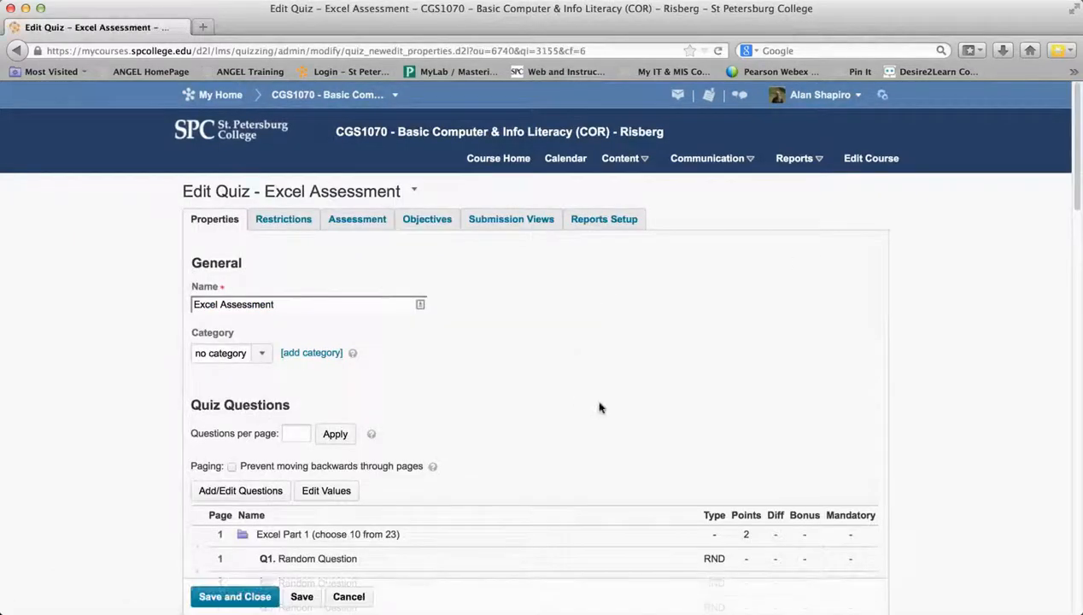
scroll(down, 3)
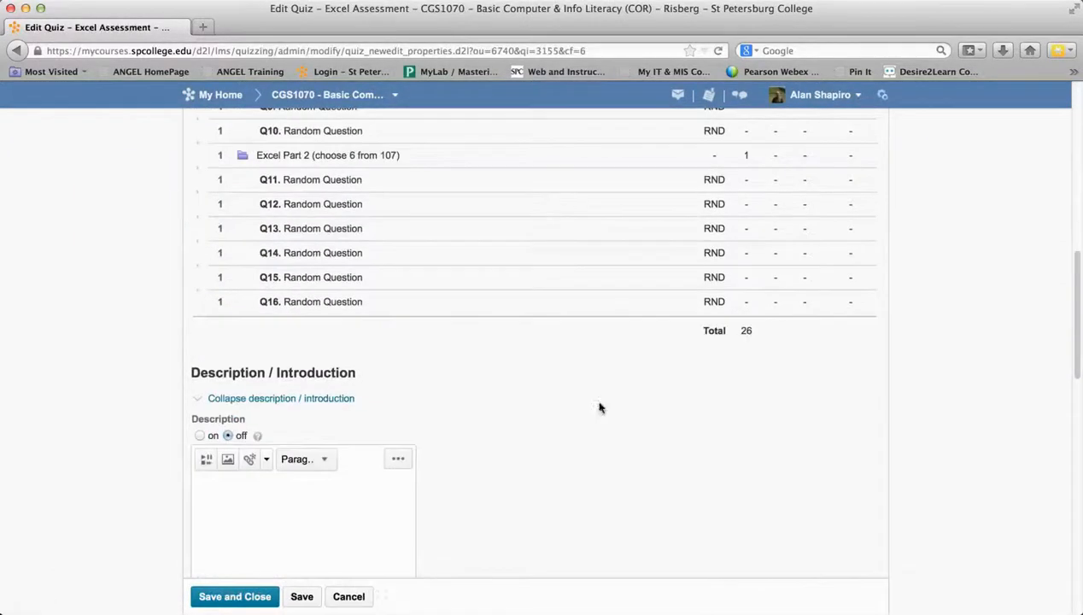
scroll(up, 3)
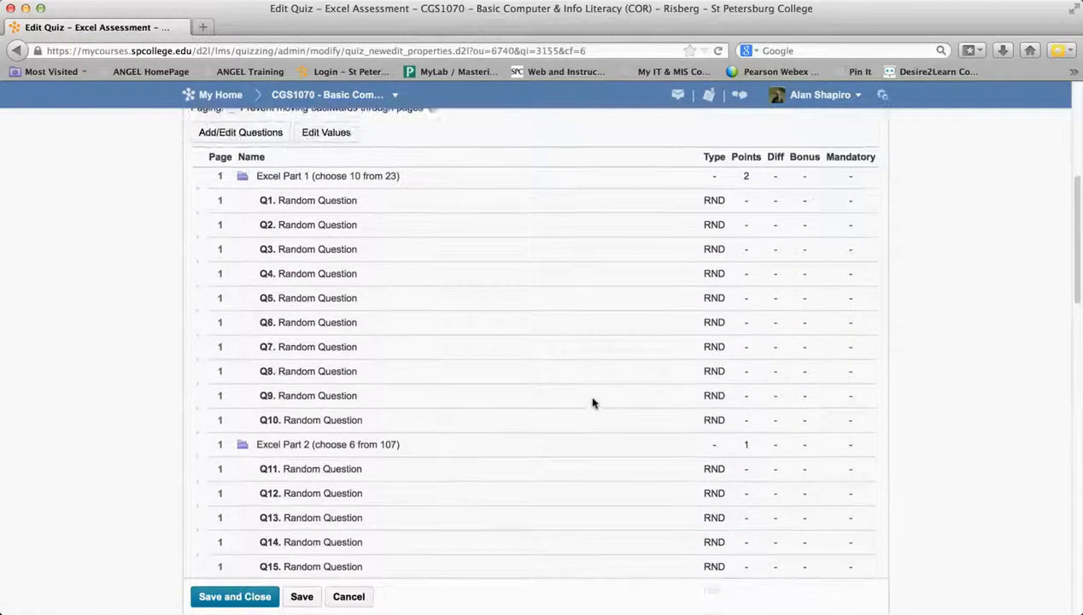
scroll(up, 3)
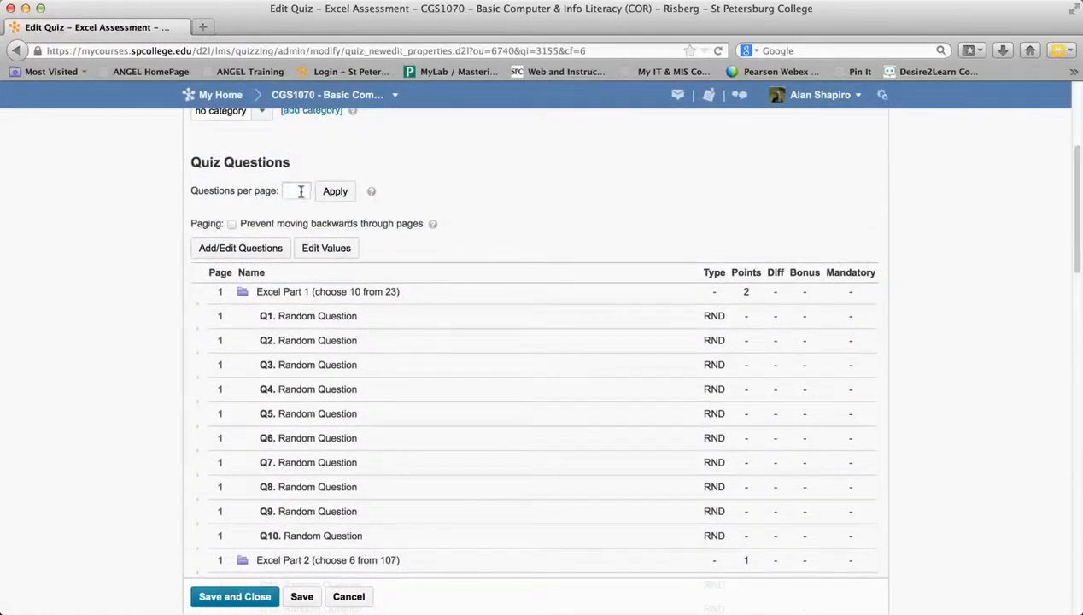
text(5)
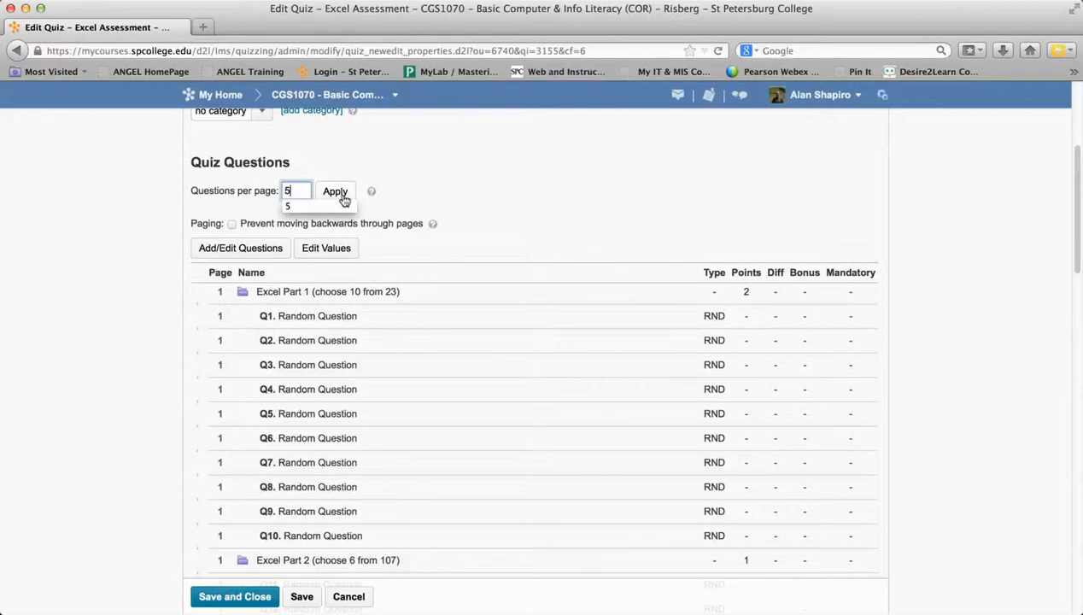
click(334, 190)
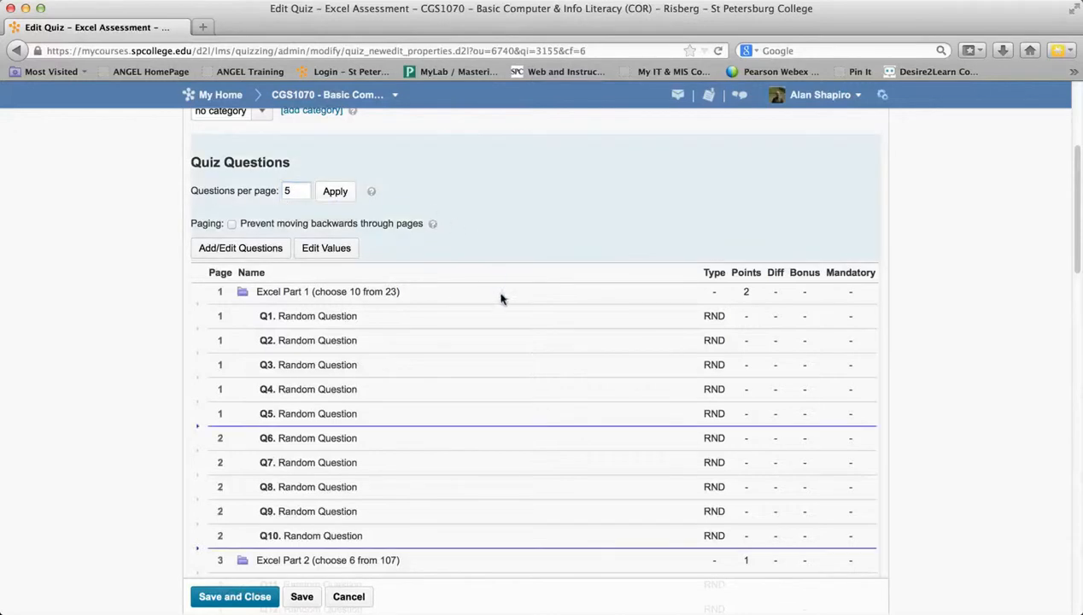
scroll(down, 3)
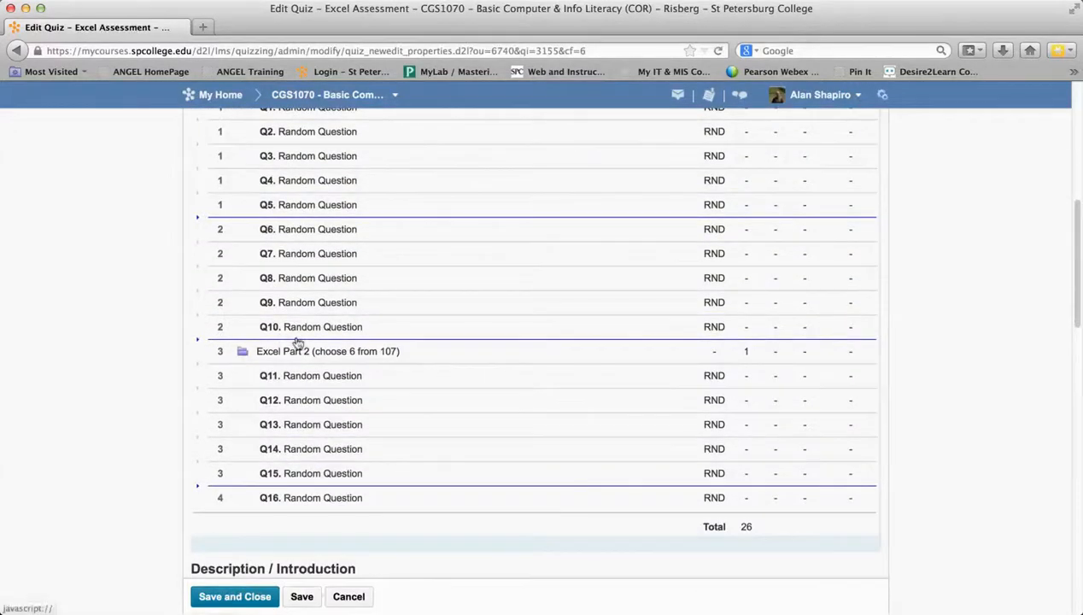
mouse_move(320, 497)
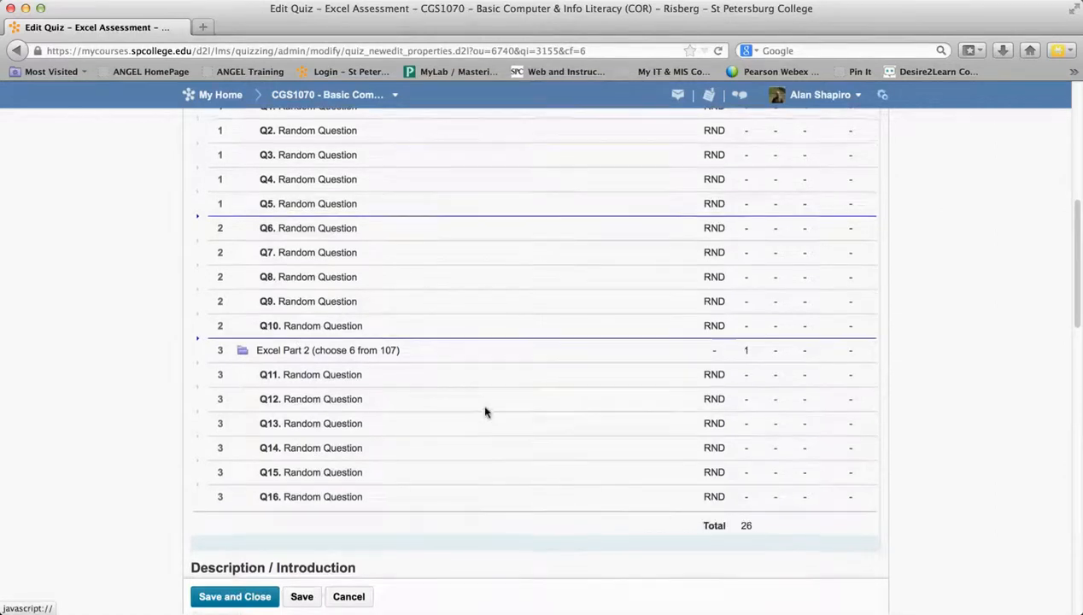
scroll(up, 3)
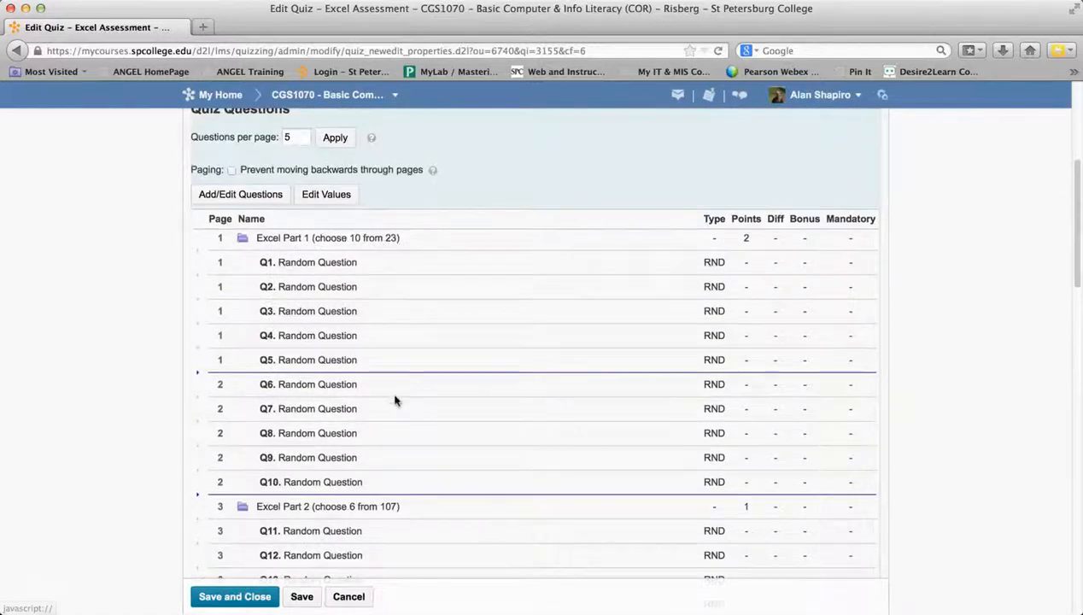
scroll(down, 3)
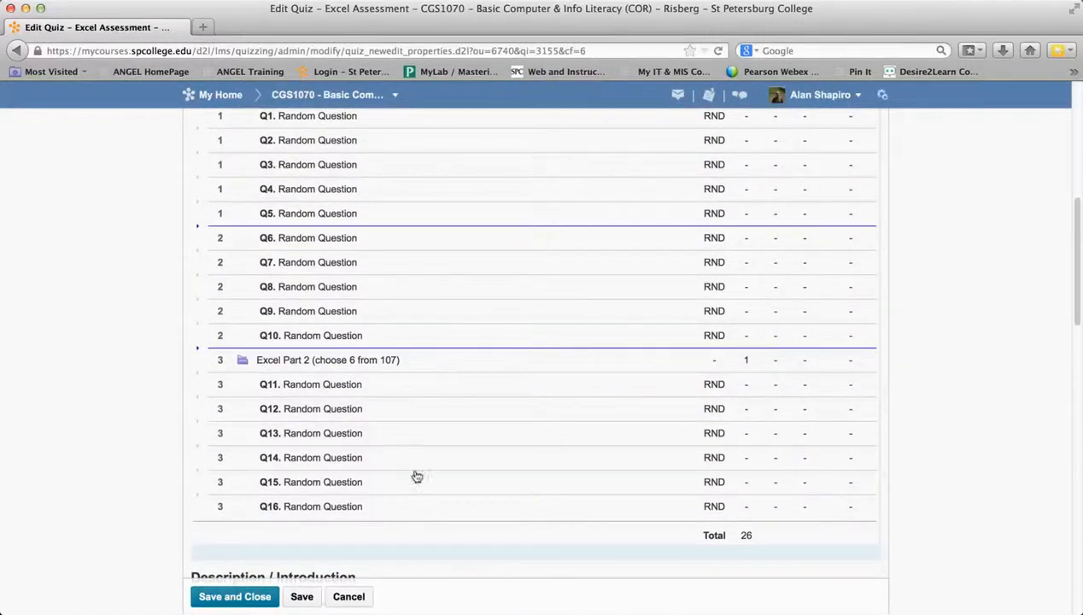
scroll(up, 3)
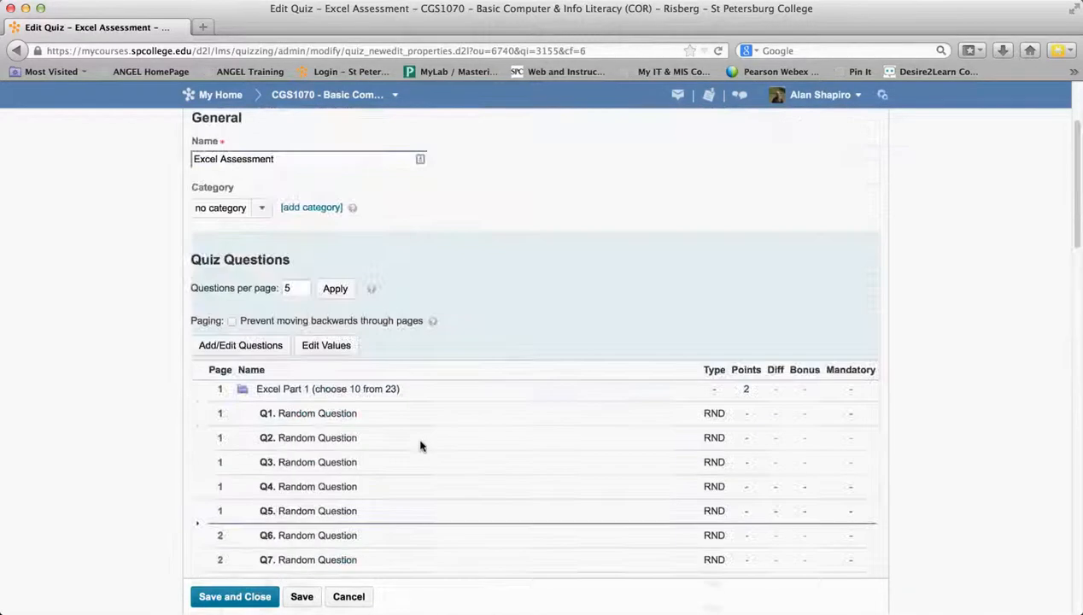
scroll(up, 3)
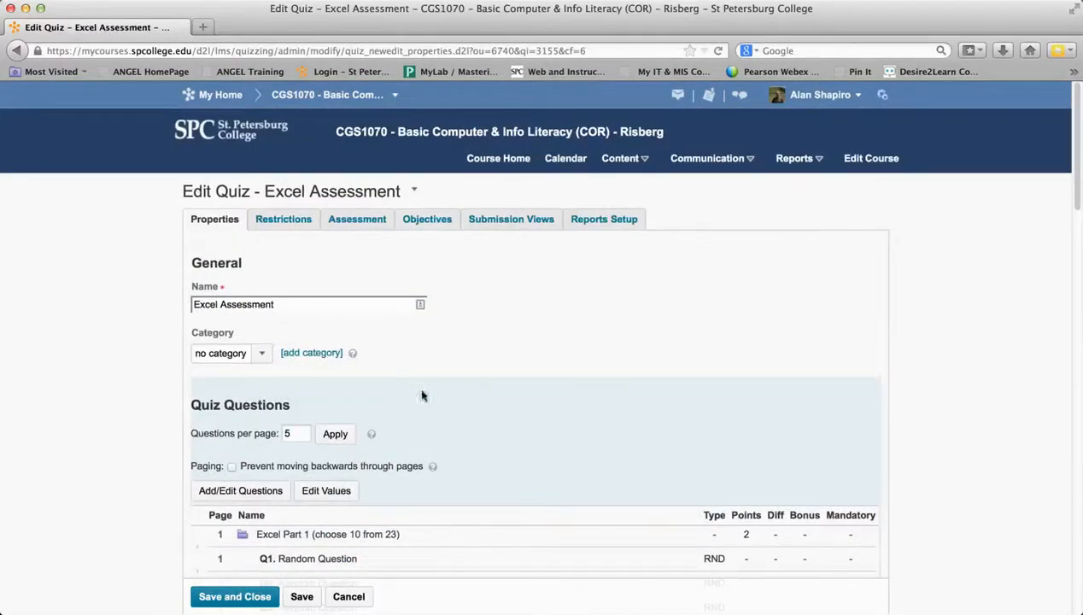
scroll(down, 3)
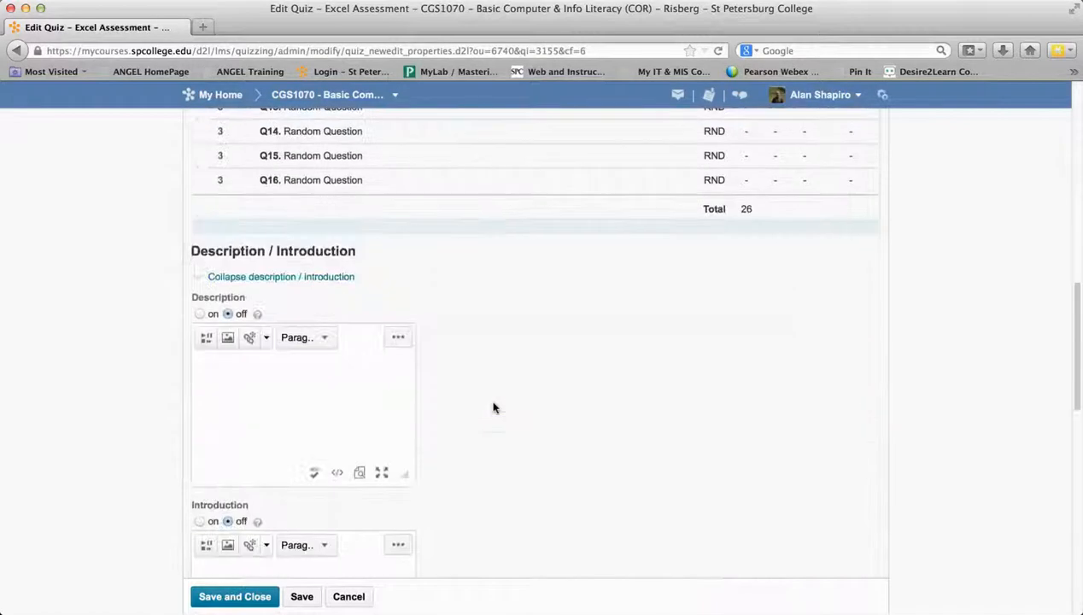
scroll(down, 3)
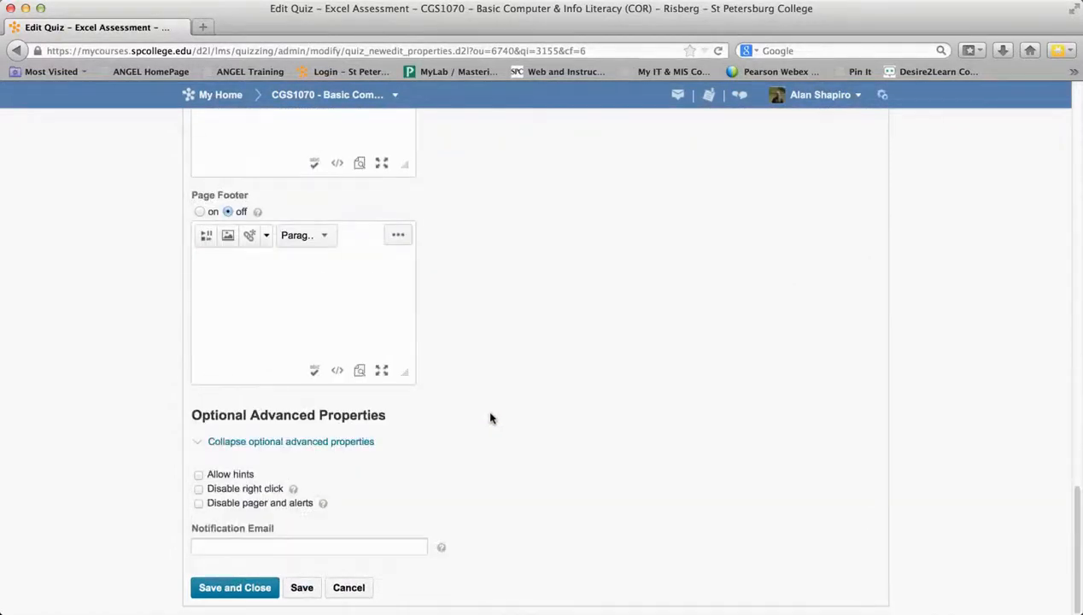
Step: Save and close Excel Assessment, then open its actions menu in Manage Quizzes
click(234, 588)
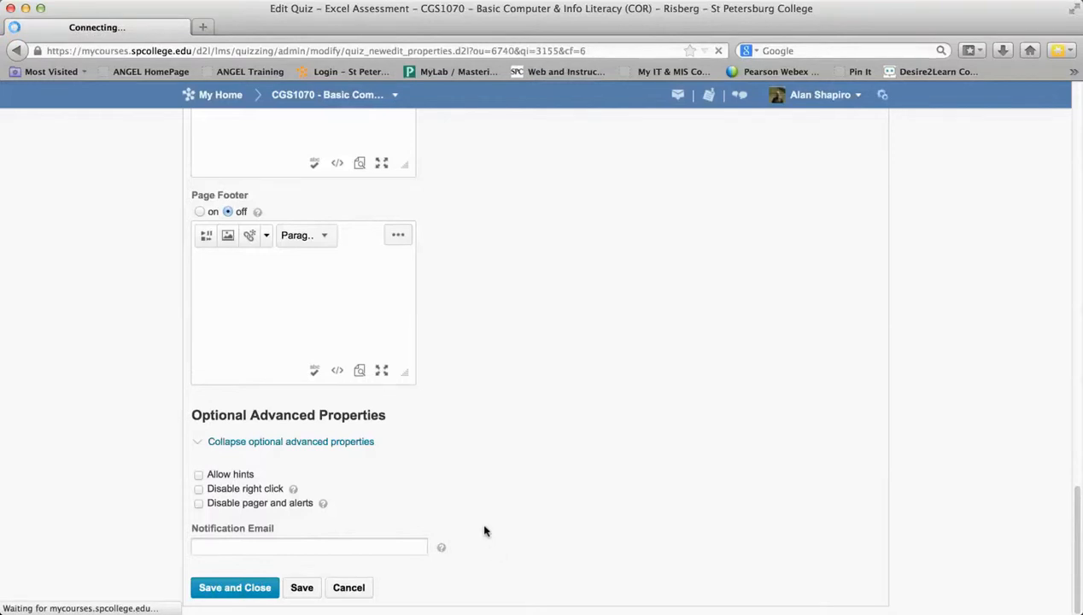
click(234, 587)
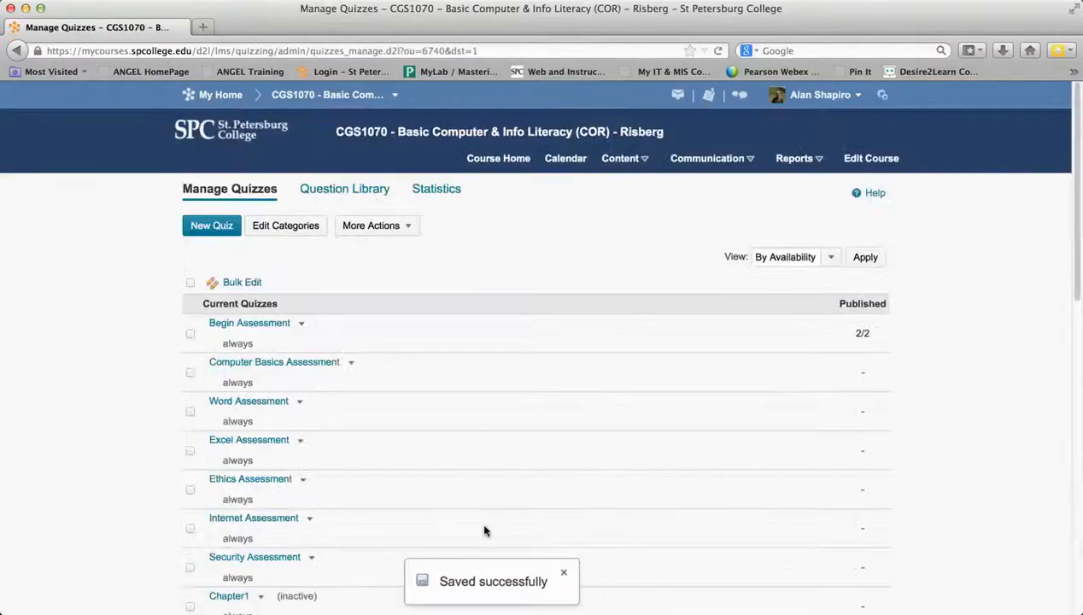
scroll(down, 3)
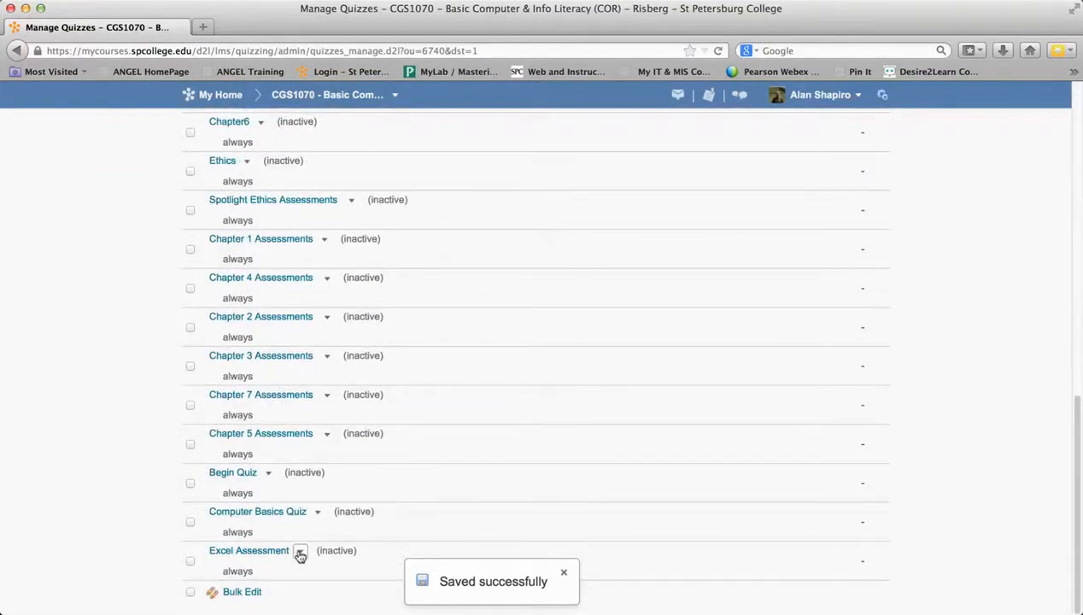
click(326, 433)
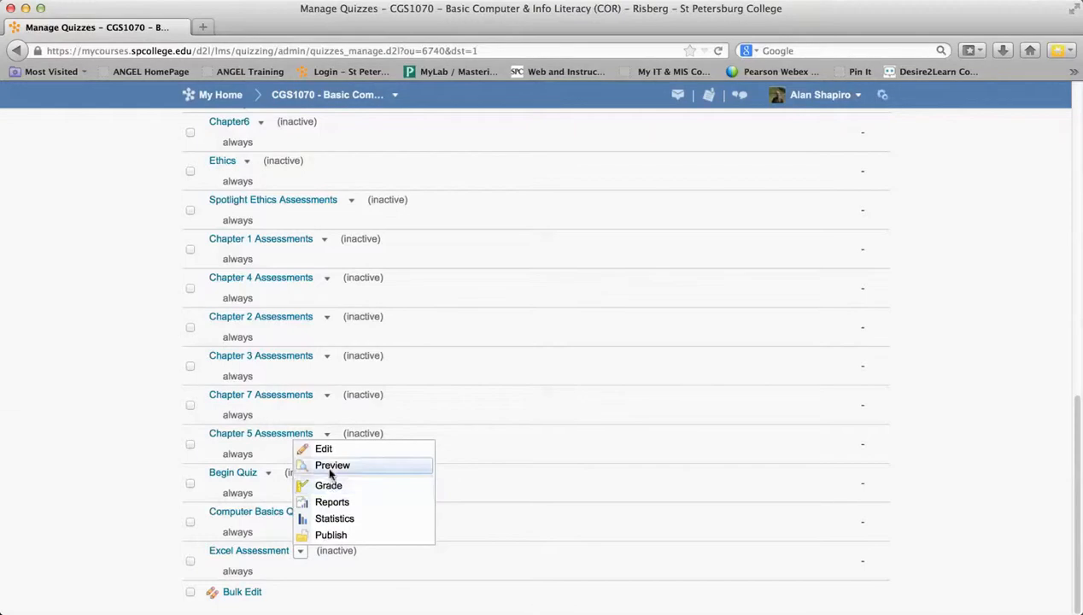
Step: Start a preview attempt of Excel Assessment and jump to question 14
click(331, 465)
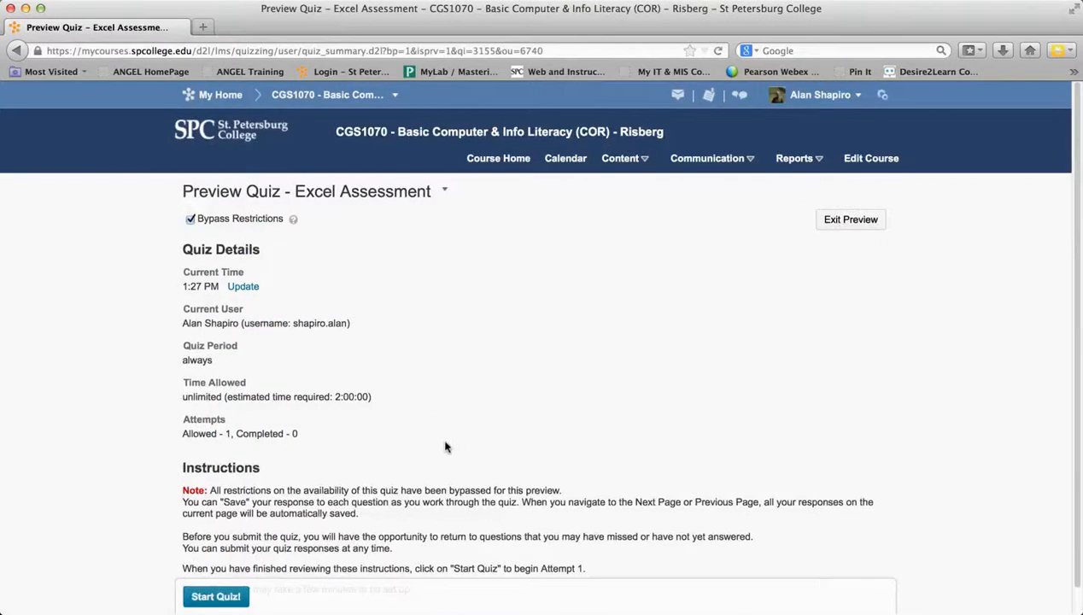
click(215, 597)
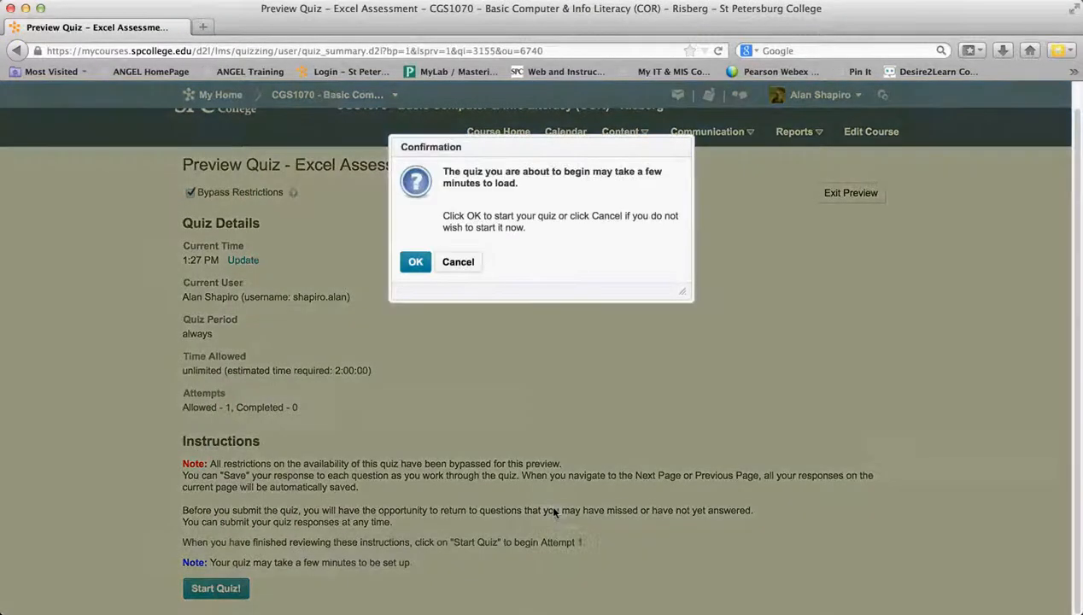
click(415, 262)
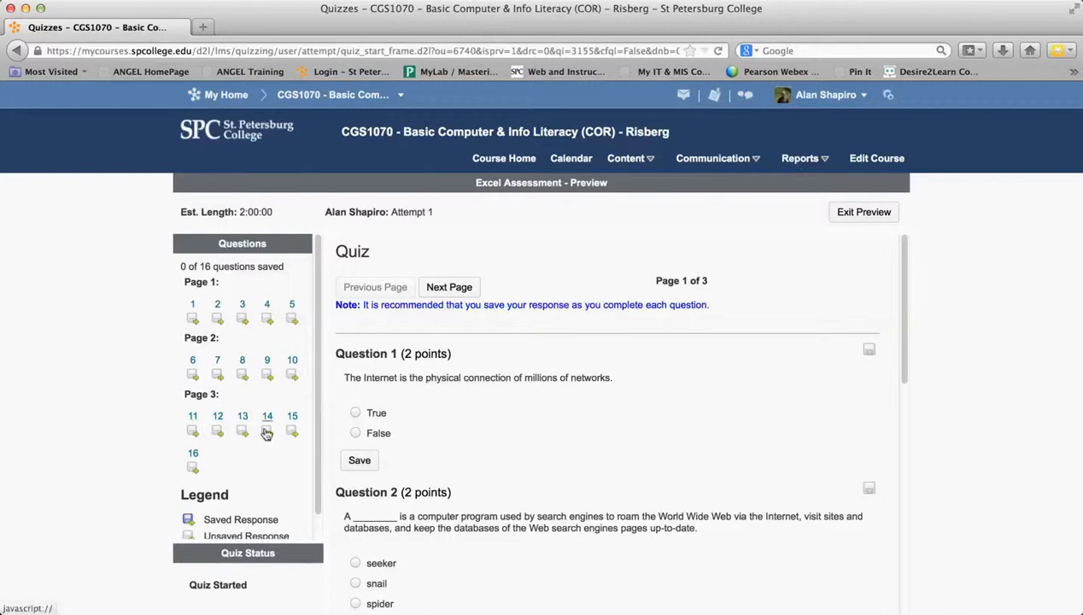
click(268, 416)
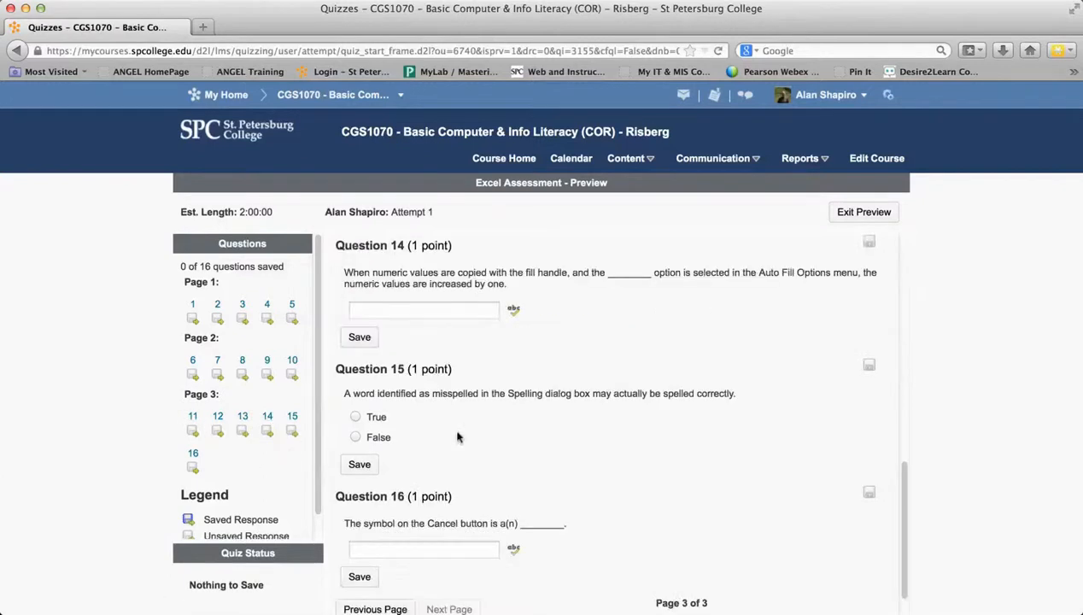
mouse_move(536, 376)
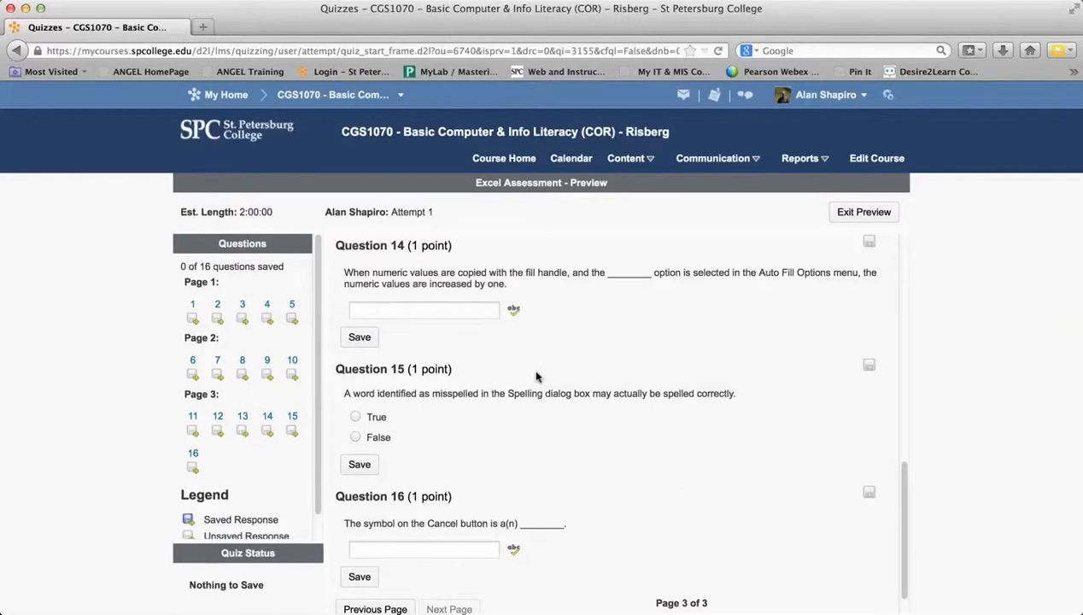
mouse_move(733, 308)
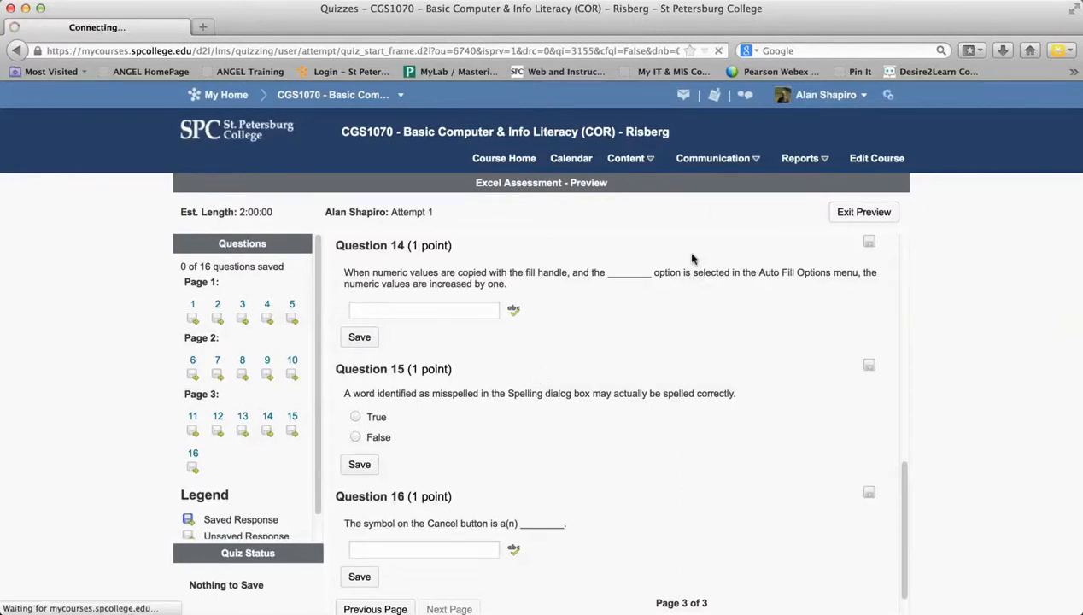
Step: Exit the quiz preview, browse Manage Quizzes and open the More Actions menu
click(863, 212)
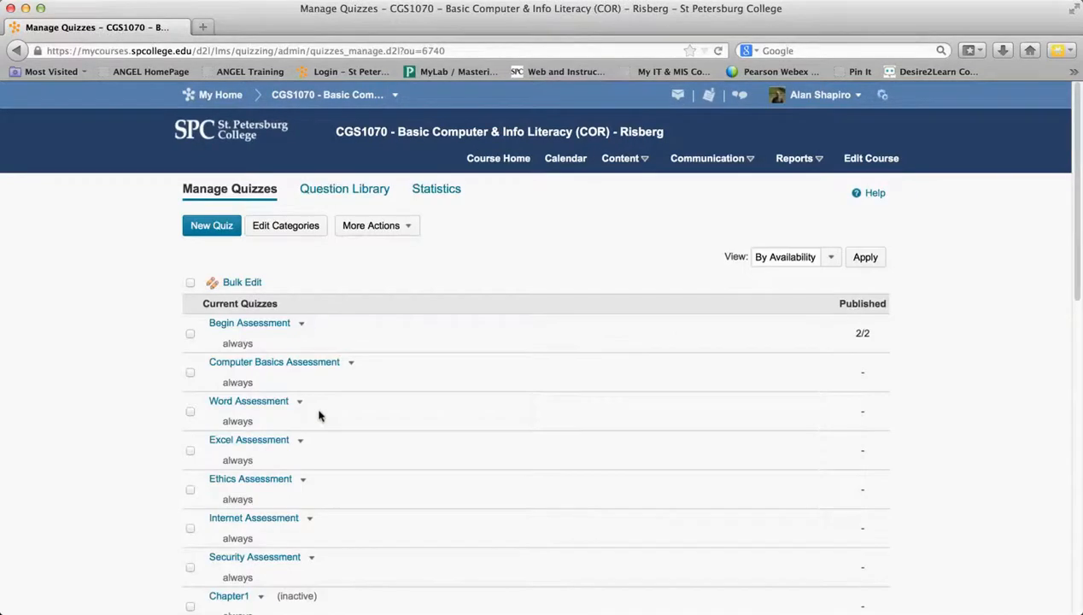
scroll(down, 3)
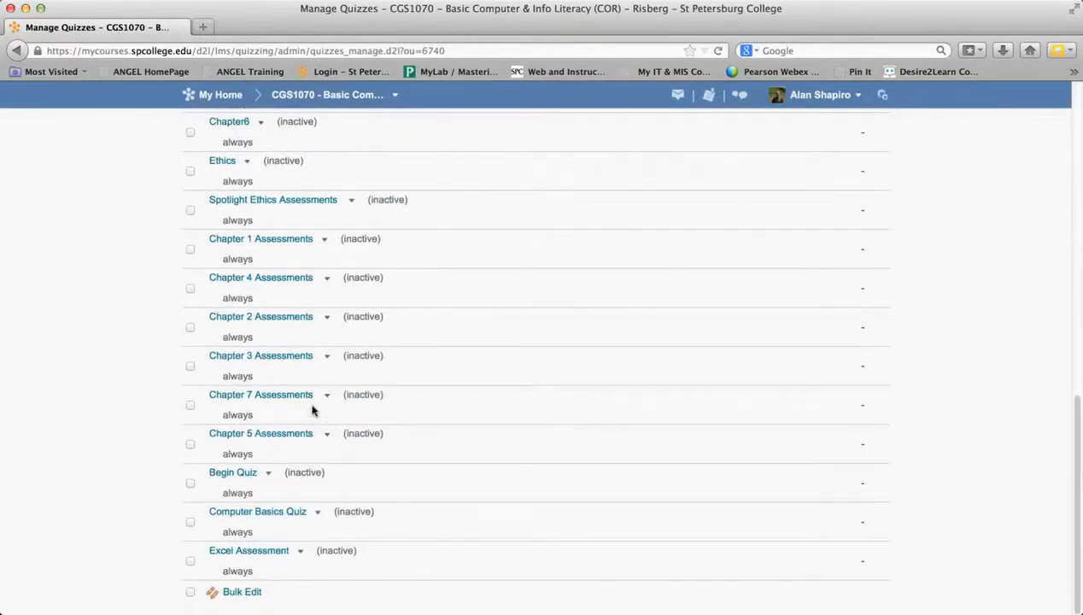
scroll(up, 3)
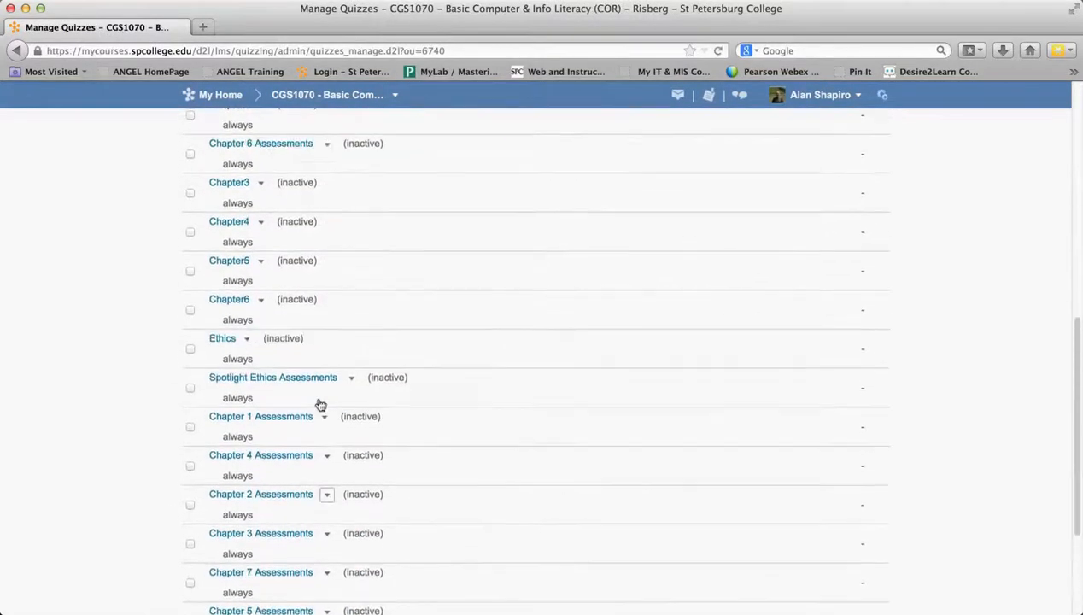
scroll(up, 3)
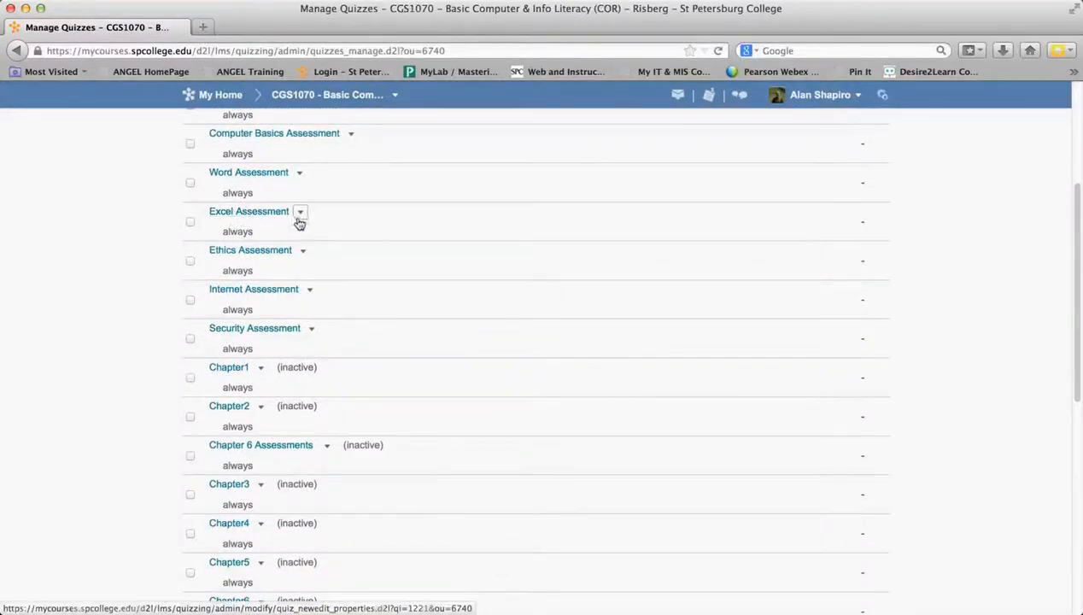
click(300, 211)
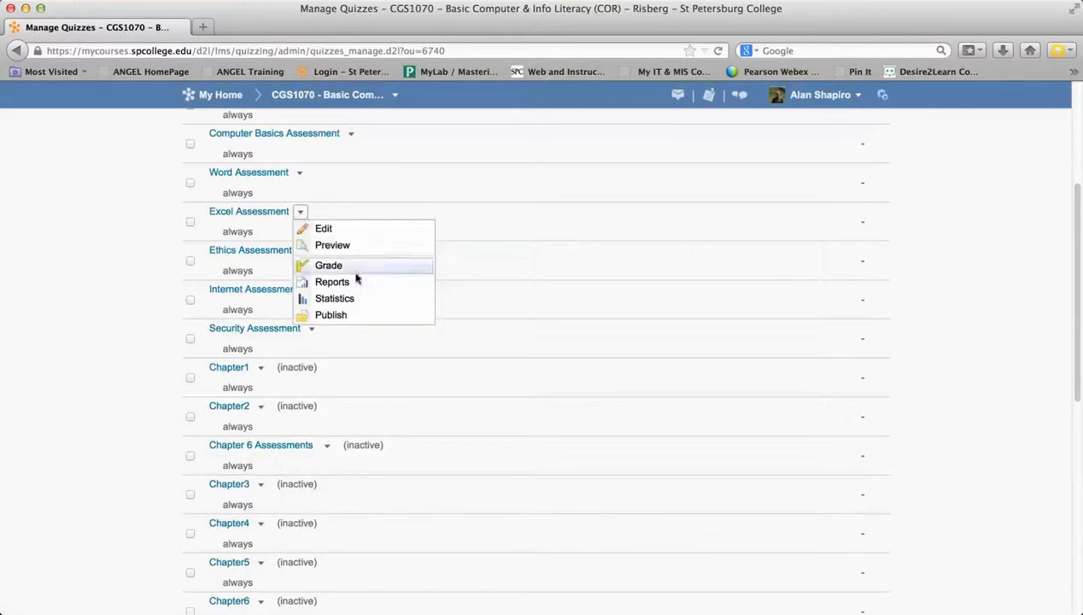
mouse_move(387, 245)
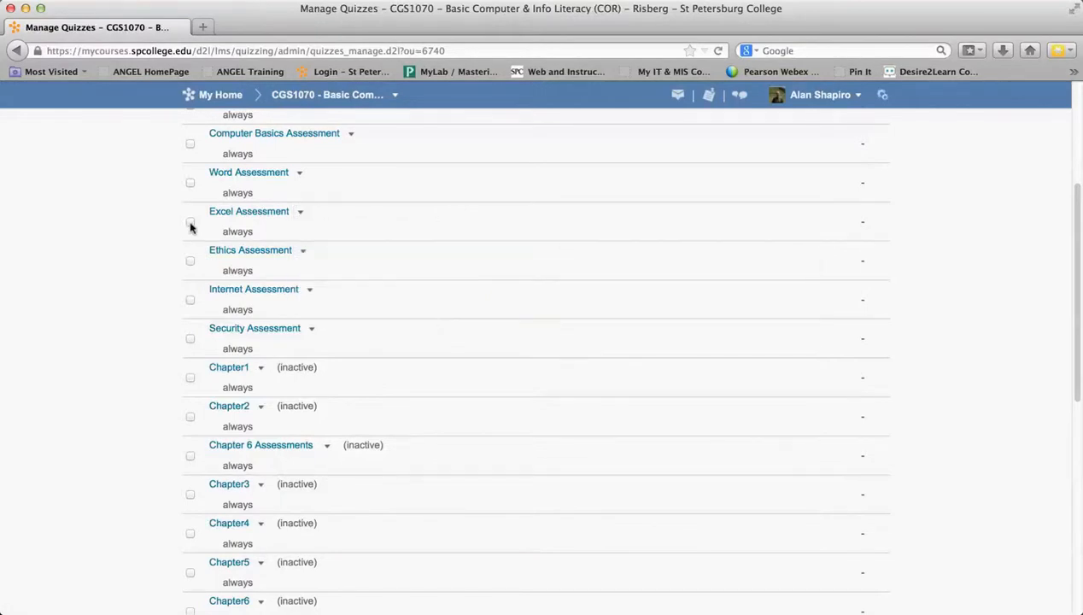
scroll(up, 3)
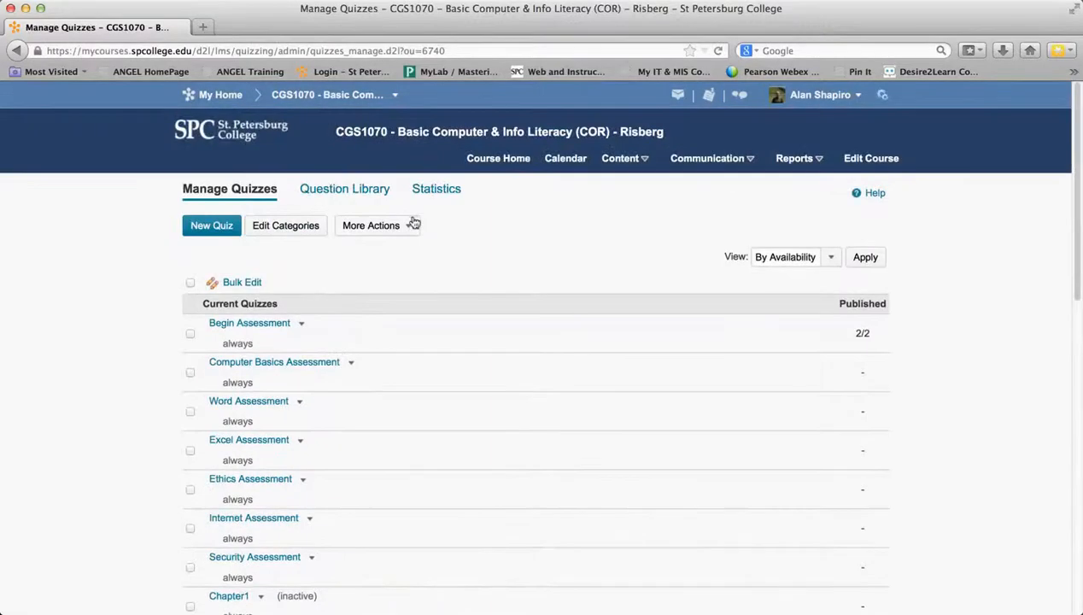
click(371, 224)
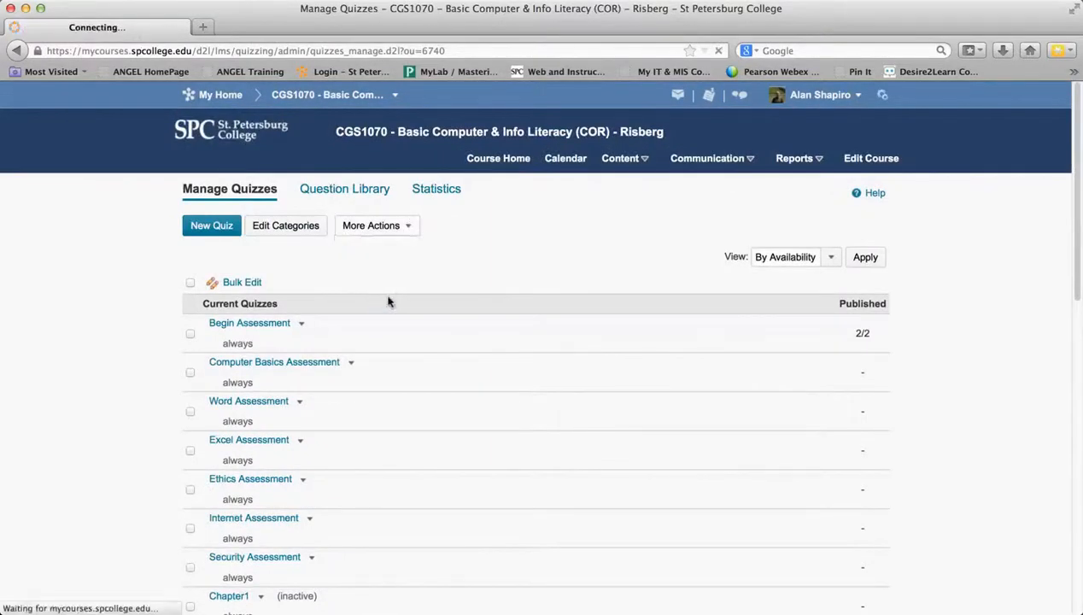
click(371, 226)
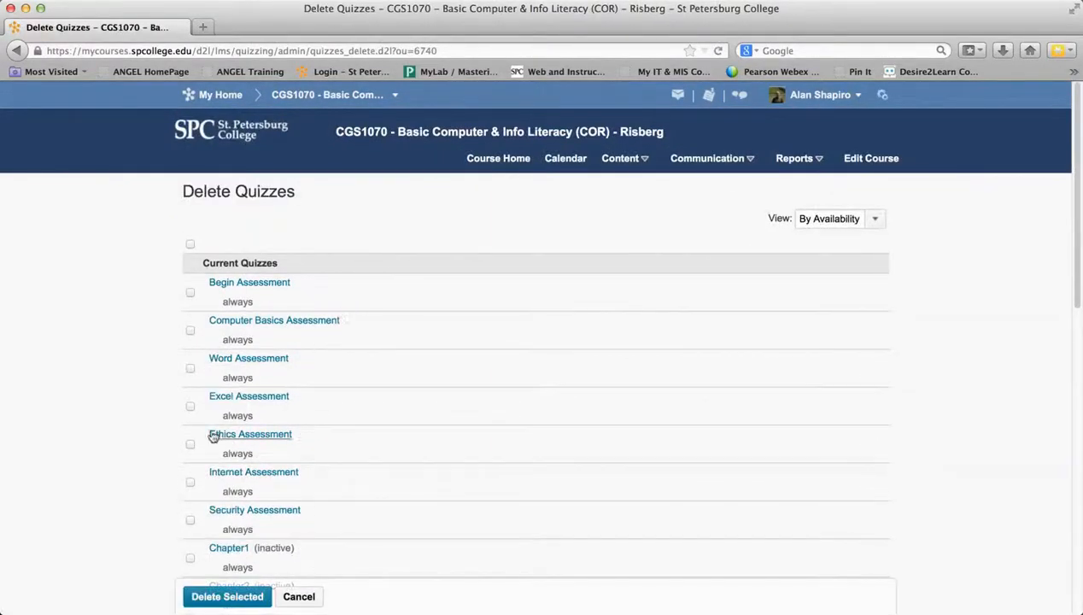
click(190, 405)
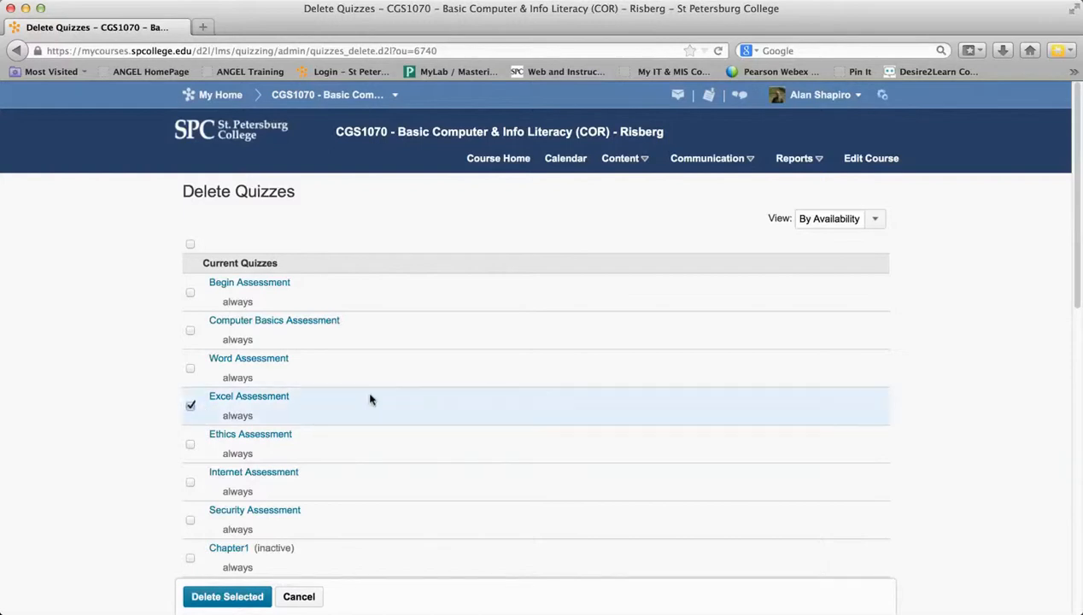
click(226, 596)
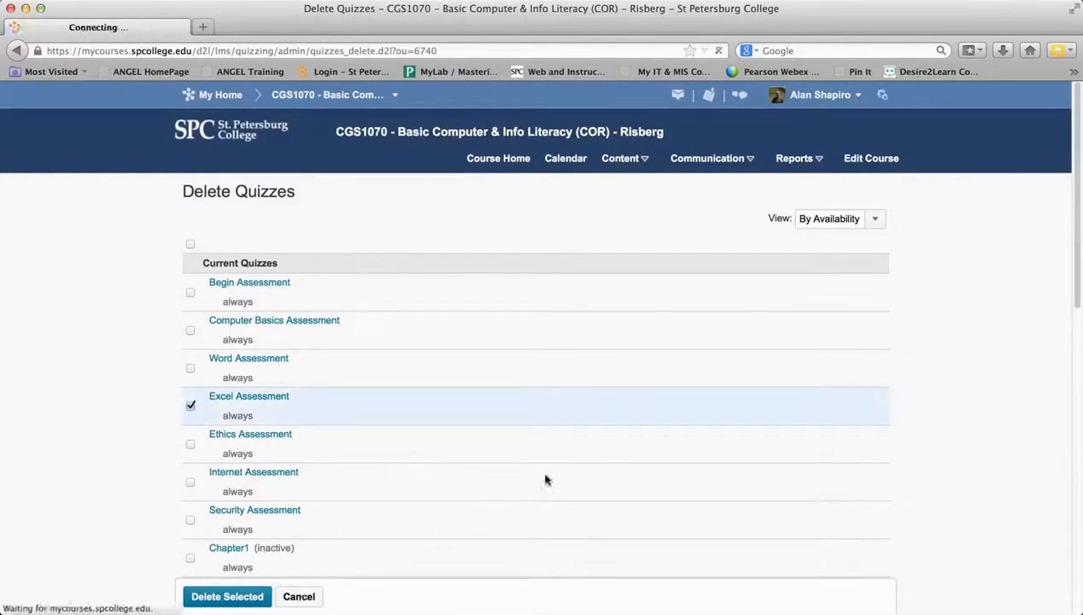
click(299, 596)
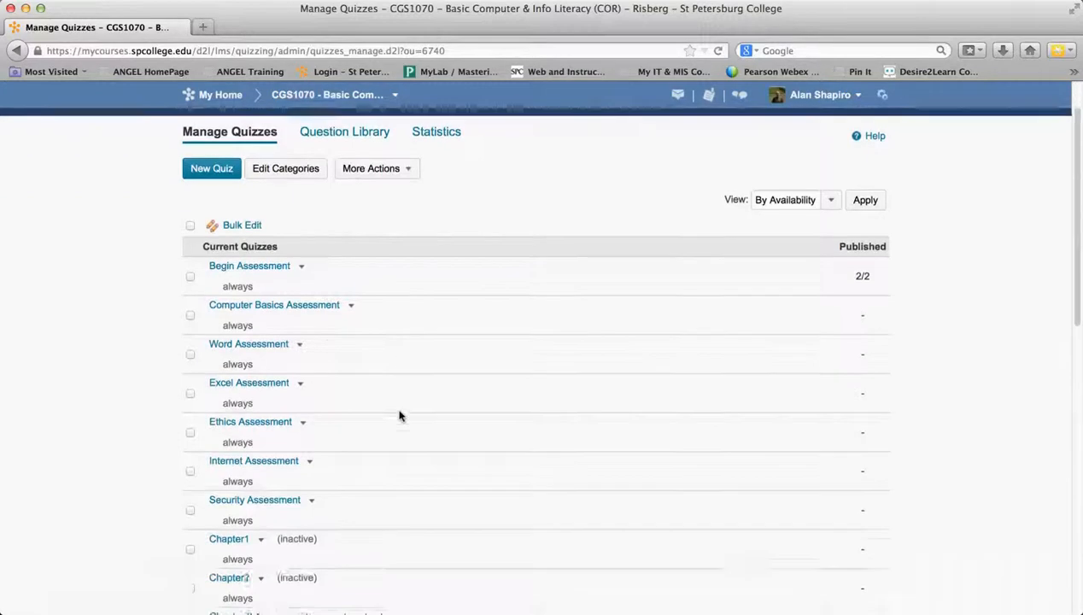
scroll(down, 3)
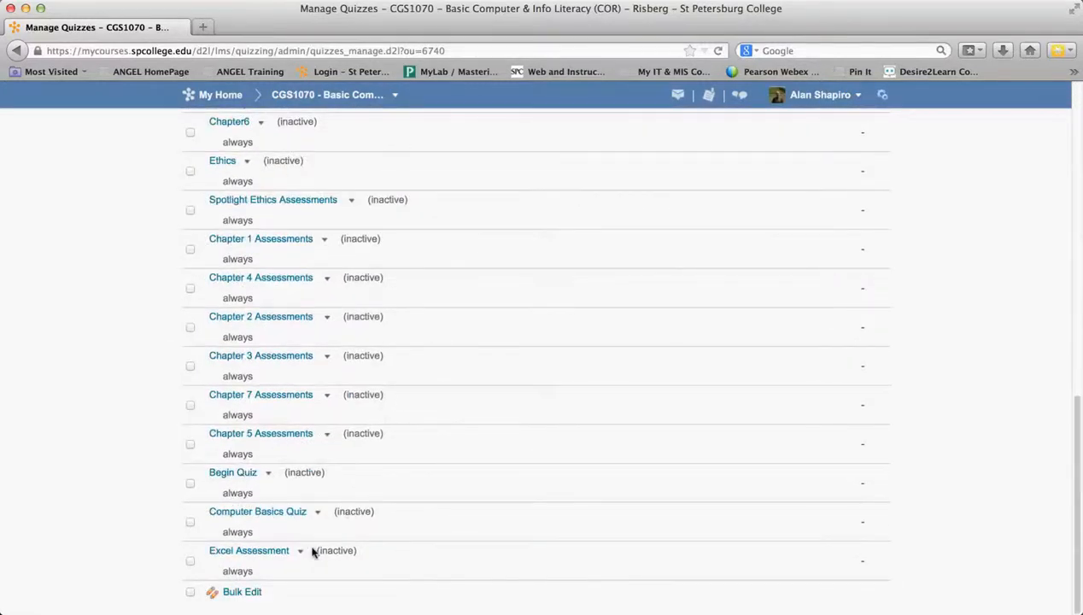